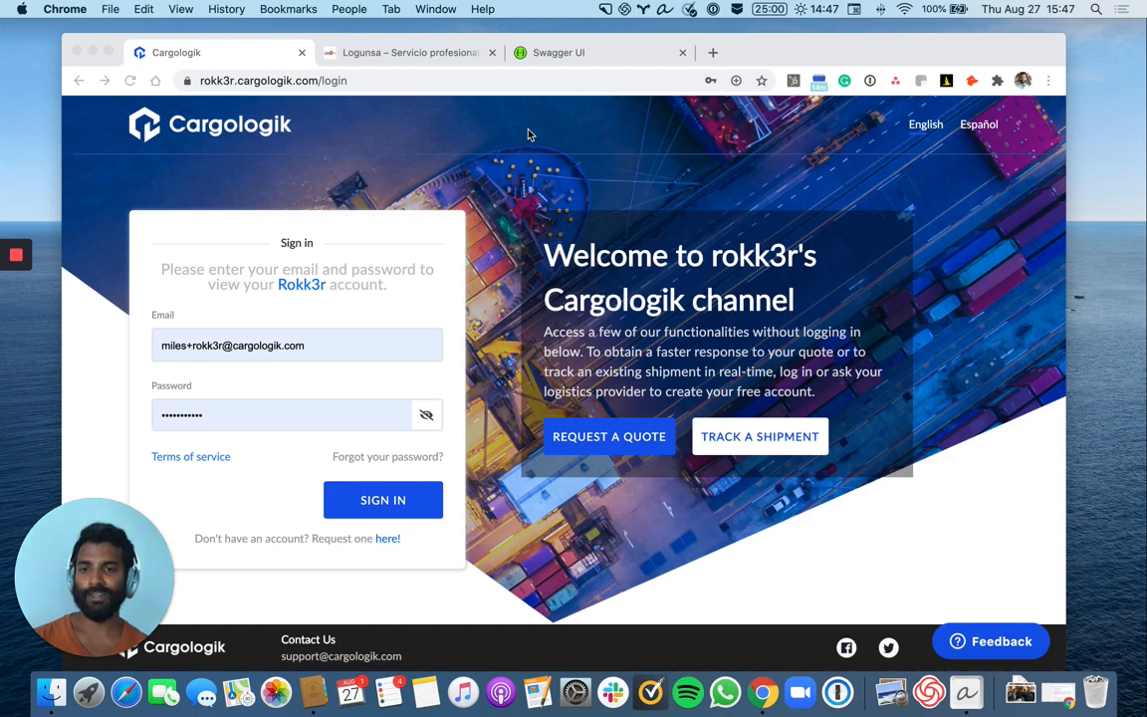
mouse_move(317, 408)
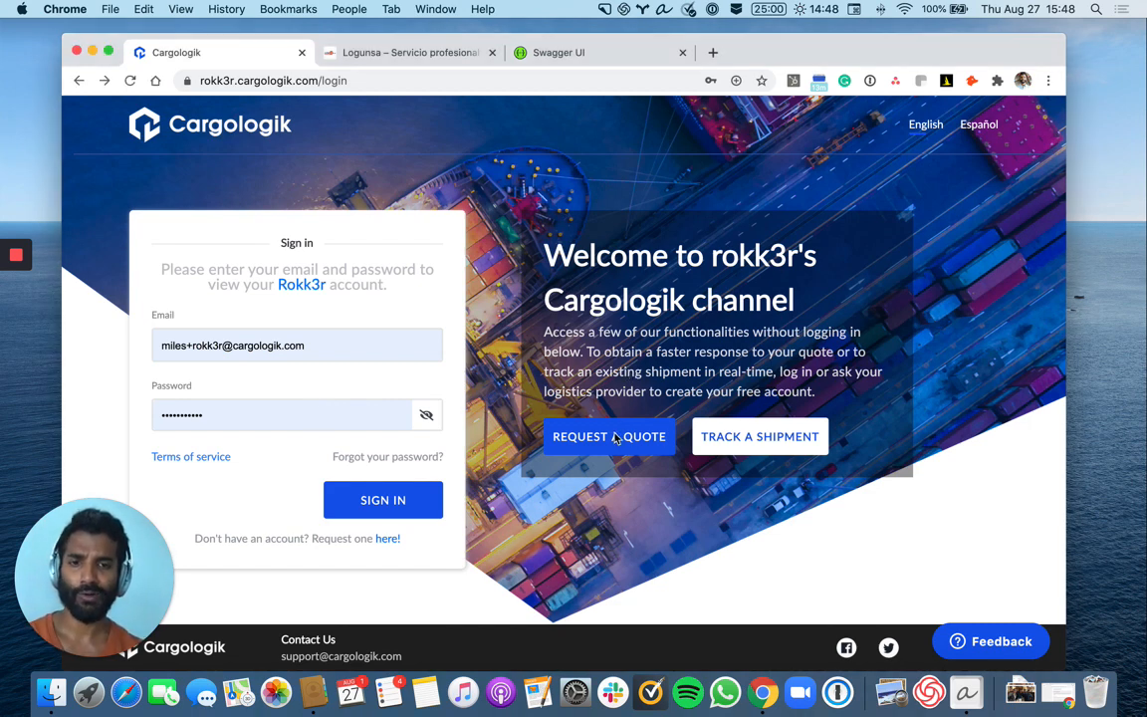
Start a public quote request for an ocean shipment with a Dry 40' container and a second cargo item.
left_click(609, 436)
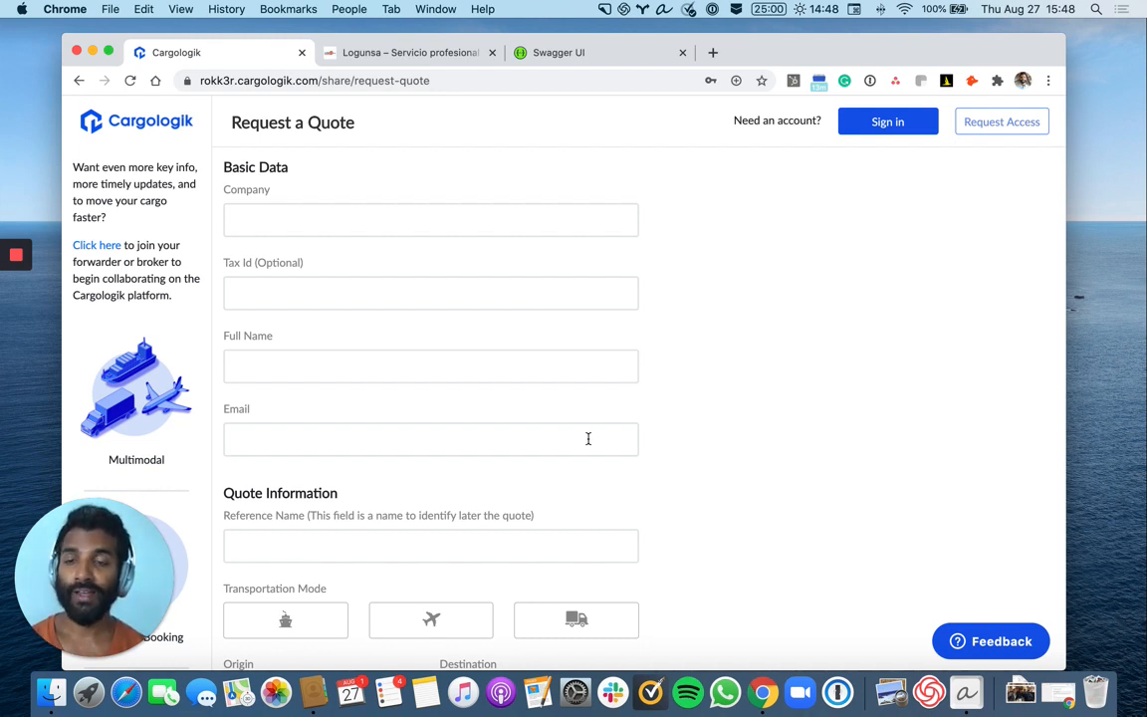
scroll("down", 3)
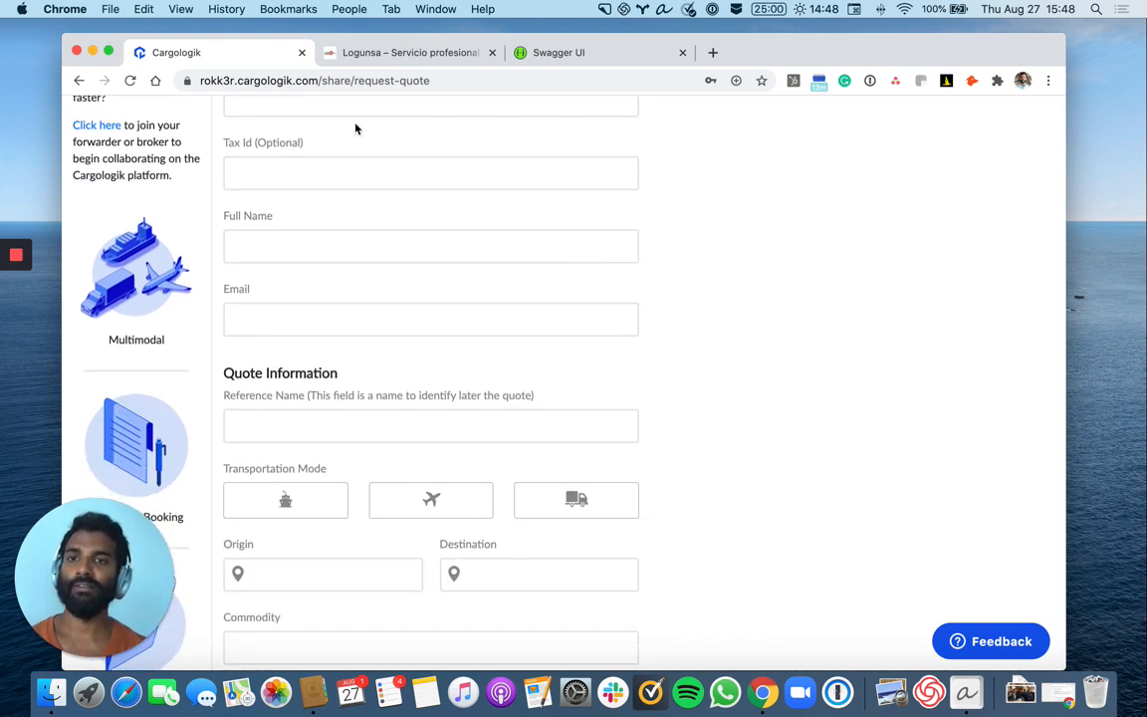
mouse_move(342, 155)
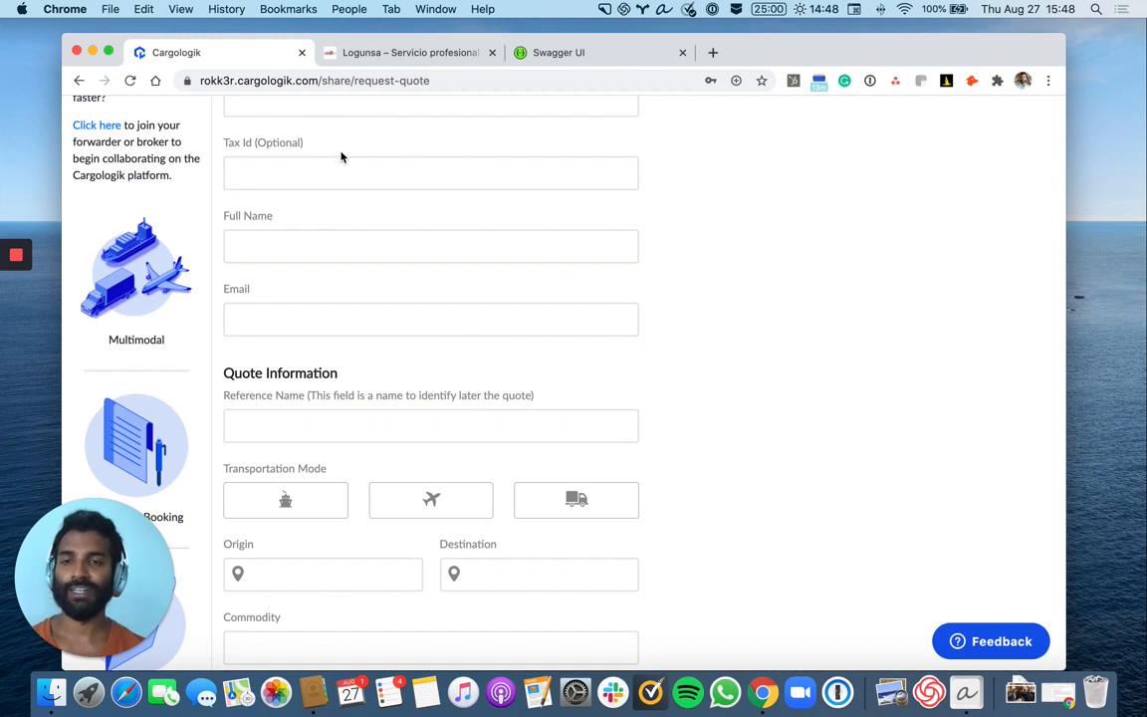
scroll("down", 3)
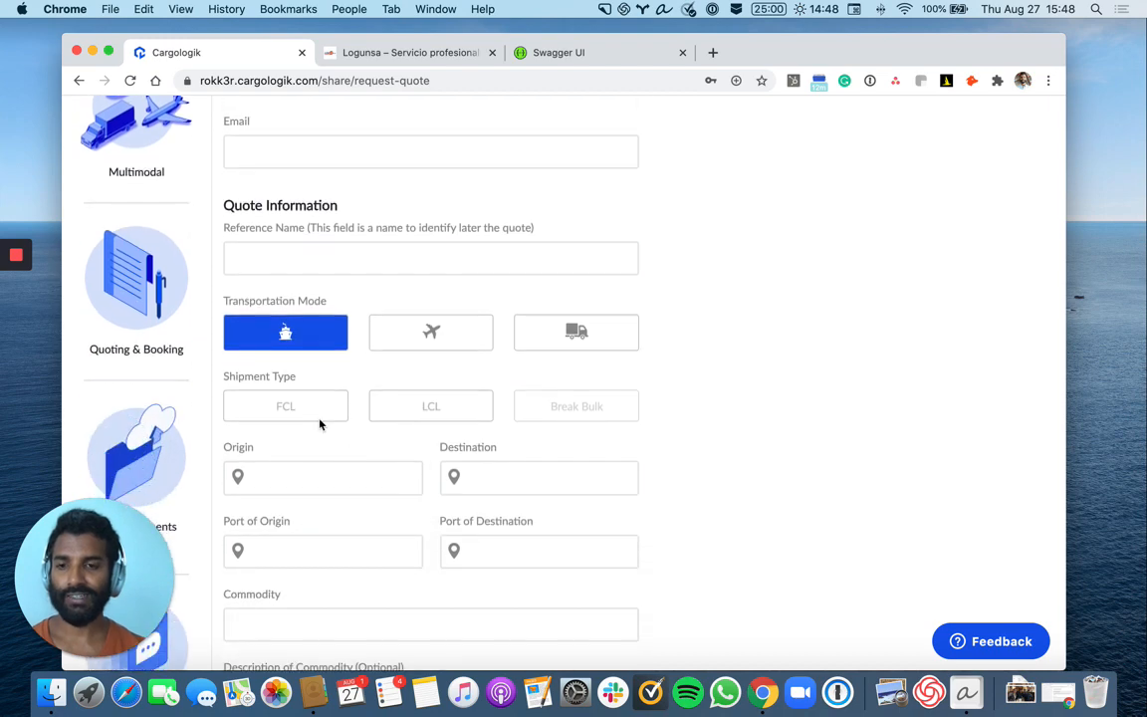
scroll("down", 3)
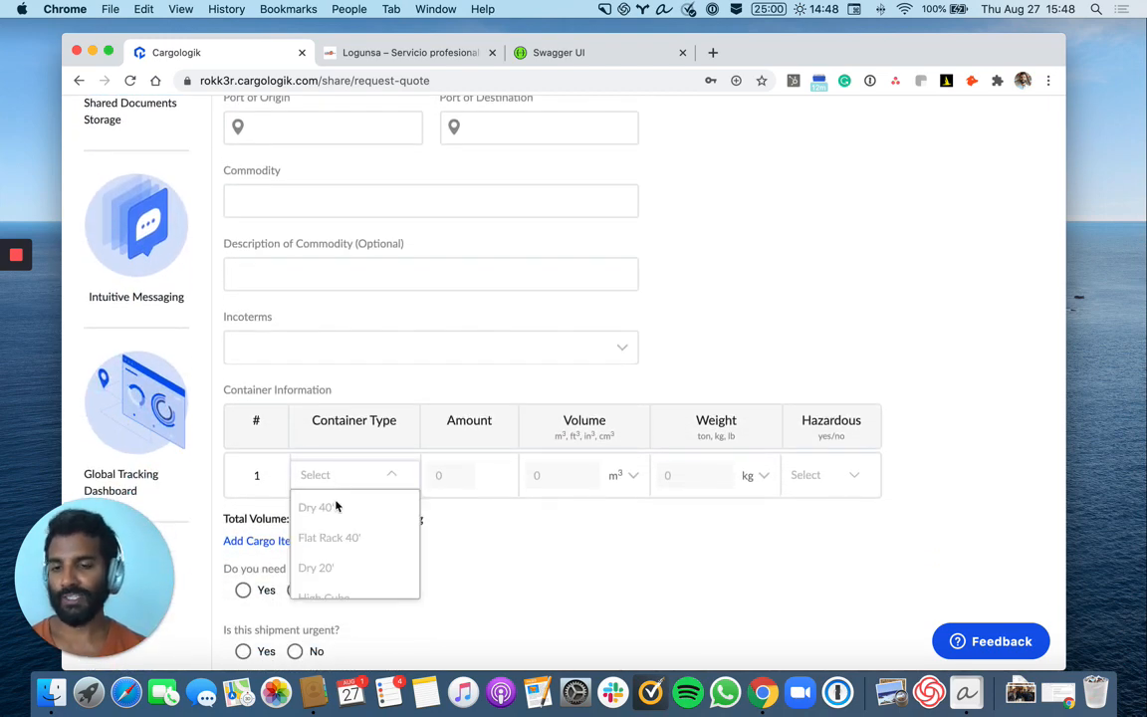
left_click(317, 508)
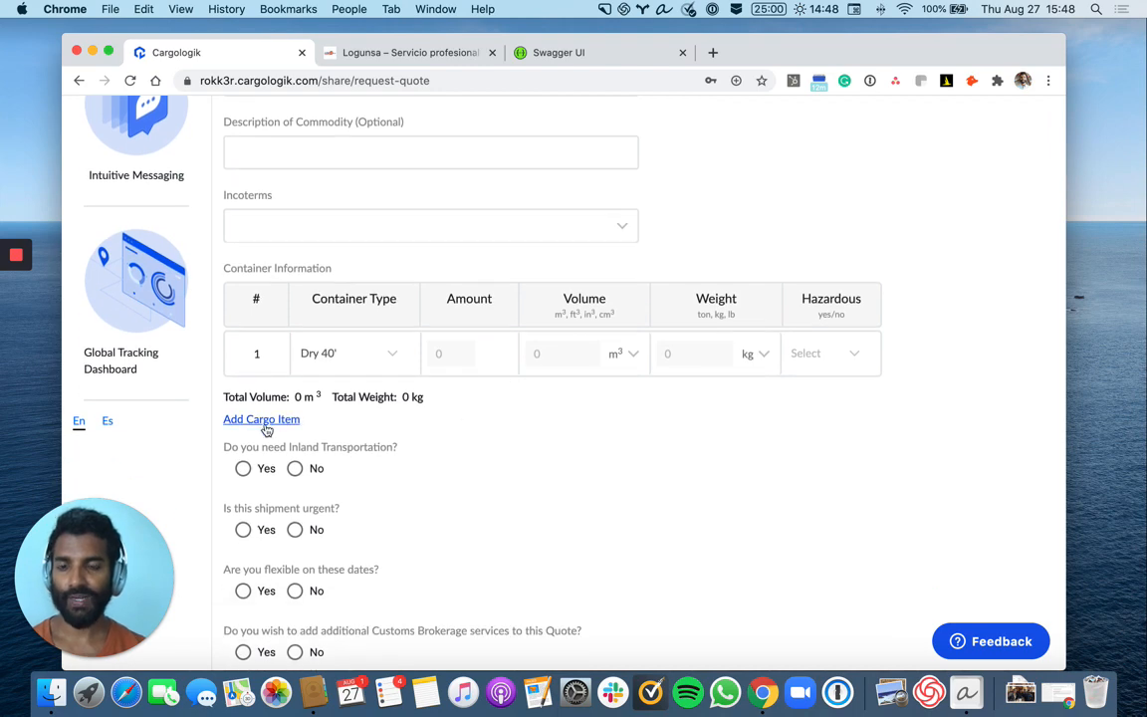
left_click(261, 418)
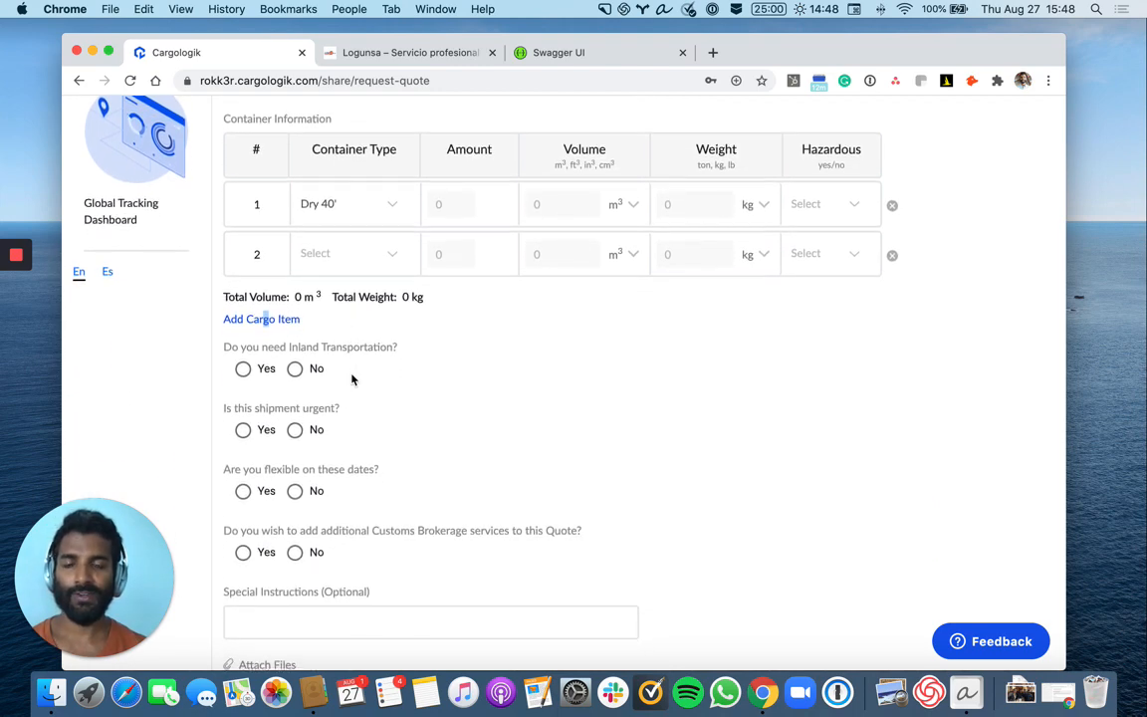
Choose LCL as the shipment type and answer Yes to needing inland transportation.
scroll("up", 3)
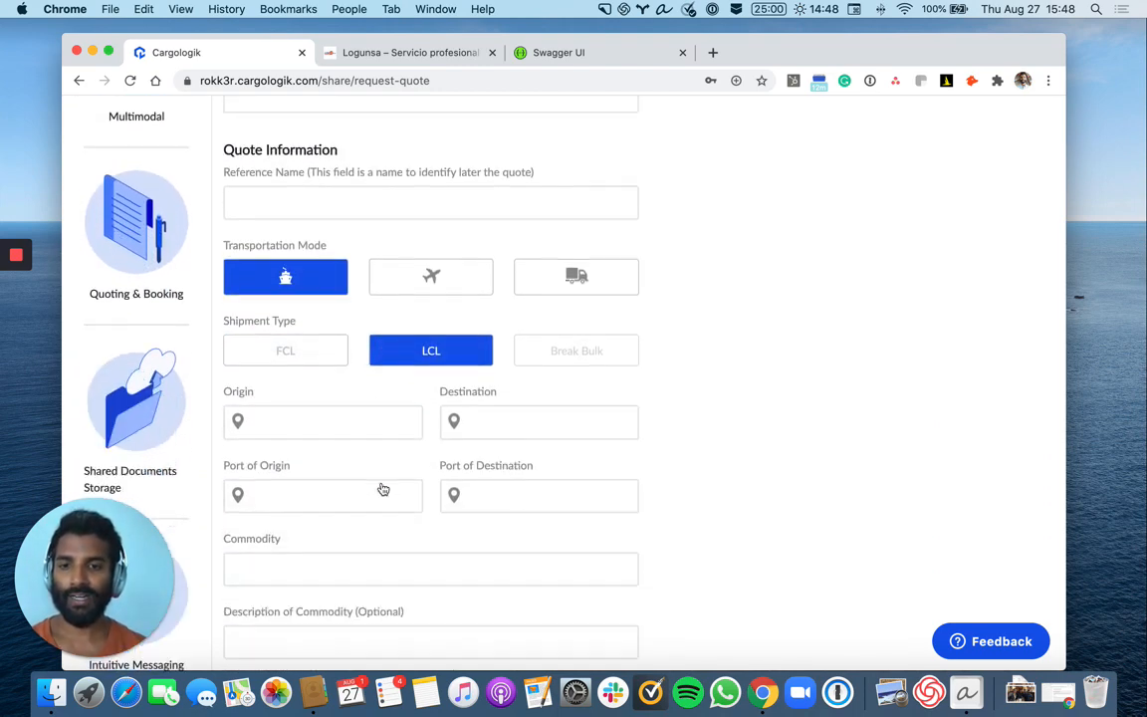
scroll("down", 3)
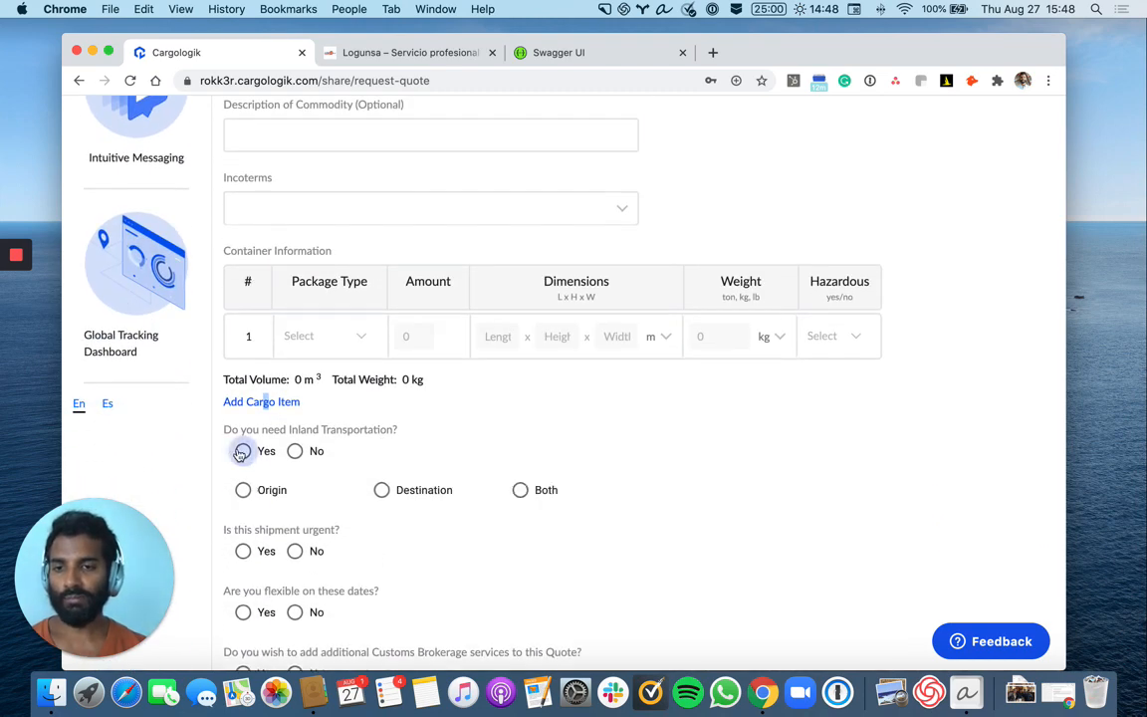
left_click(243, 450)
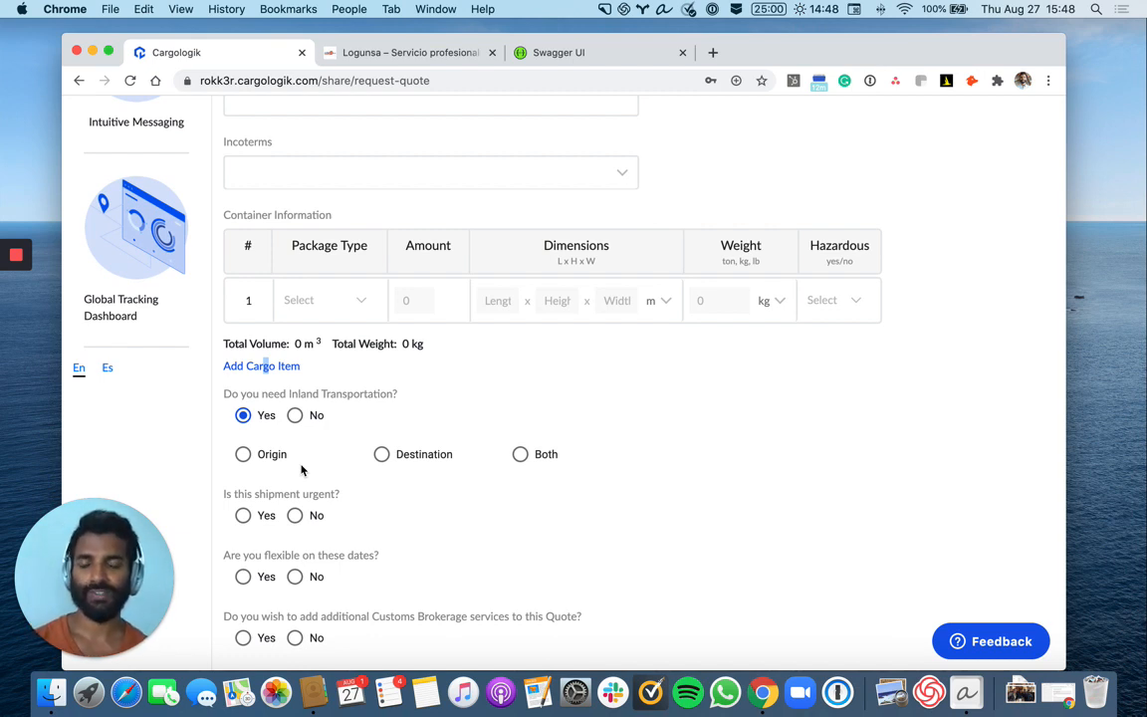
scroll("down", 3)
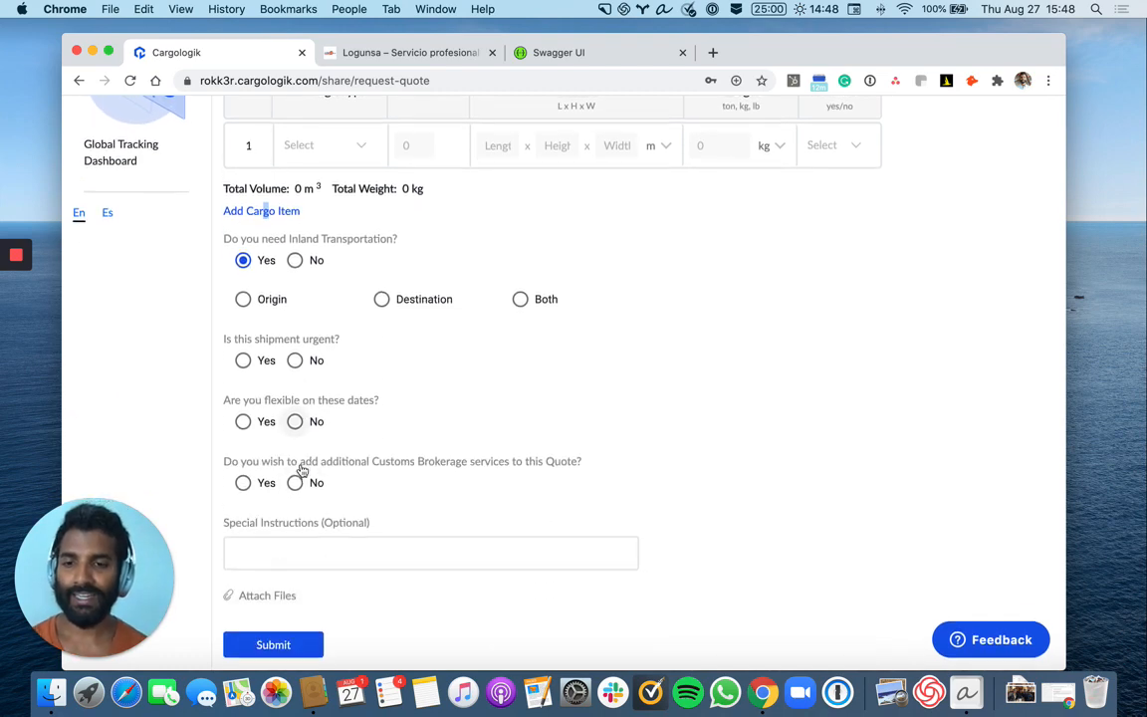
scroll("up", 3)
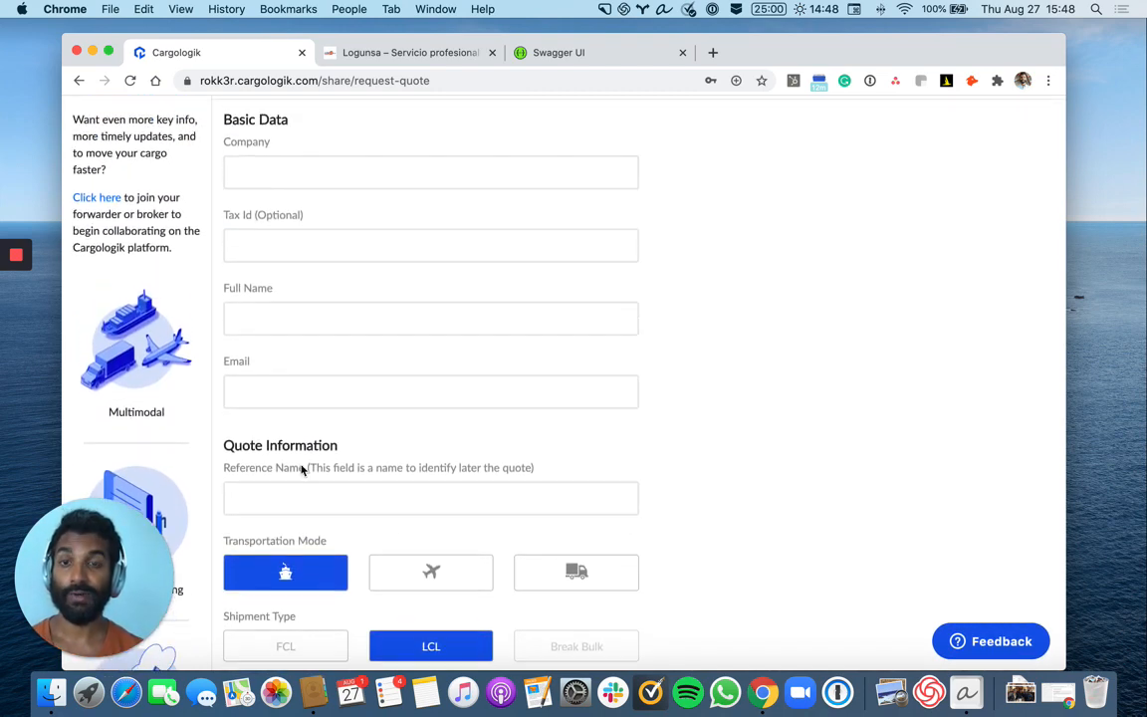
scroll("up", 3)
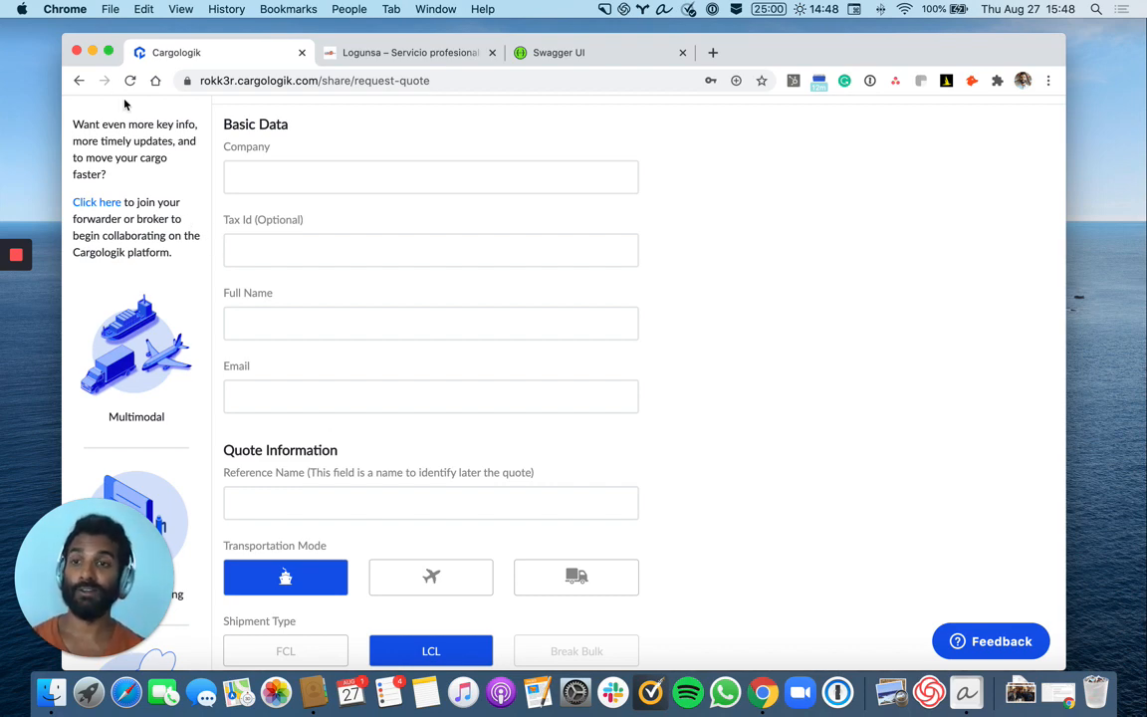
Go back from the quote form to the rokk3r sign-in page.
left_click(80, 80)
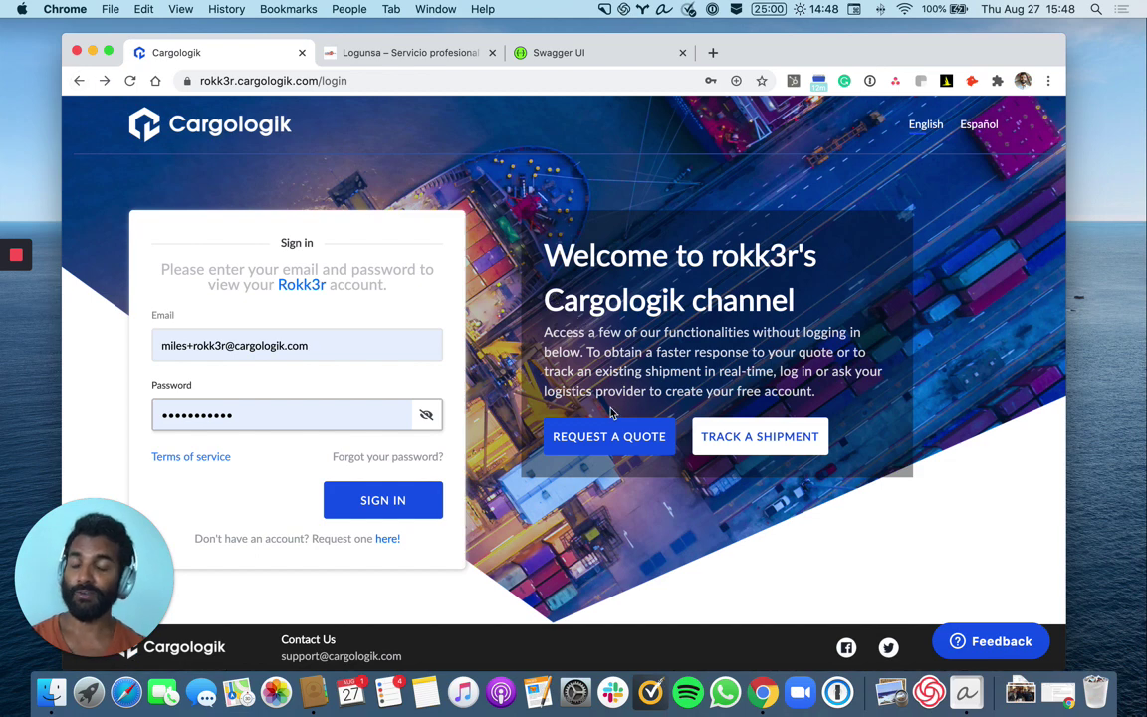
mouse_move(618, 436)
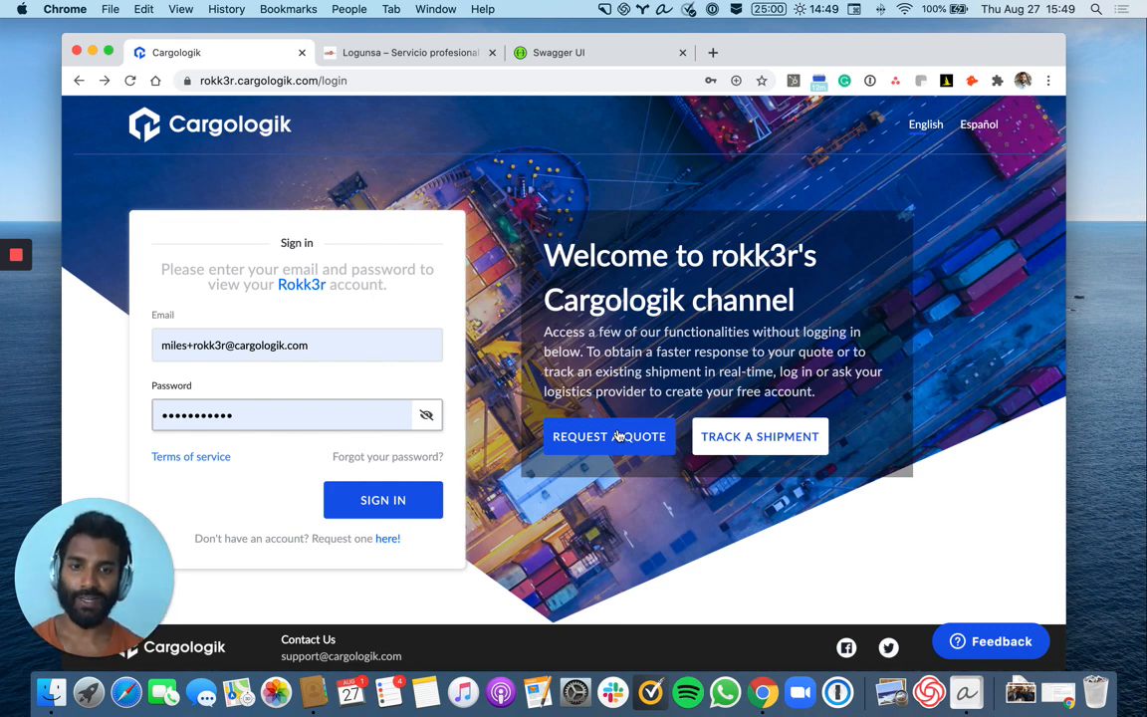
left_click(759, 436)
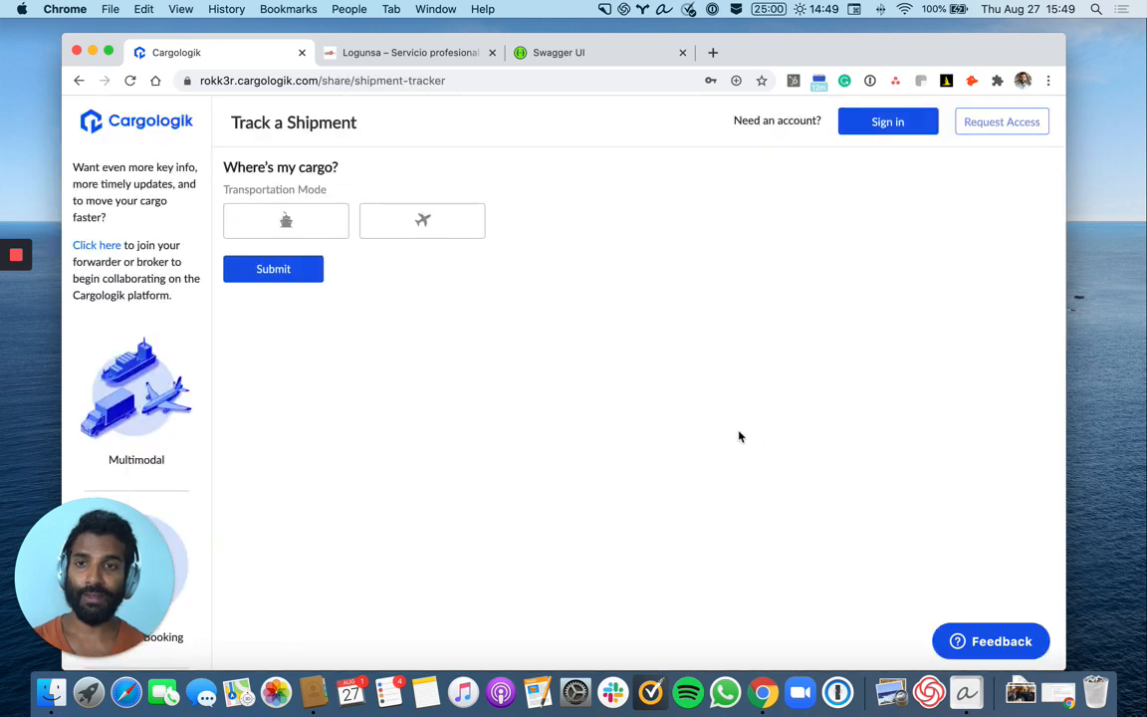
mouse_move(538, 362)
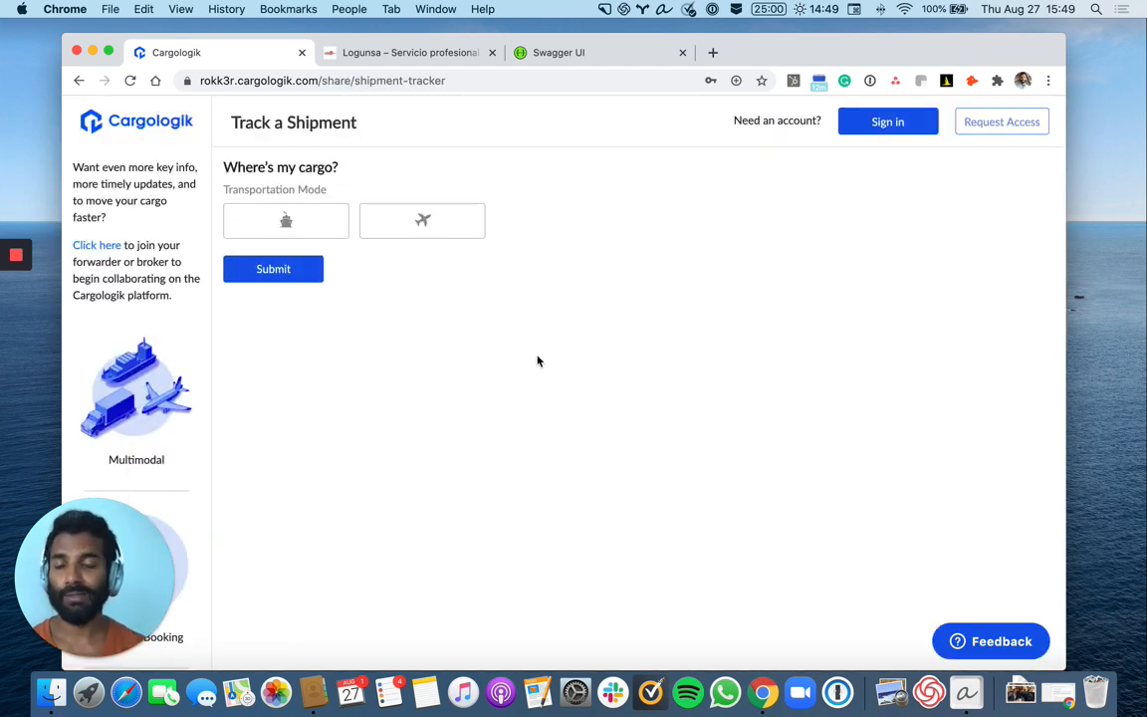
left_click(287, 219)
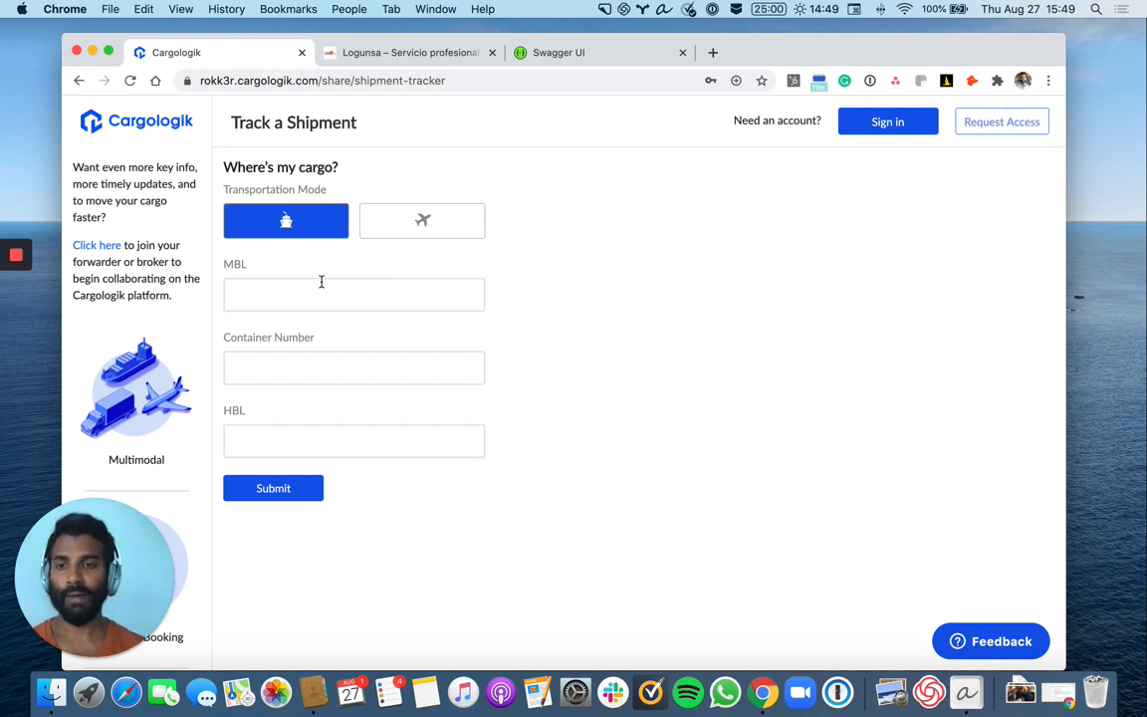
left_click(422, 219)
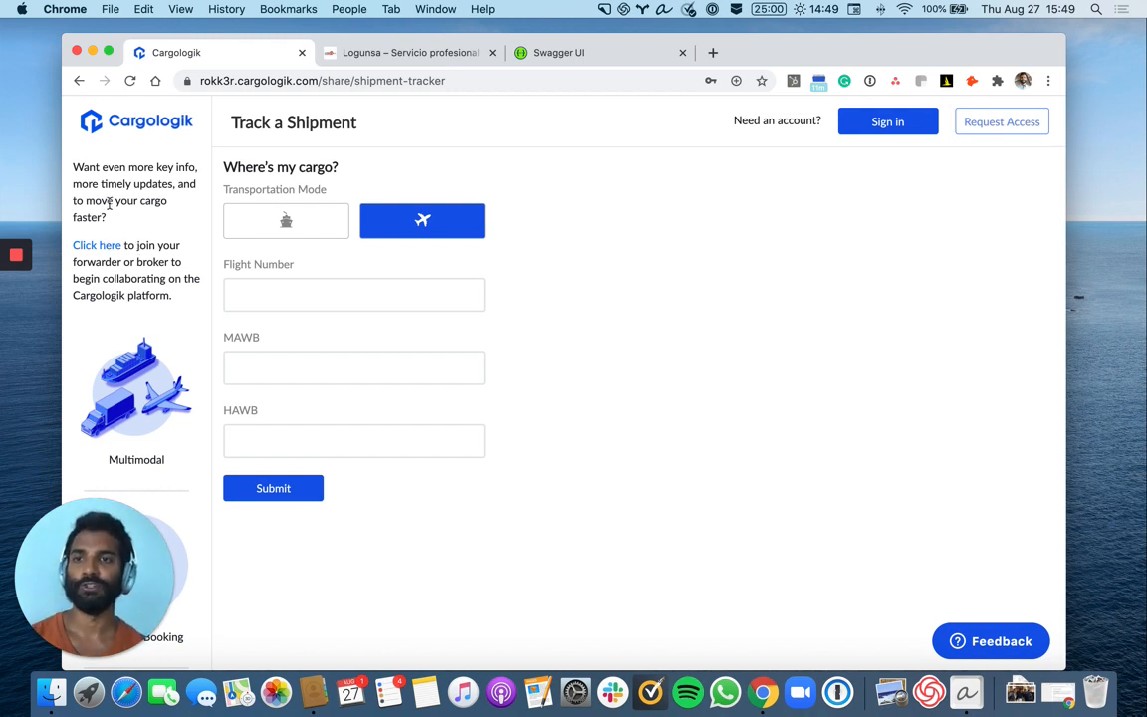
mouse_move(110, 163)
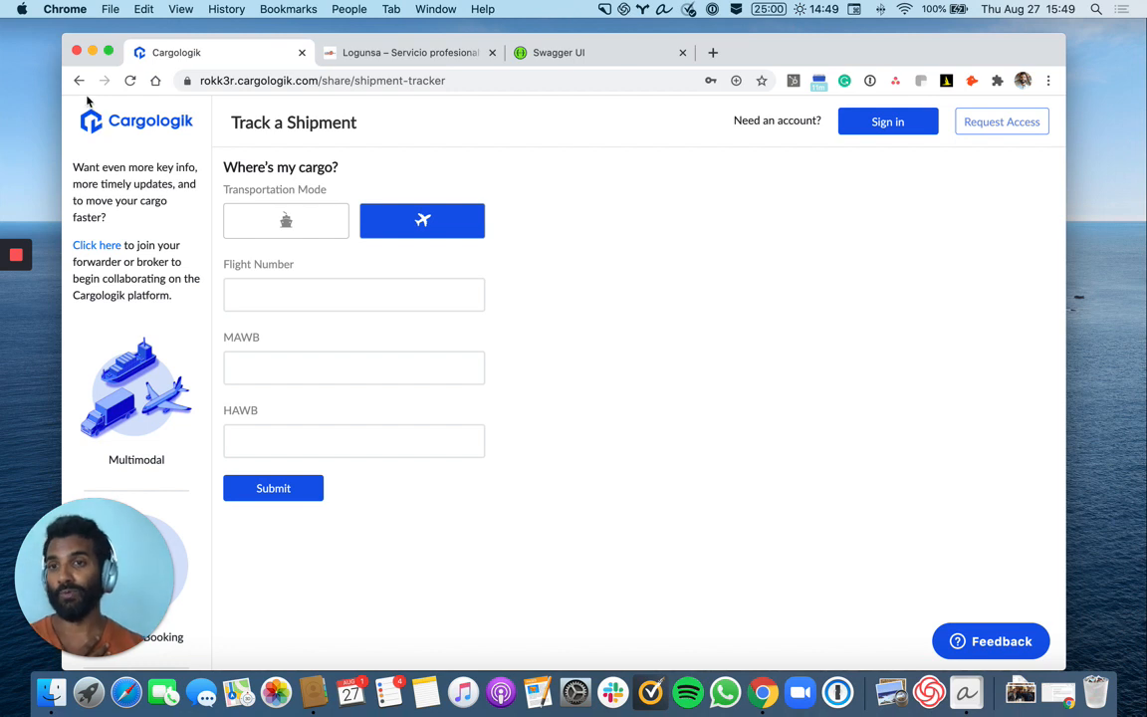
mouse_move(80, 79)
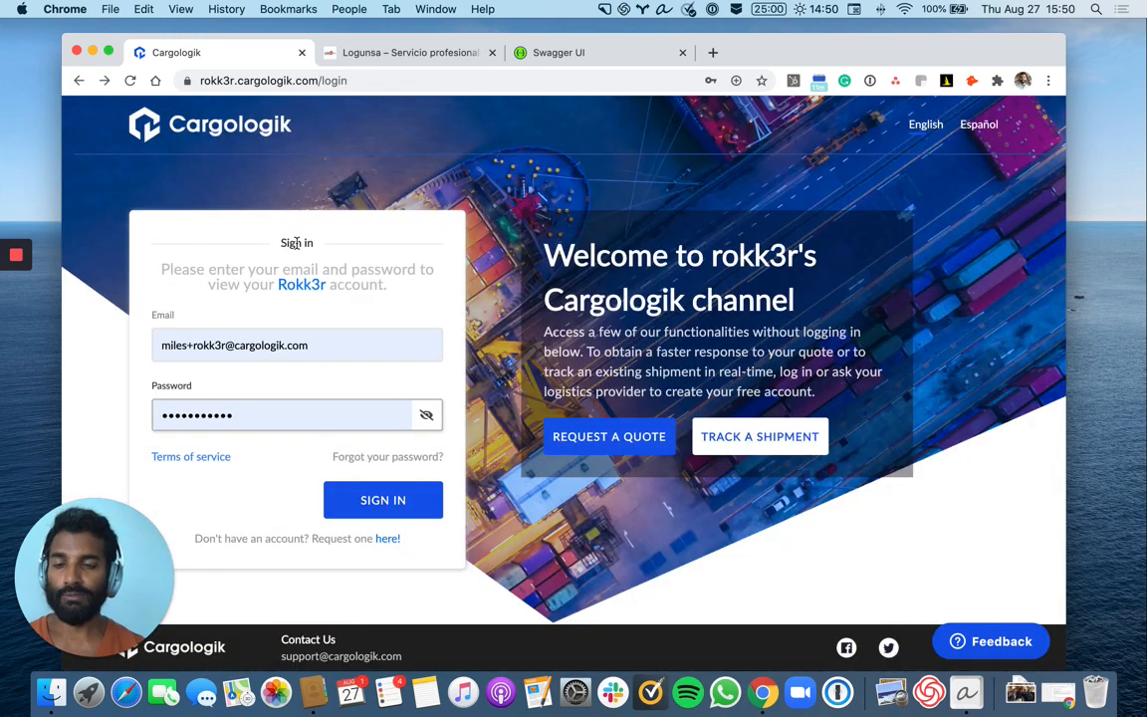
Sign in to rokk3r, decline saving the password, and search 'nat' in the client selector.
left_click(382, 500)
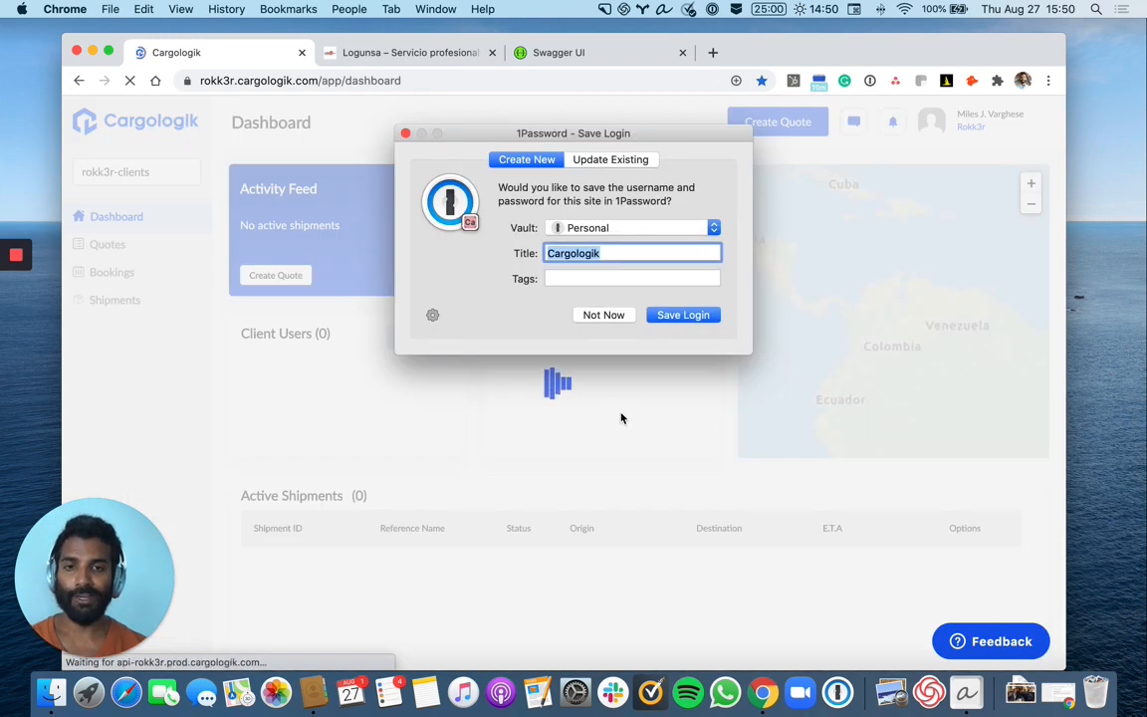
left_click(603, 315)
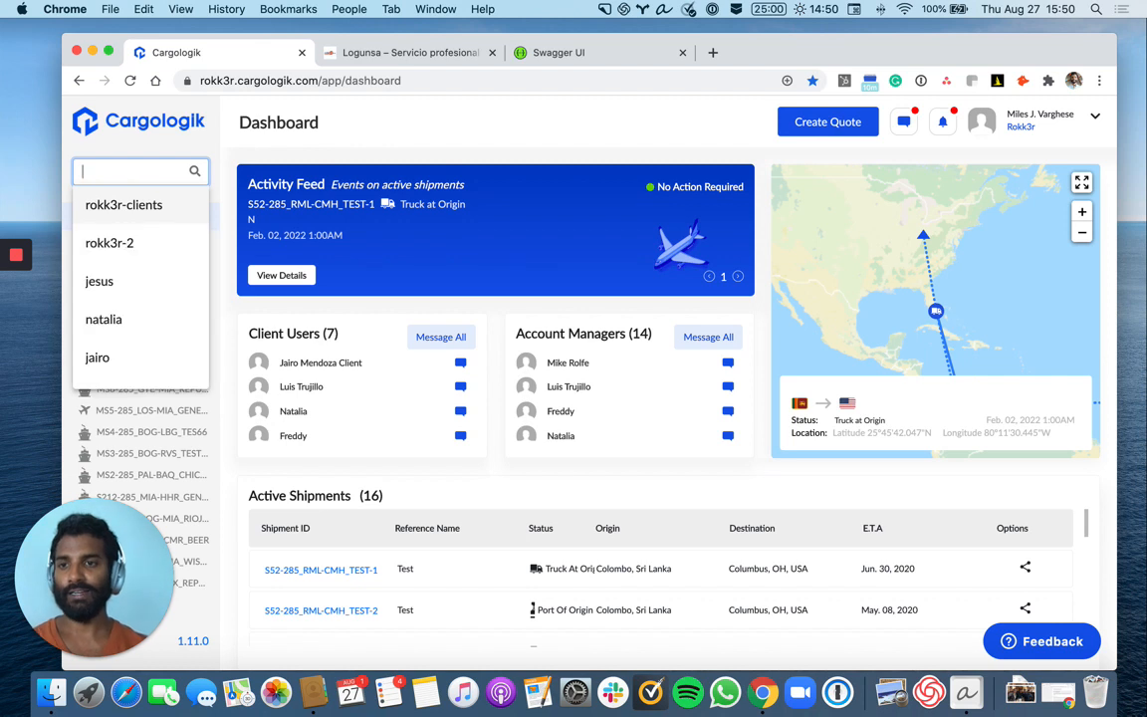
type("nat")
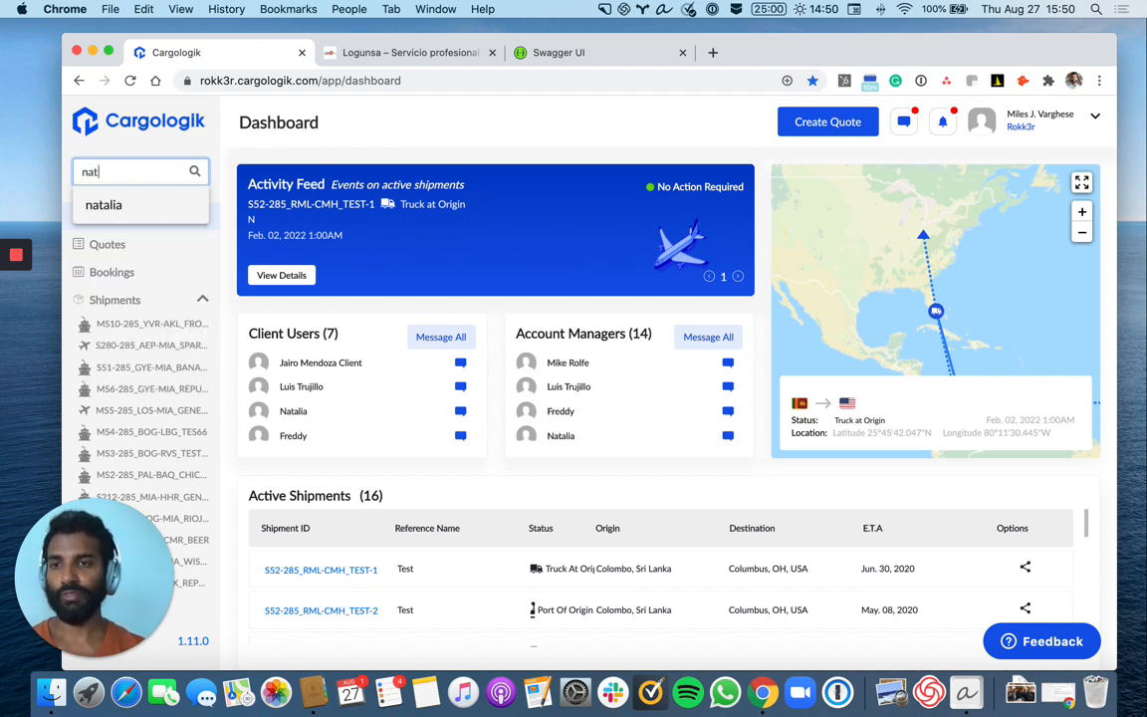
left_click(103, 204)
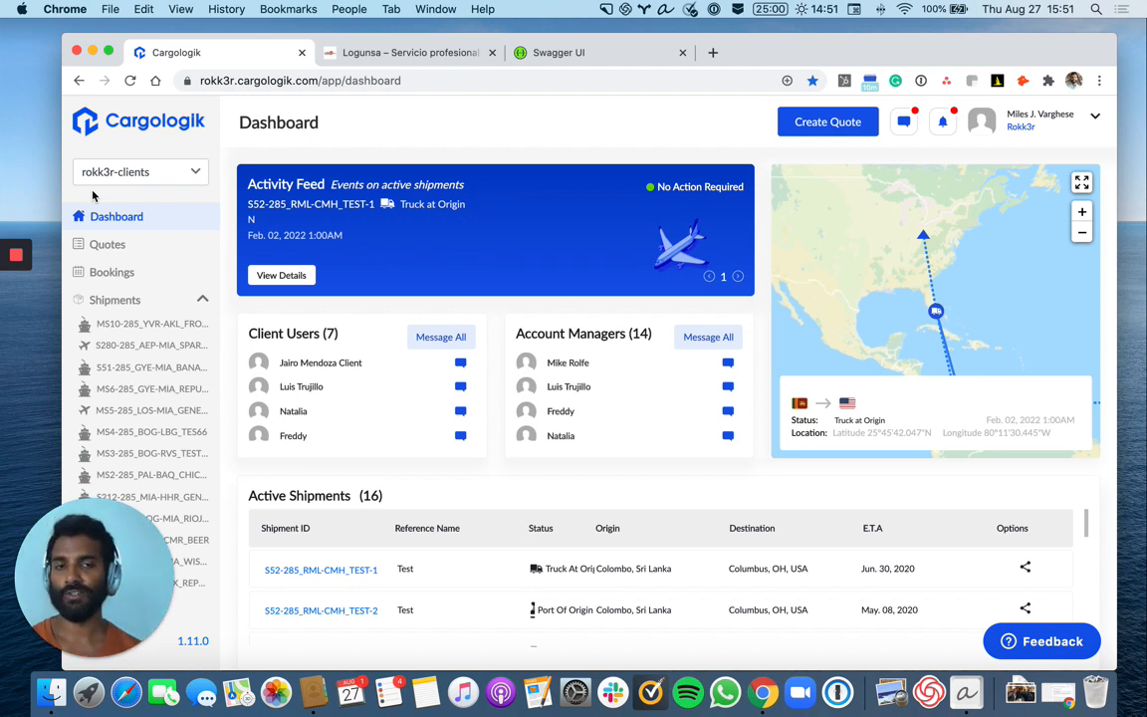
mouse_move(337, 223)
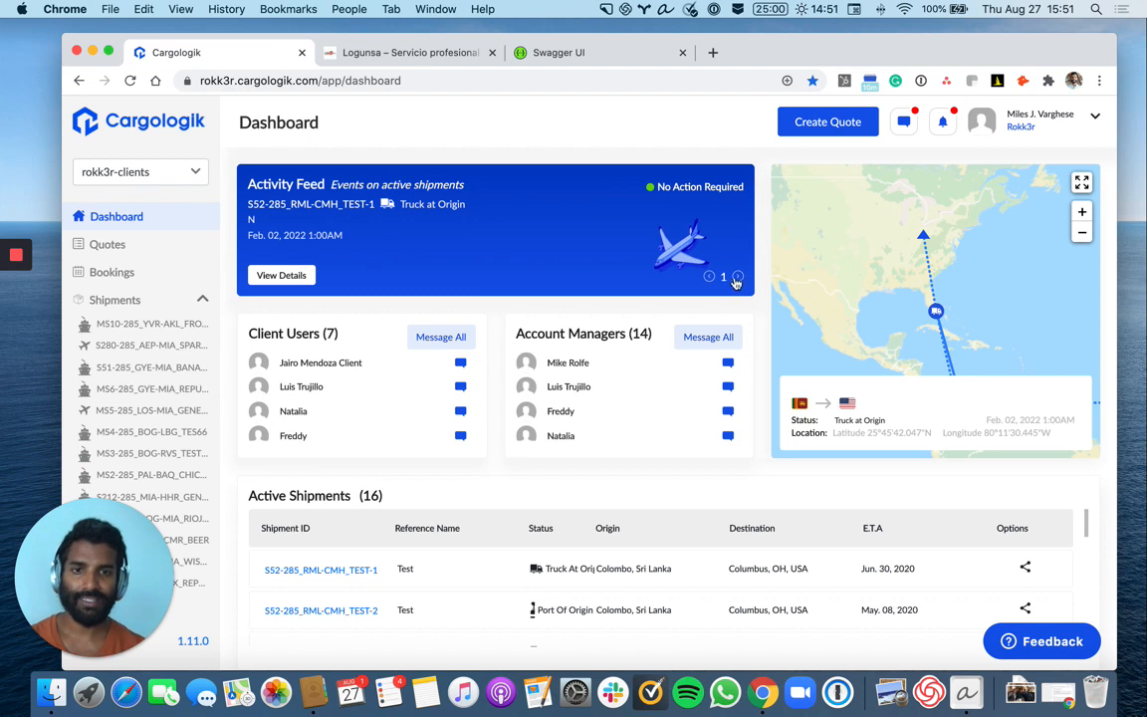
Page the dashboard activity feed forward to other shipment events.
left_click(737, 274)
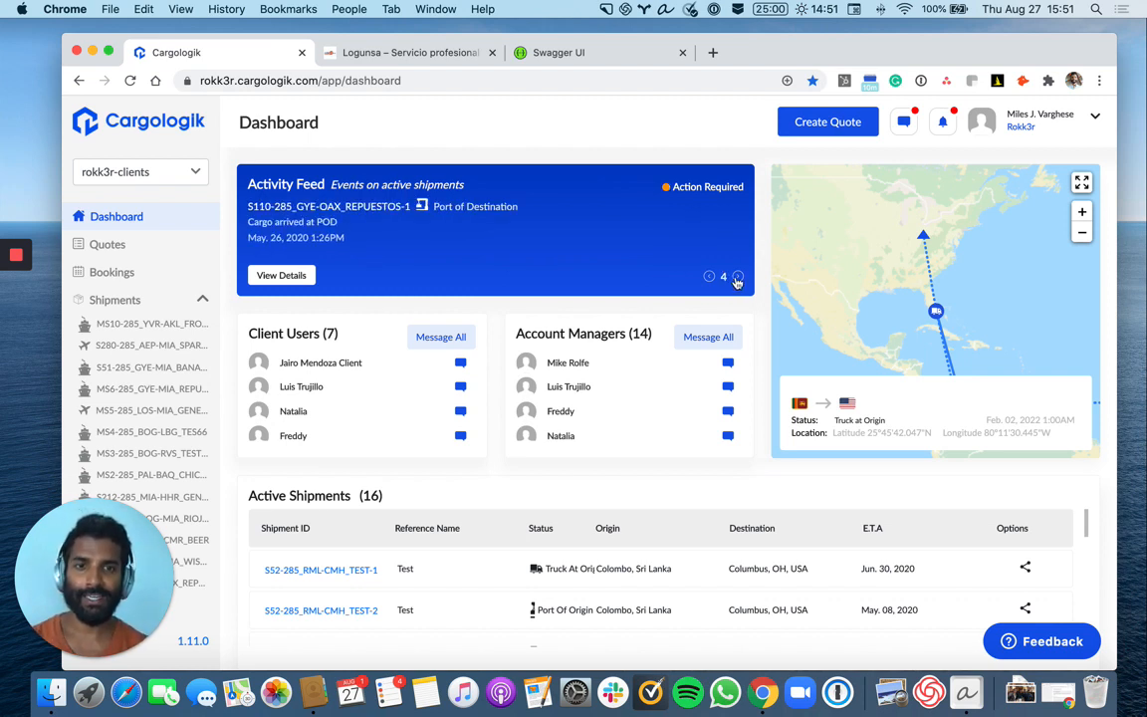
left_click(736, 275)
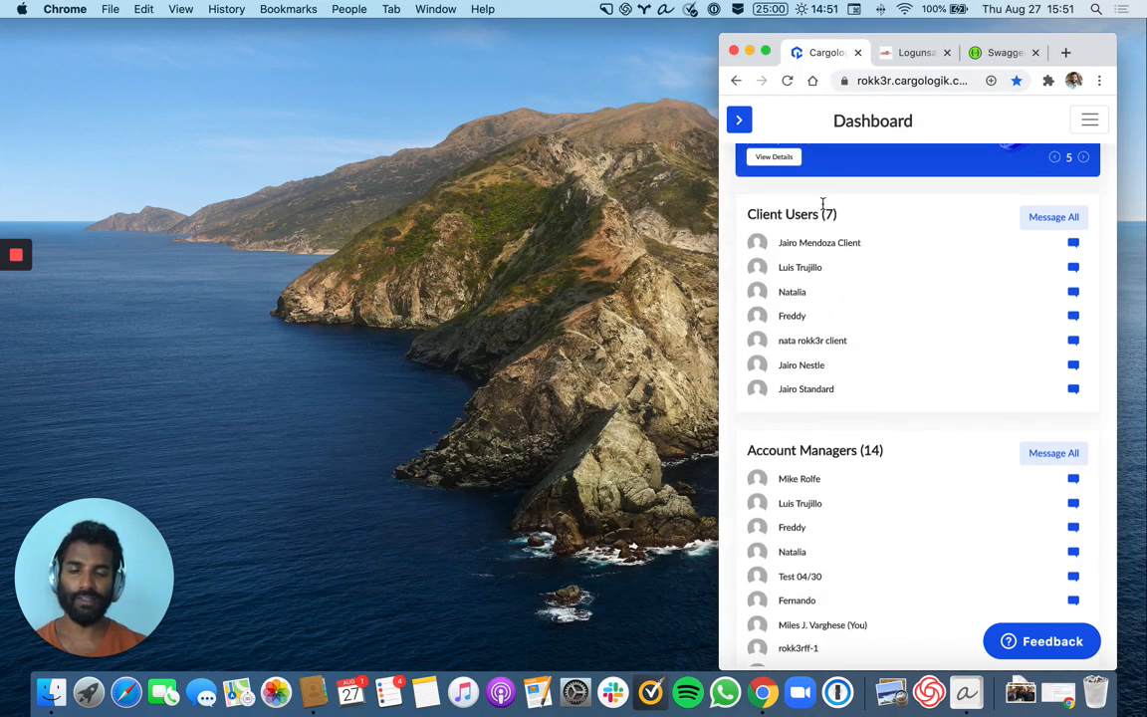
scroll("up", 3)
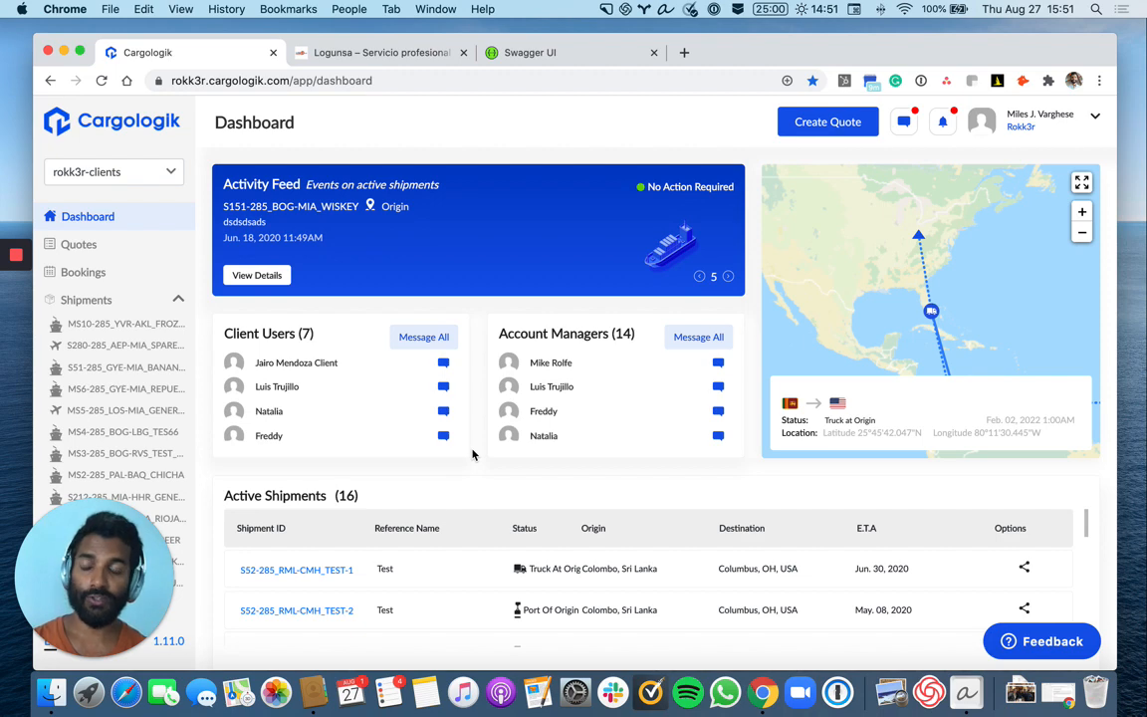
mouse_move(448, 446)
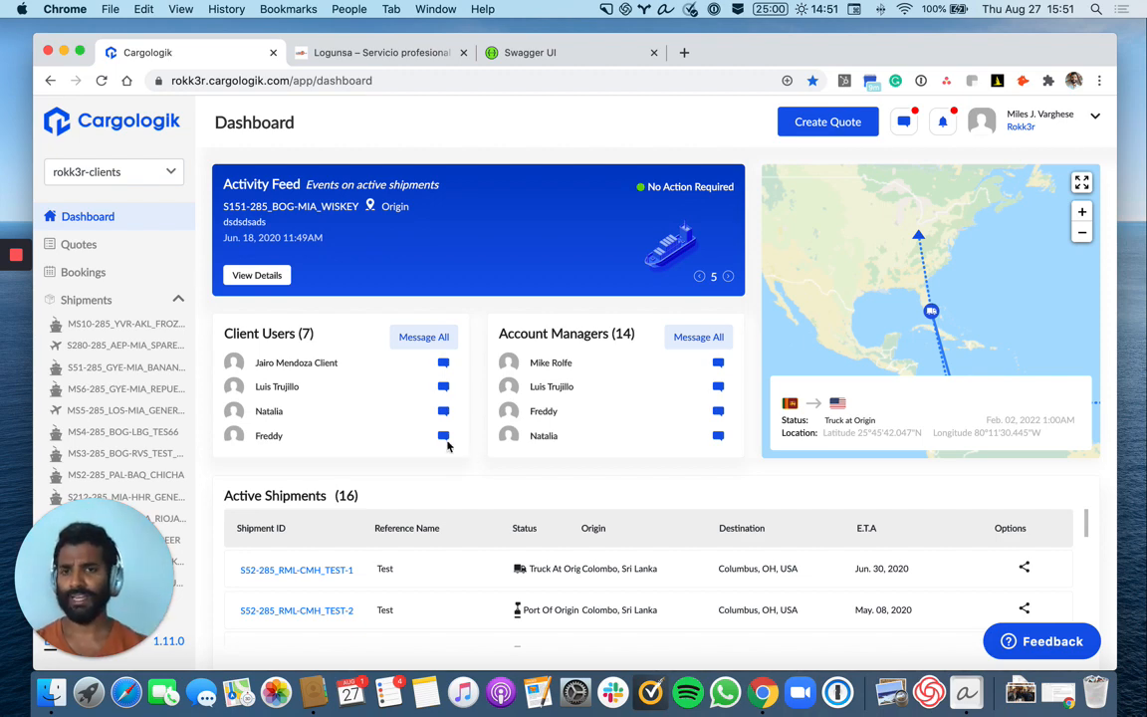
left_click(422, 336)
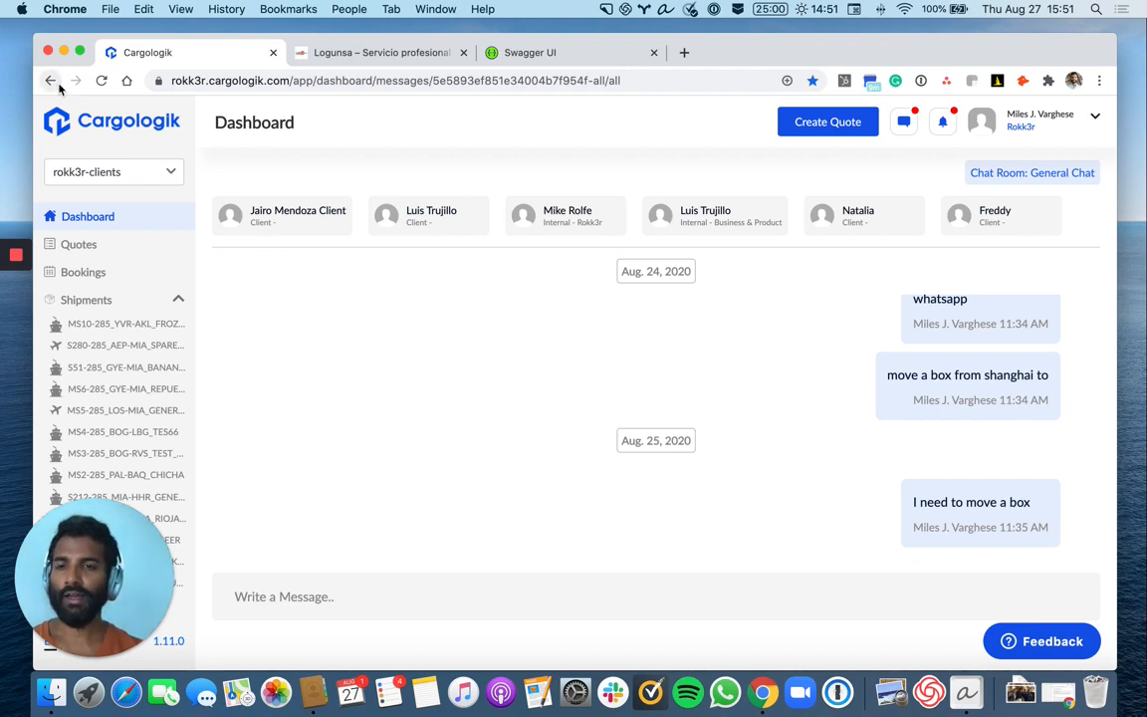
left_click(51, 80)
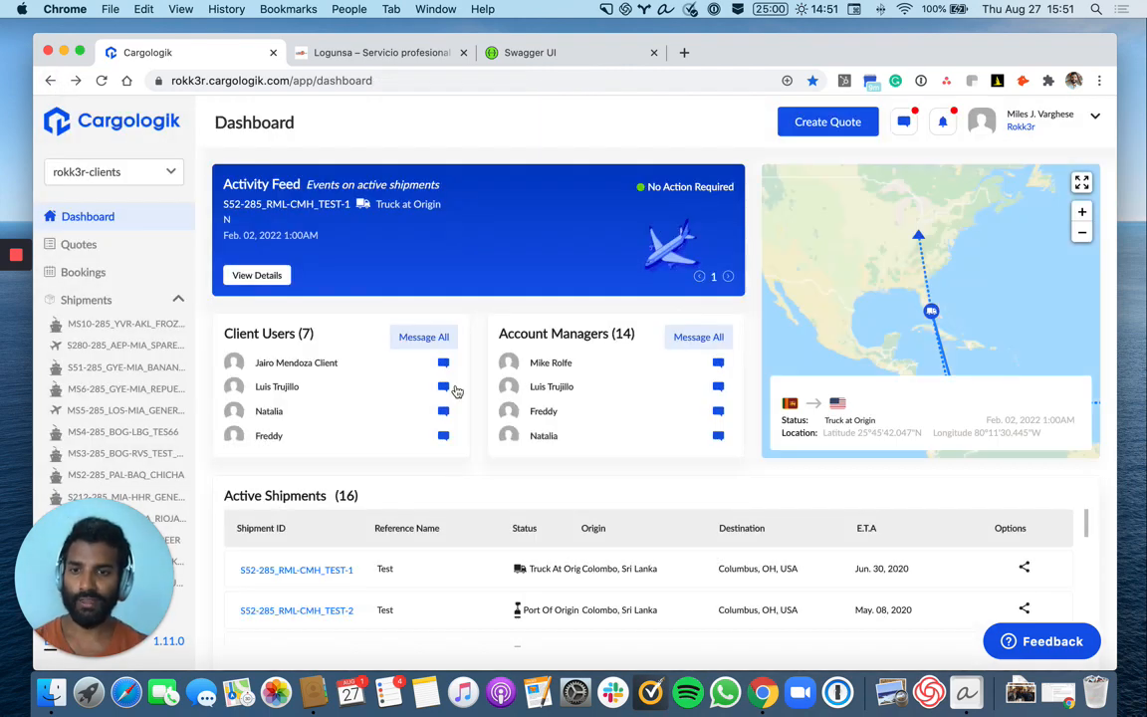
left_click(444, 387)
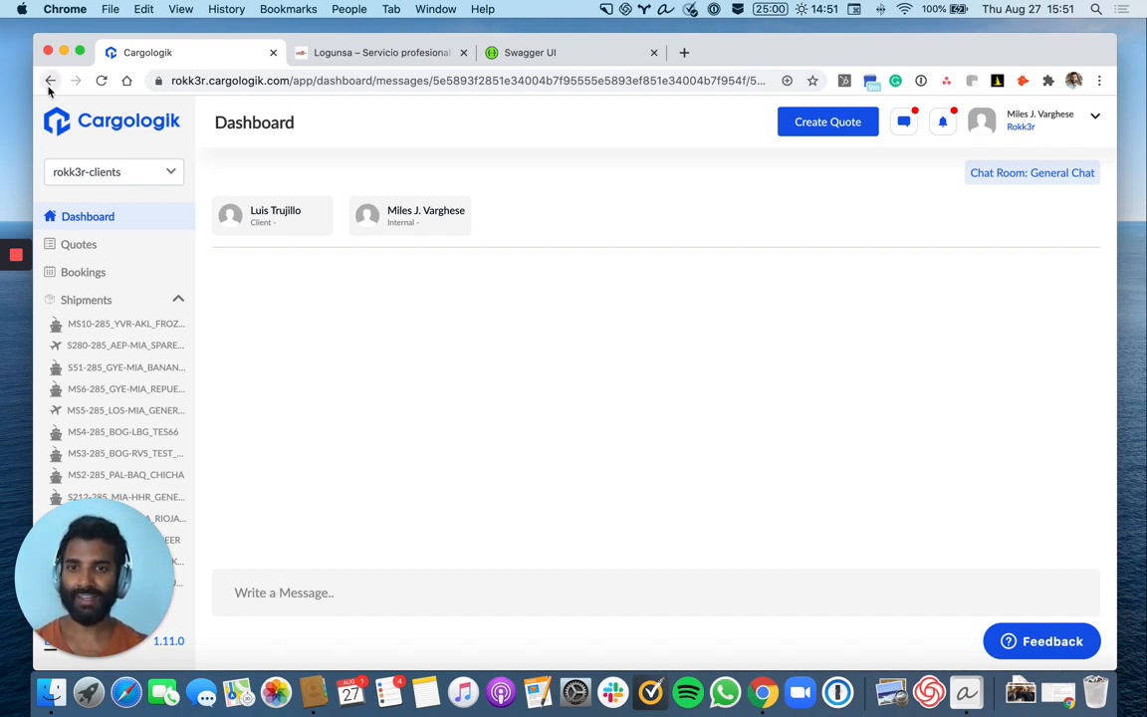
left_click(52, 79)
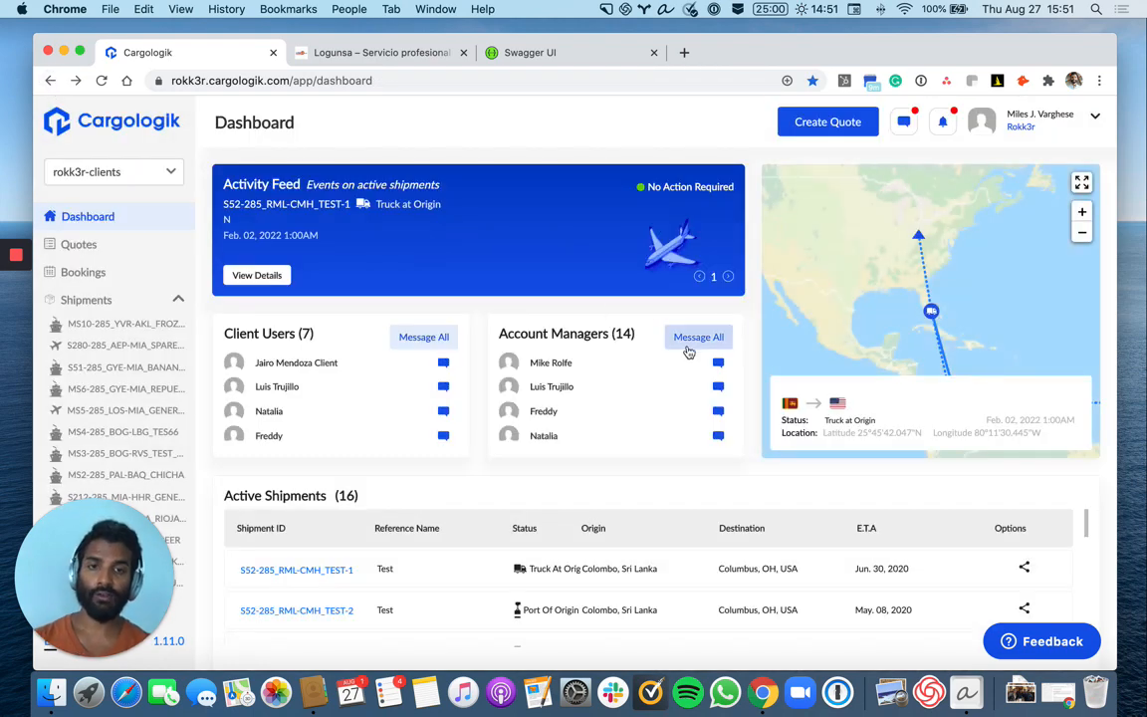
mouse_move(697, 337)
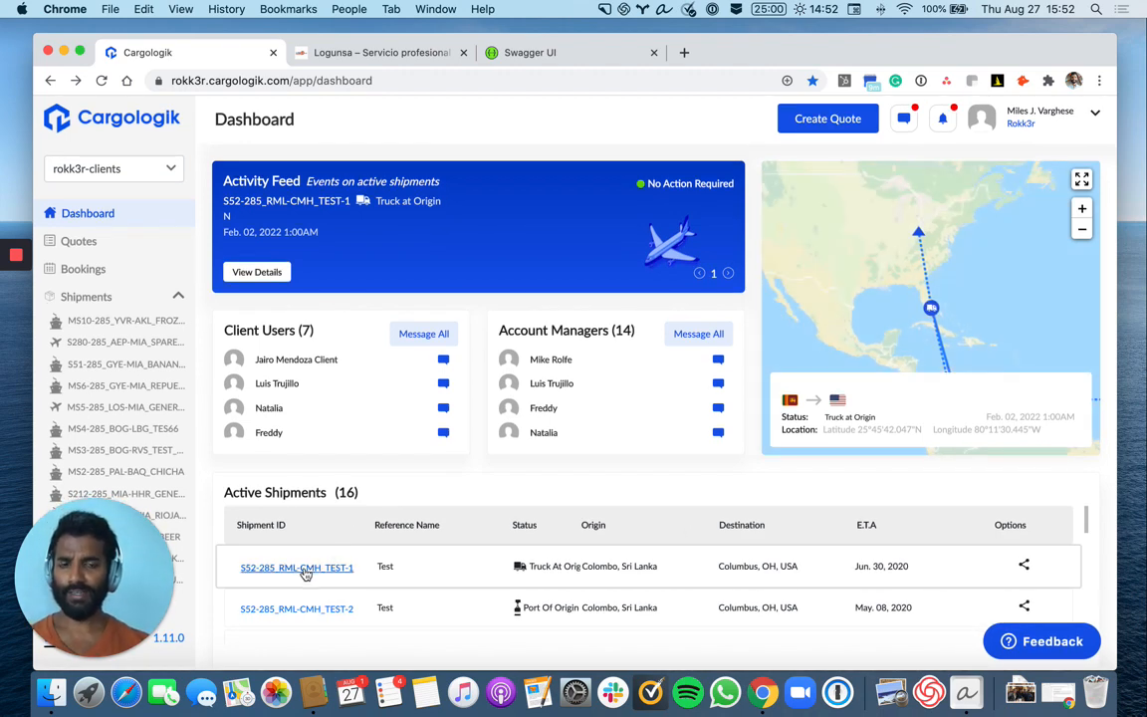
Preview shipment S52-285_RML-CMH_TEST-2's route, then open its detail page with the status timeline.
left_click(296, 607)
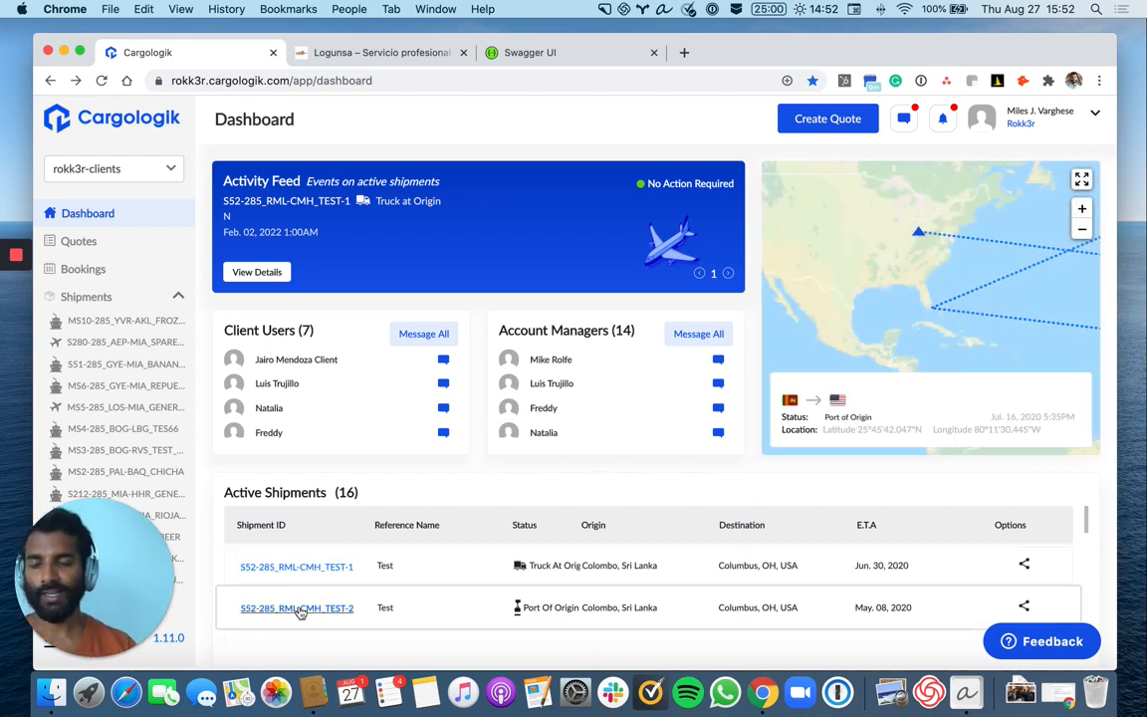
left_click(294, 607)
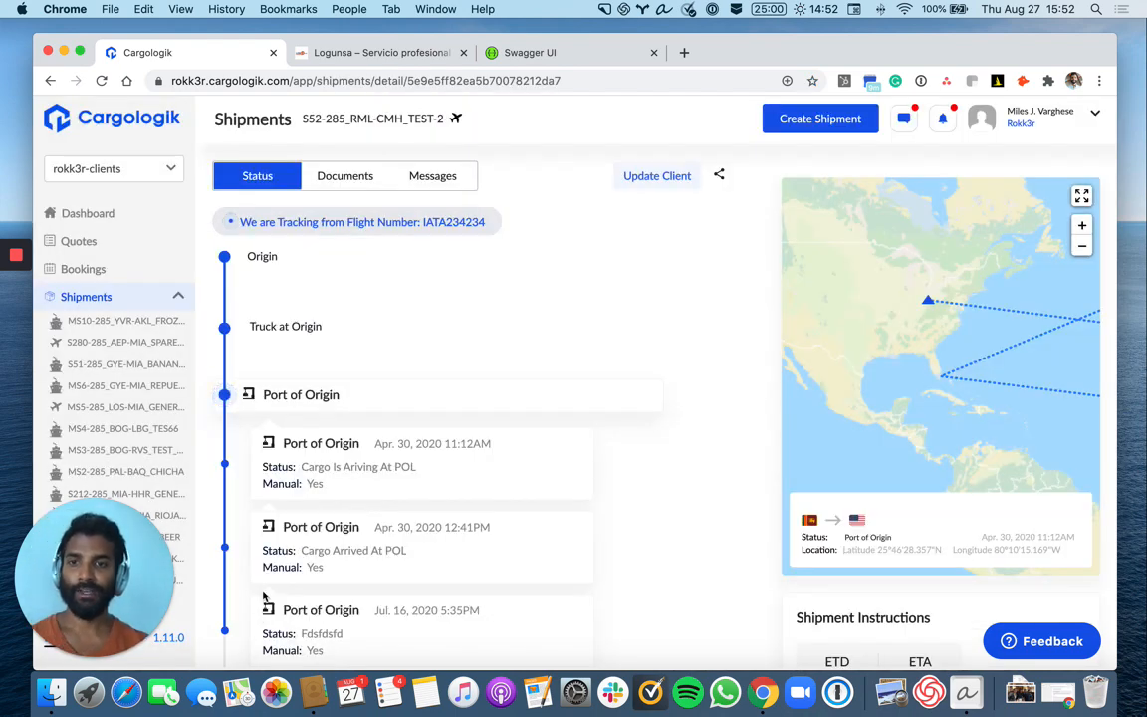
scroll("down", 3)
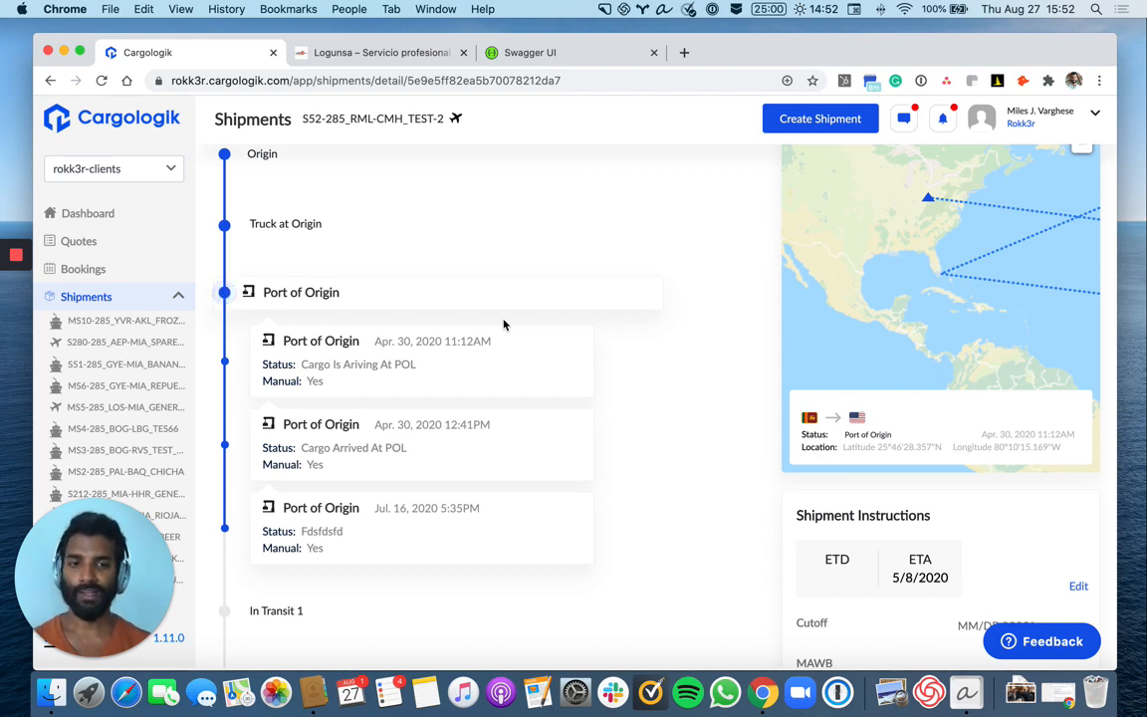
scroll("down", 3)
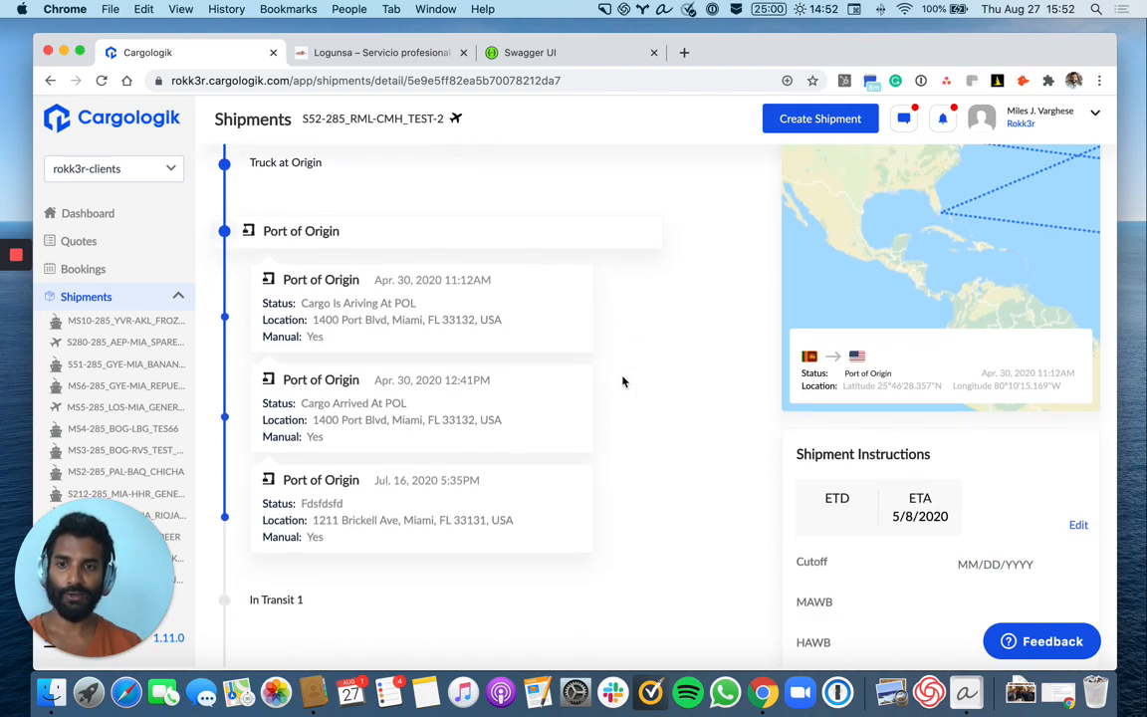
scroll("down", 3)
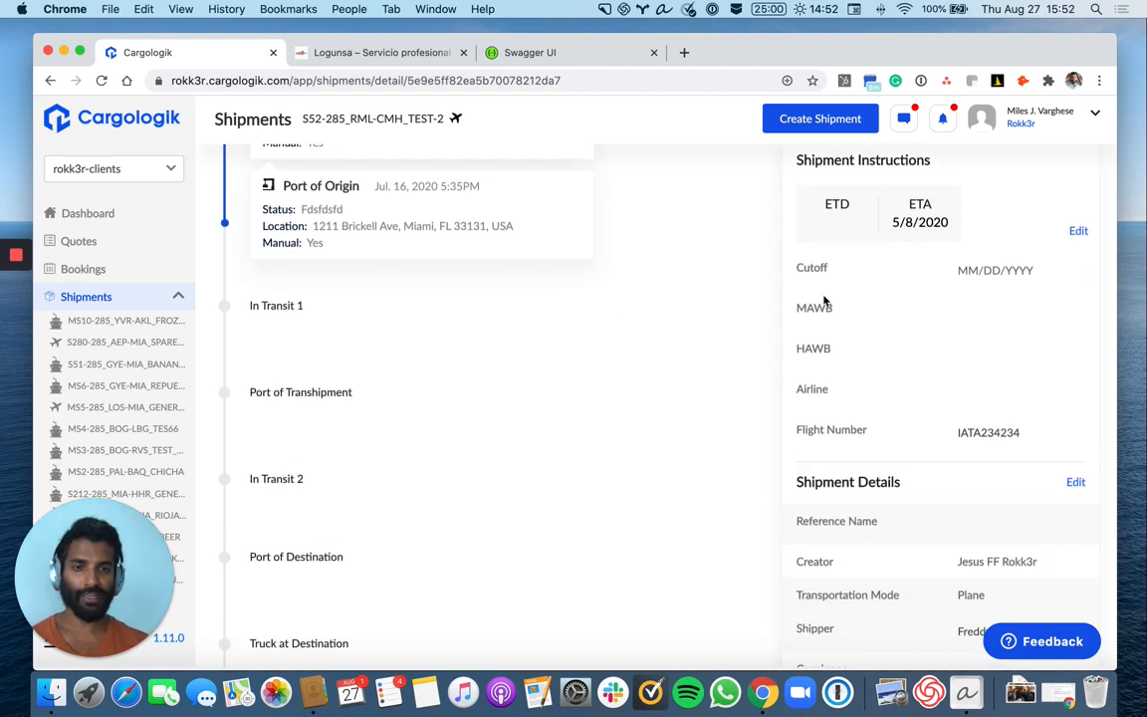
Review the shipment instructions and shipment details further down the Status page.
scroll("down", 3)
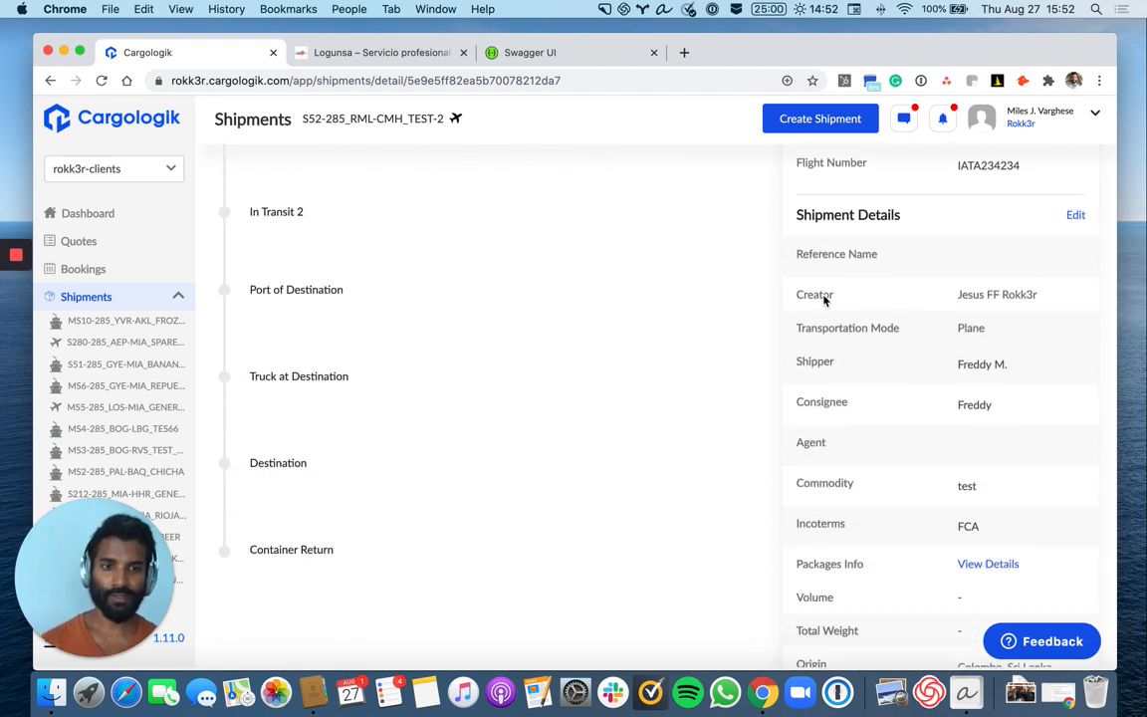
scroll("down", 3)
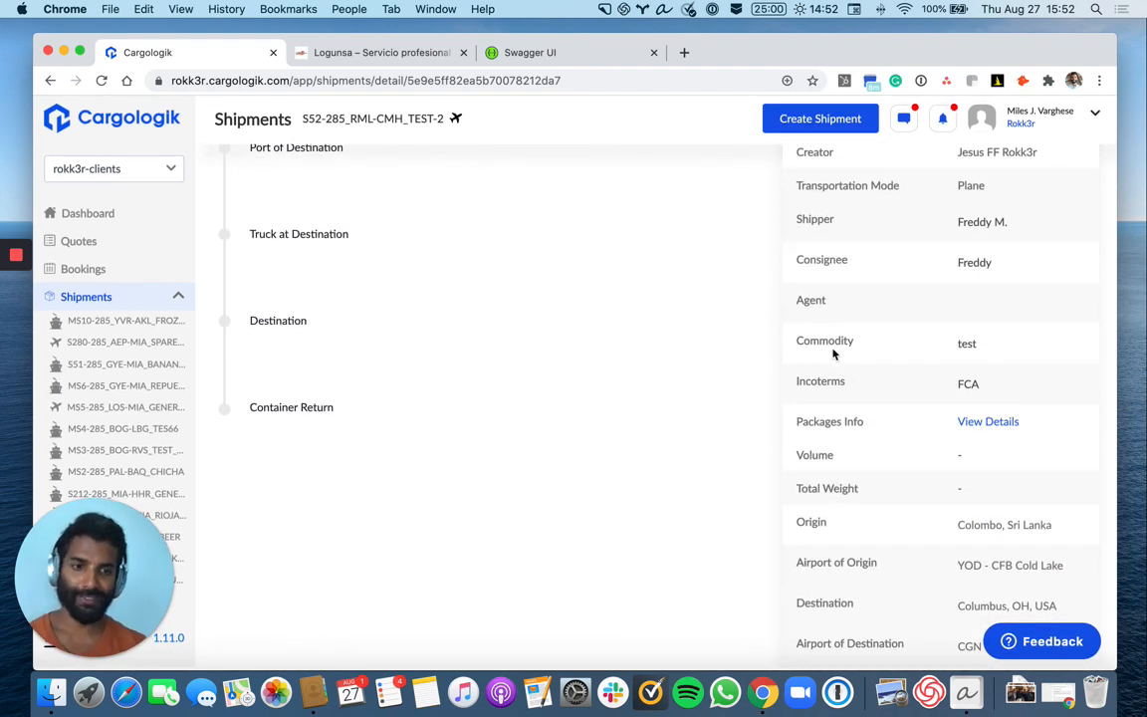
scroll("up", 3)
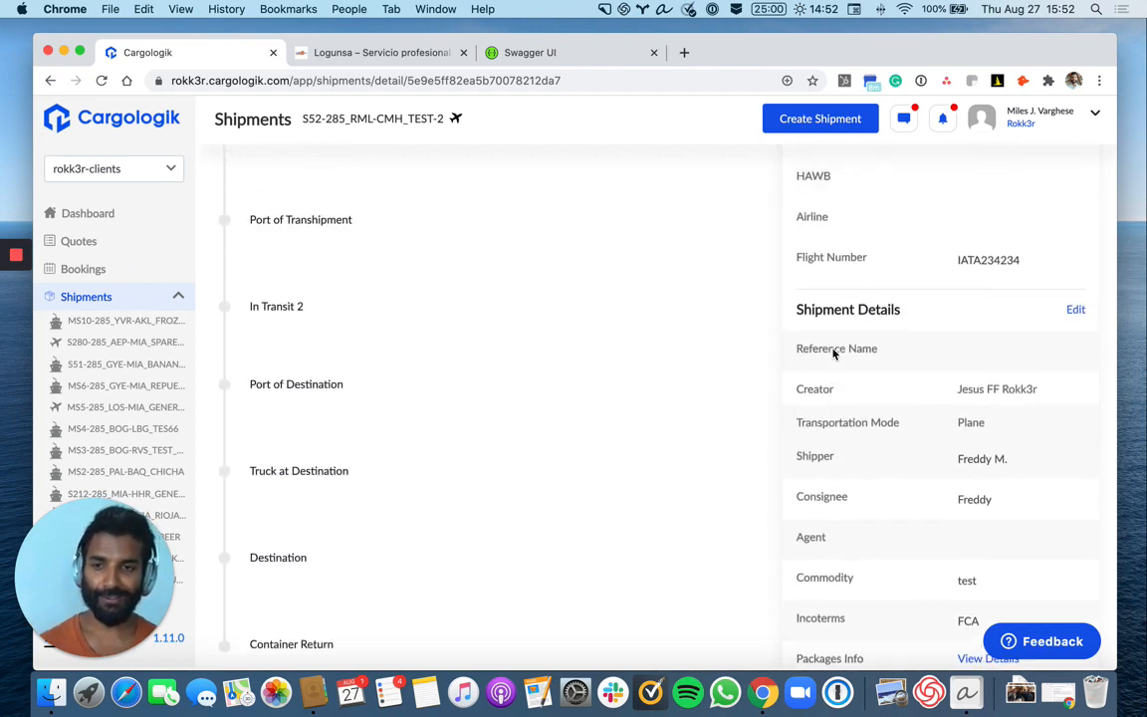
scroll("up", 3)
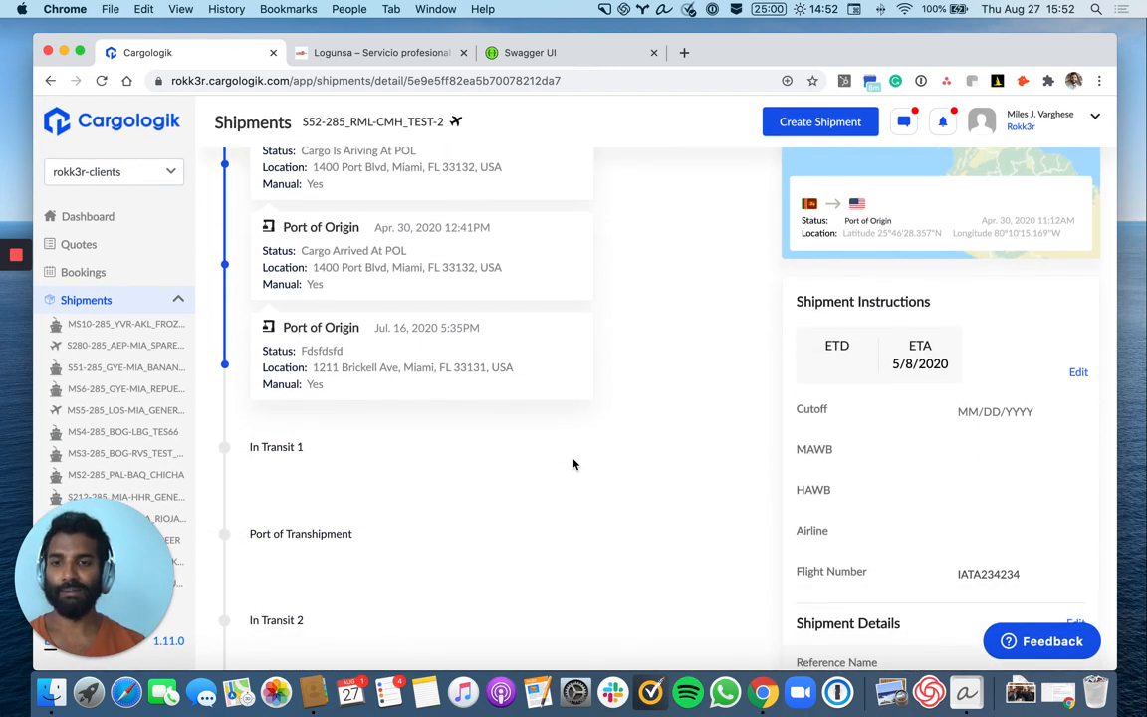
scroll("up", 3)
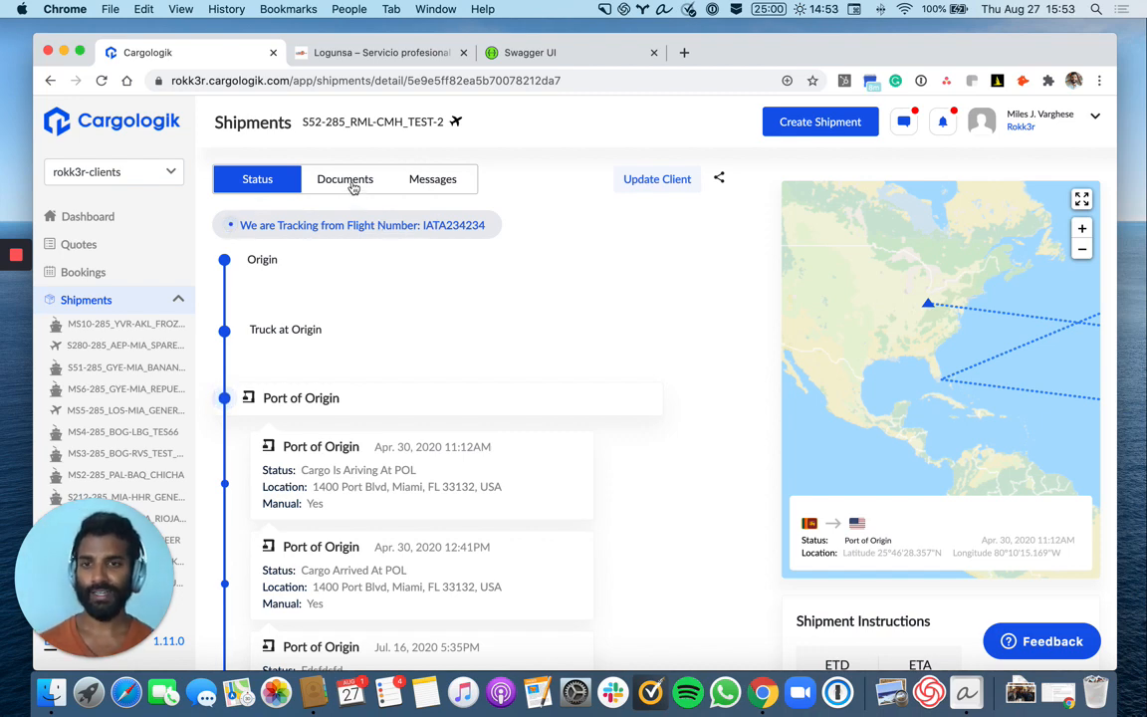
In the shipment's Documents, select cargologik-logo-icon.png for upload.
left_click(344, 180)
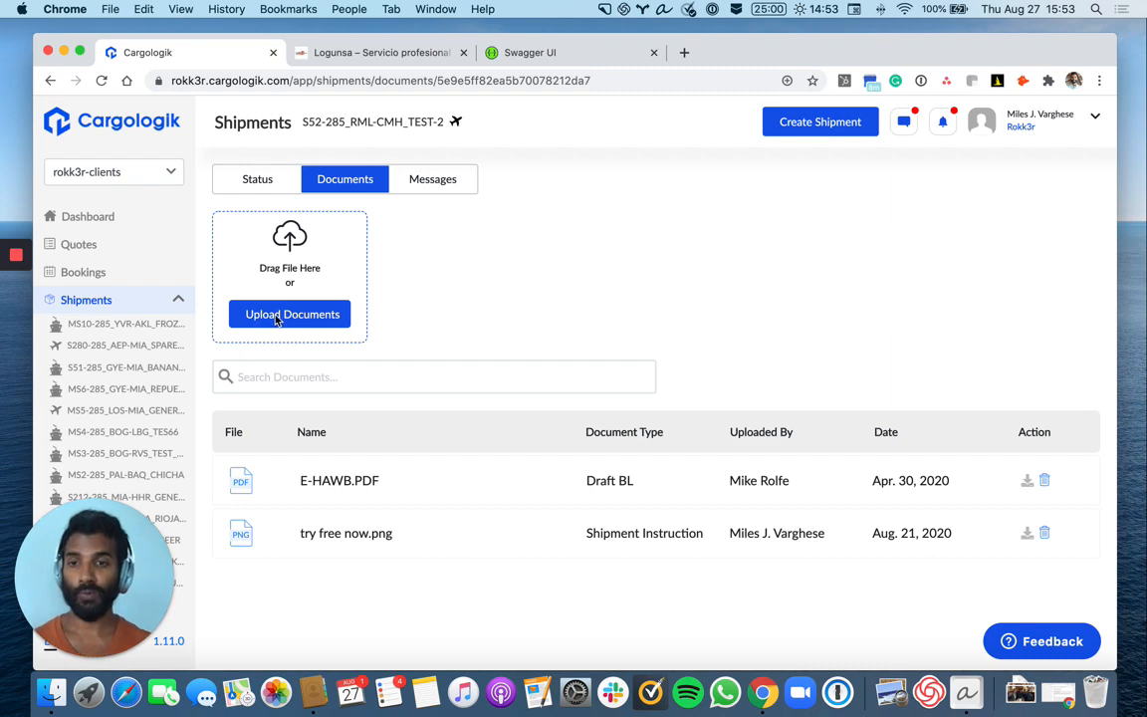
left_click(291, 314)
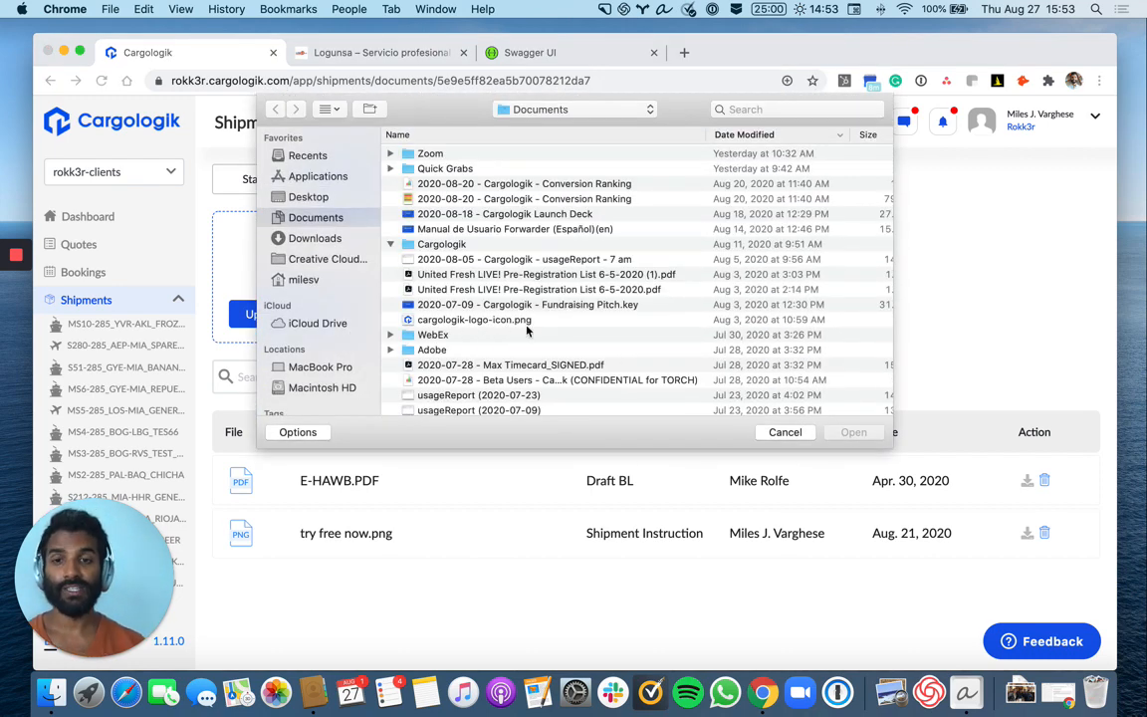
mouse_move(458, 175)
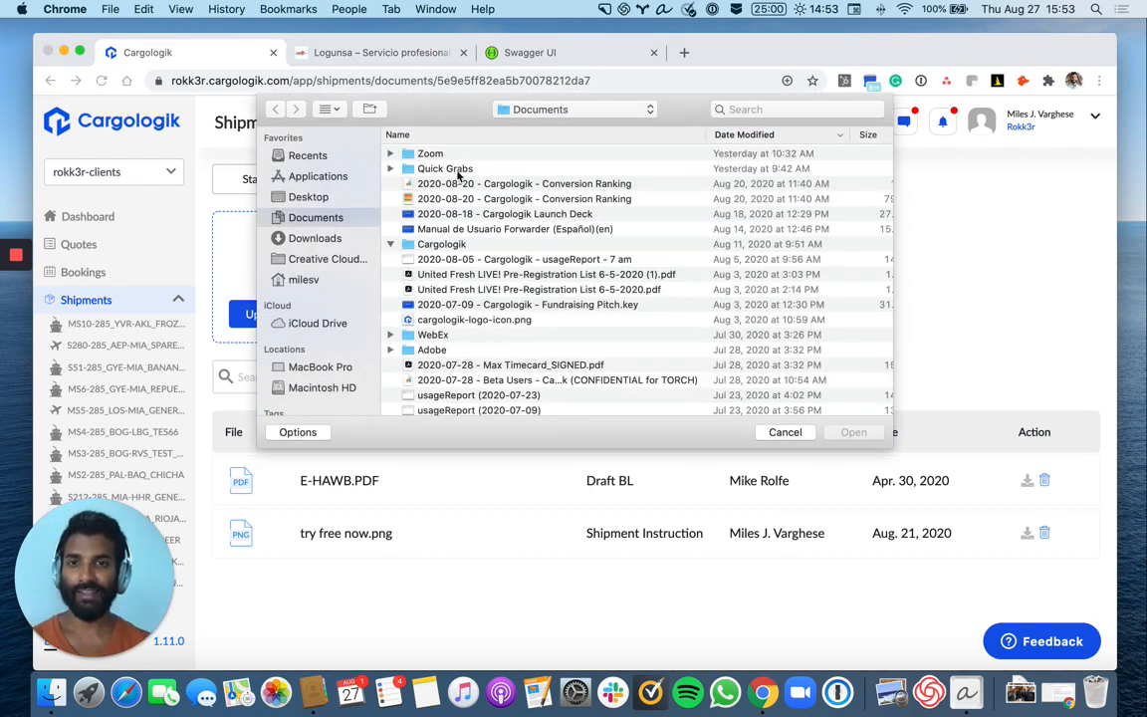
left_click(474, 318)
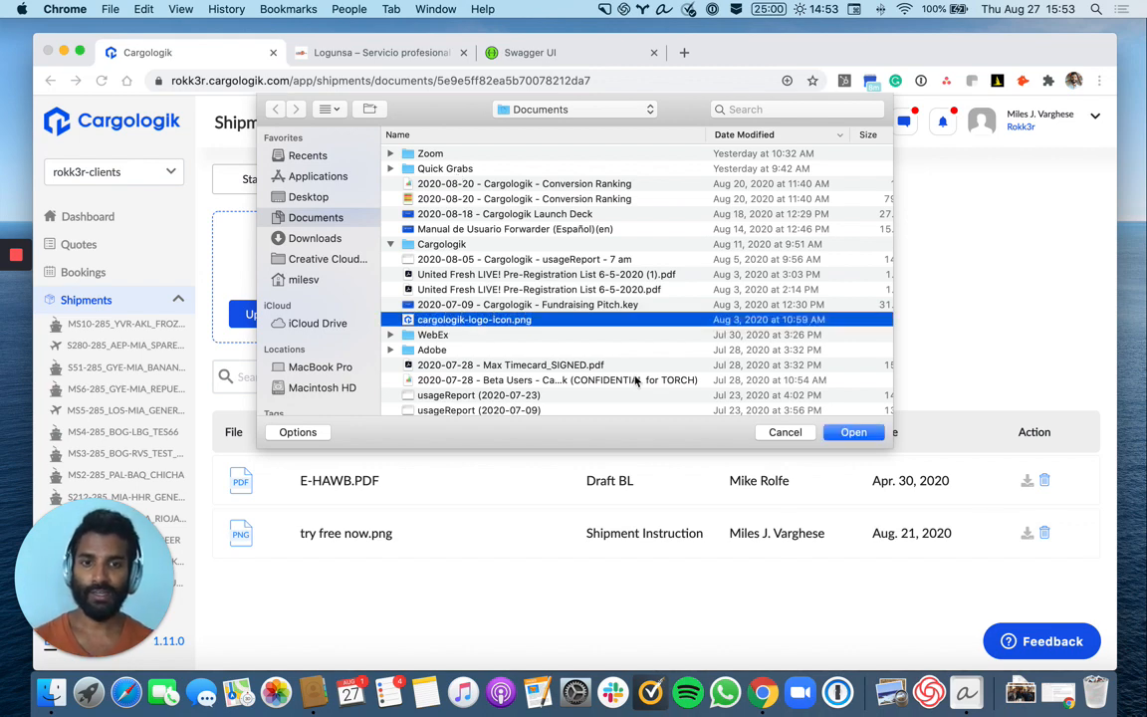
left_click(852, 430)
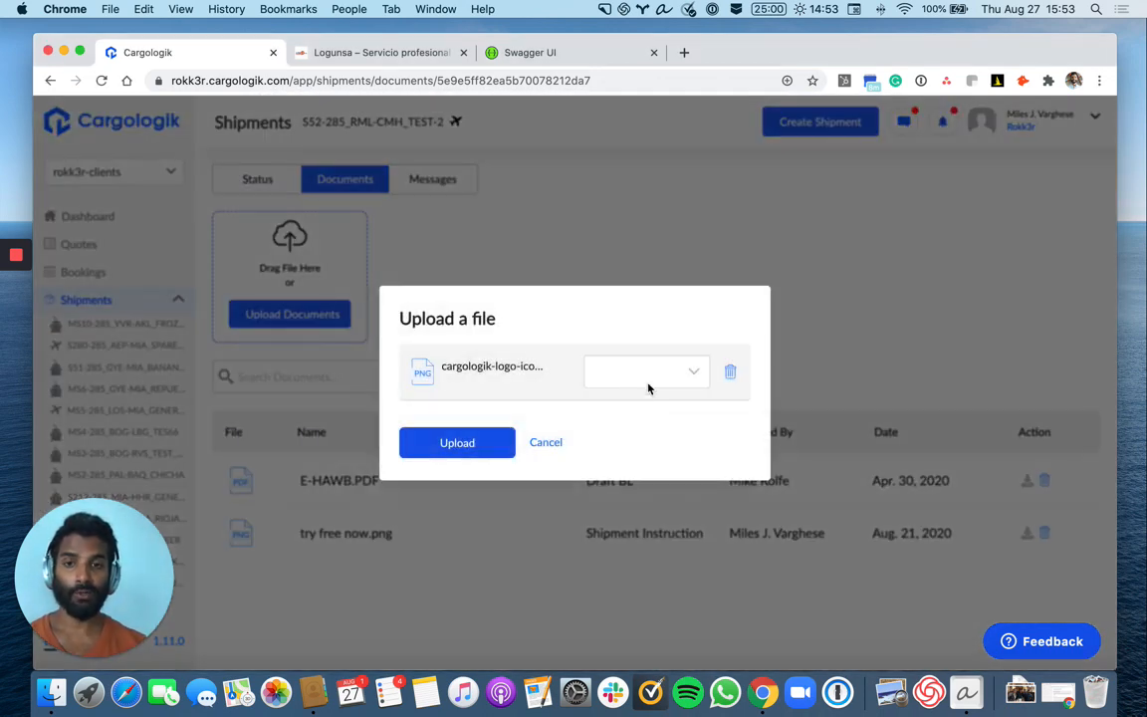
Set the document type to Freight Invoice and upload the file.
left_click(645, 372)
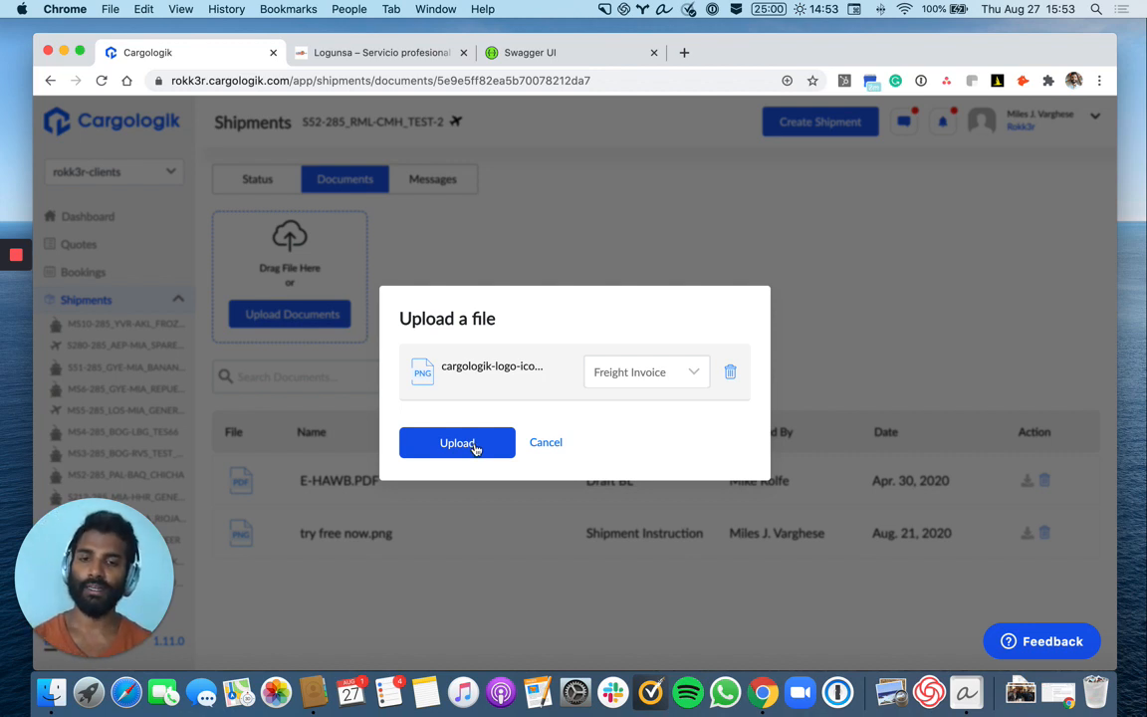
left_click(458, 442)
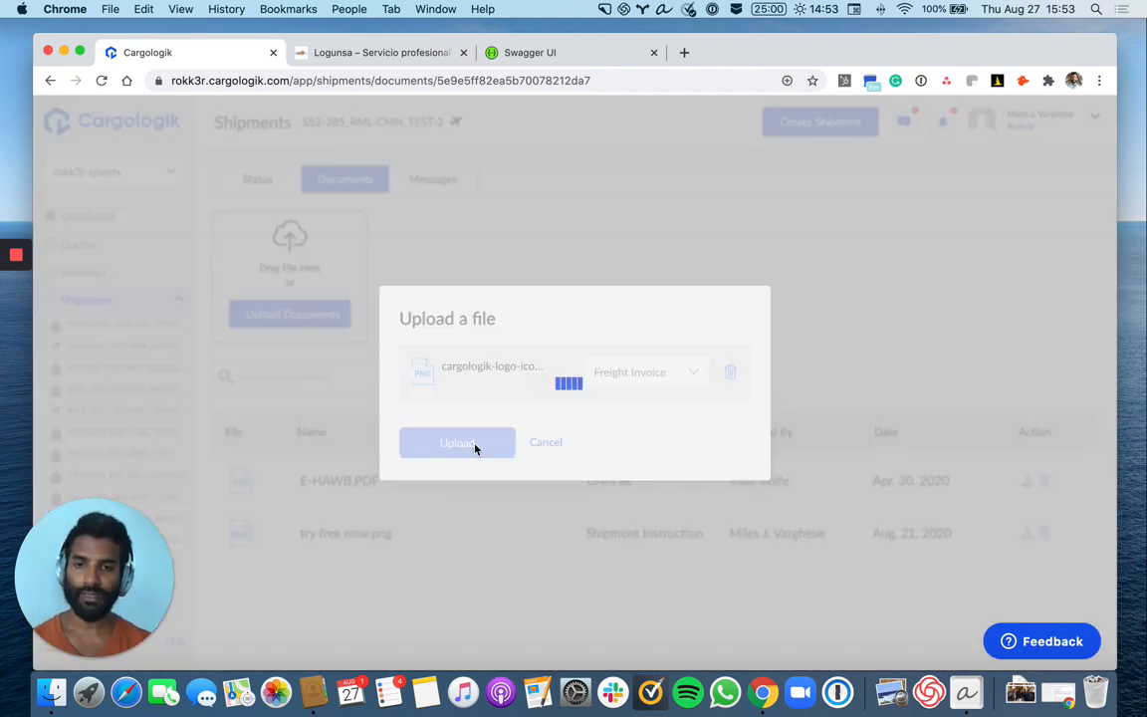
left_click(457, 442)
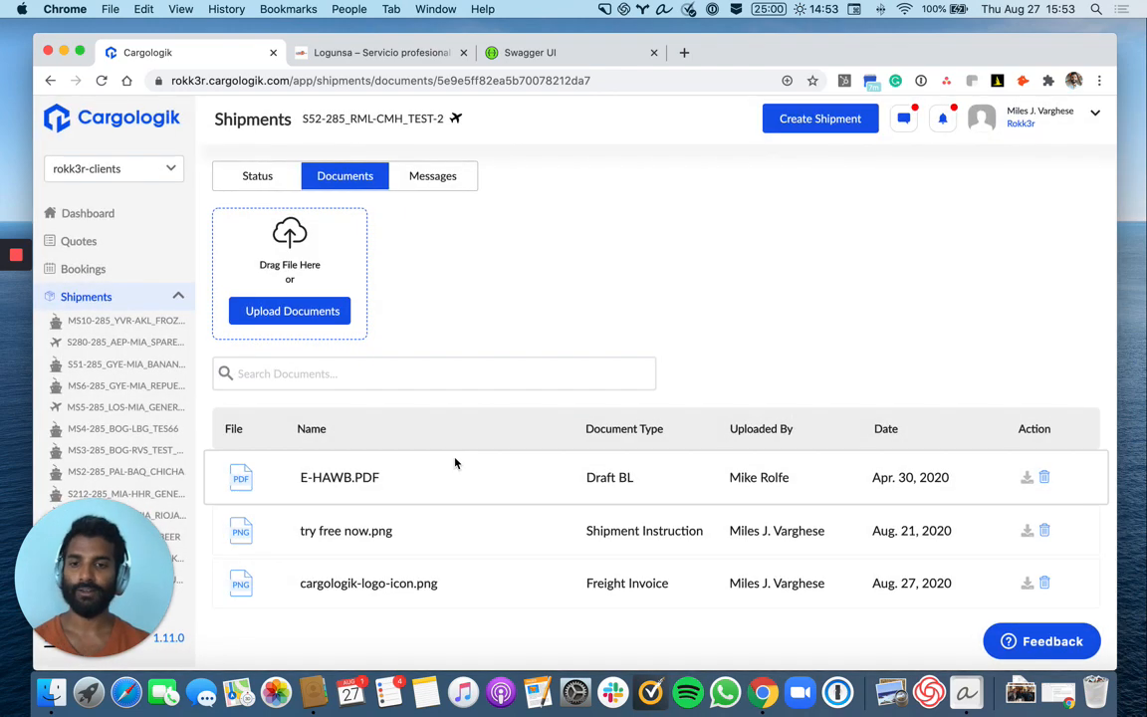
mouse_move(518, 505)
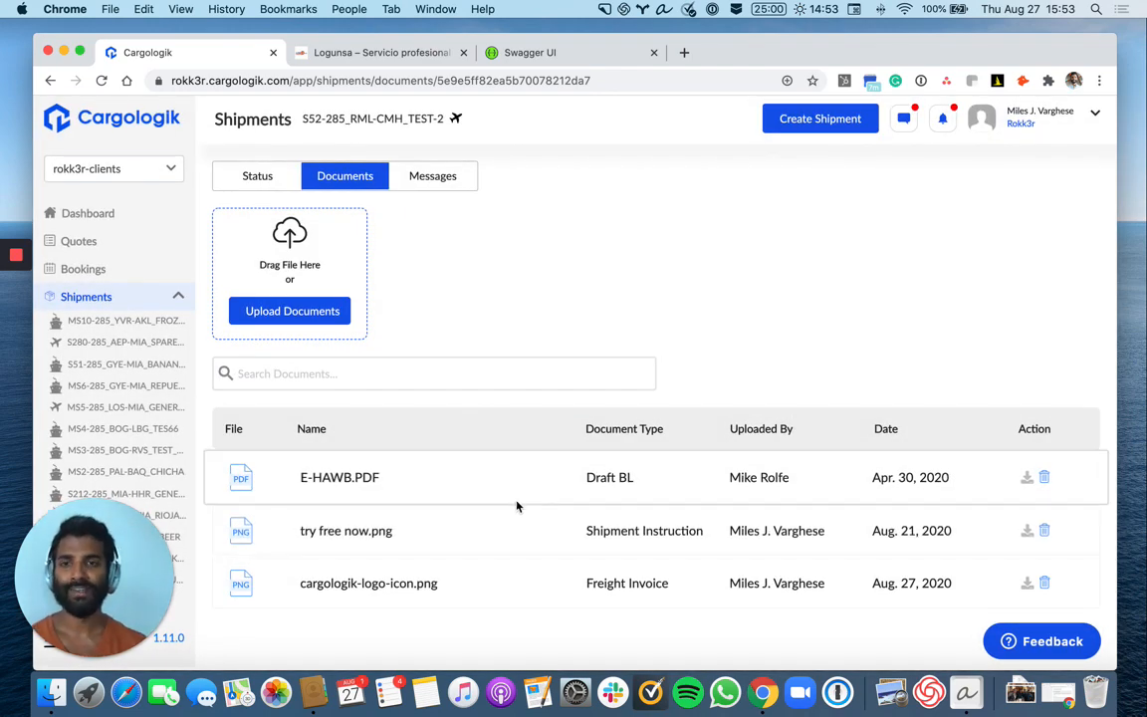
Show the shipment's Messages chat room with its client and internal participants.
left_click(432, 175)
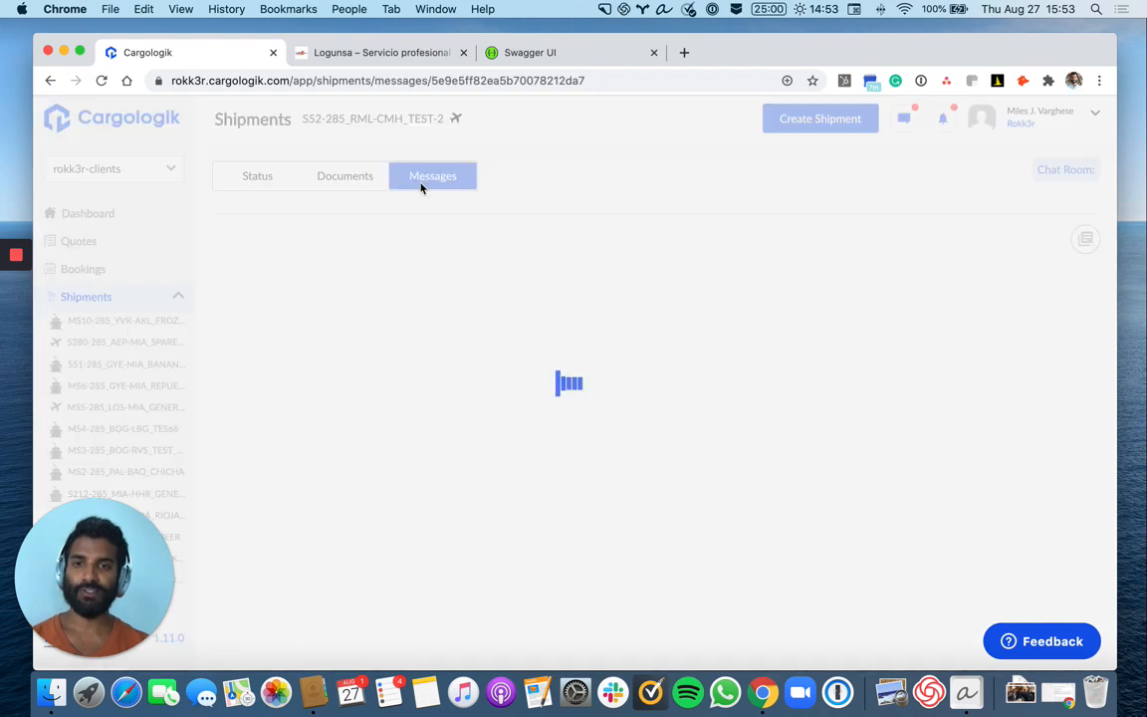
left_click(432, 175)
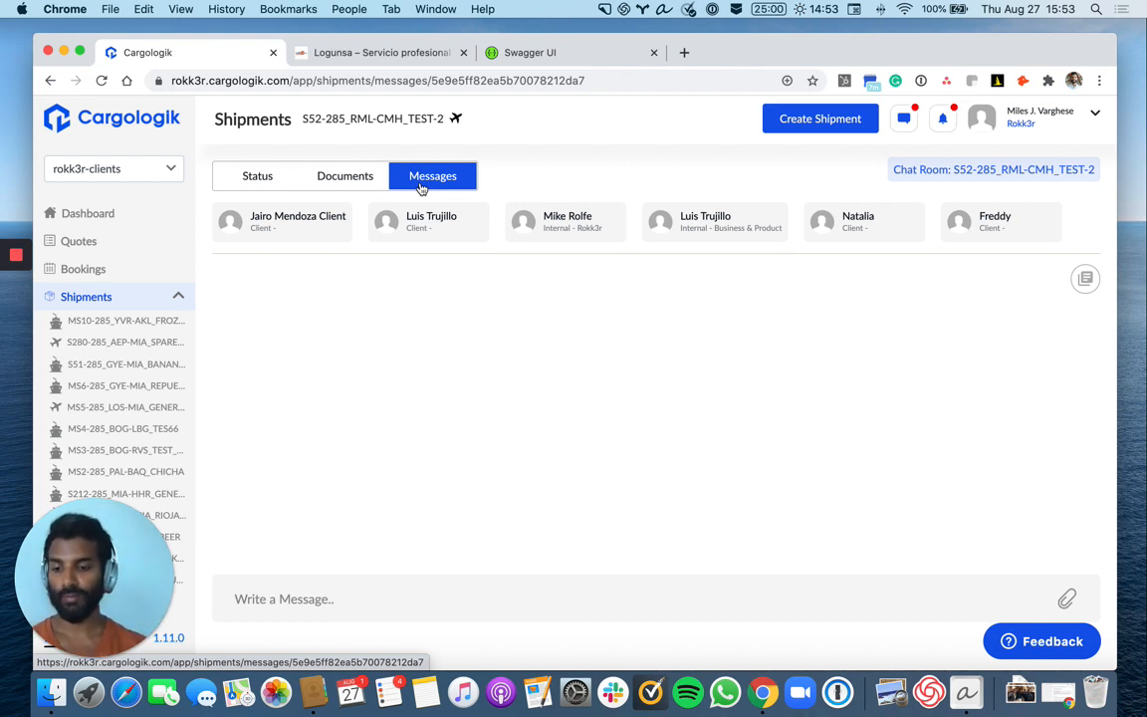
mouse_move(412, 485)
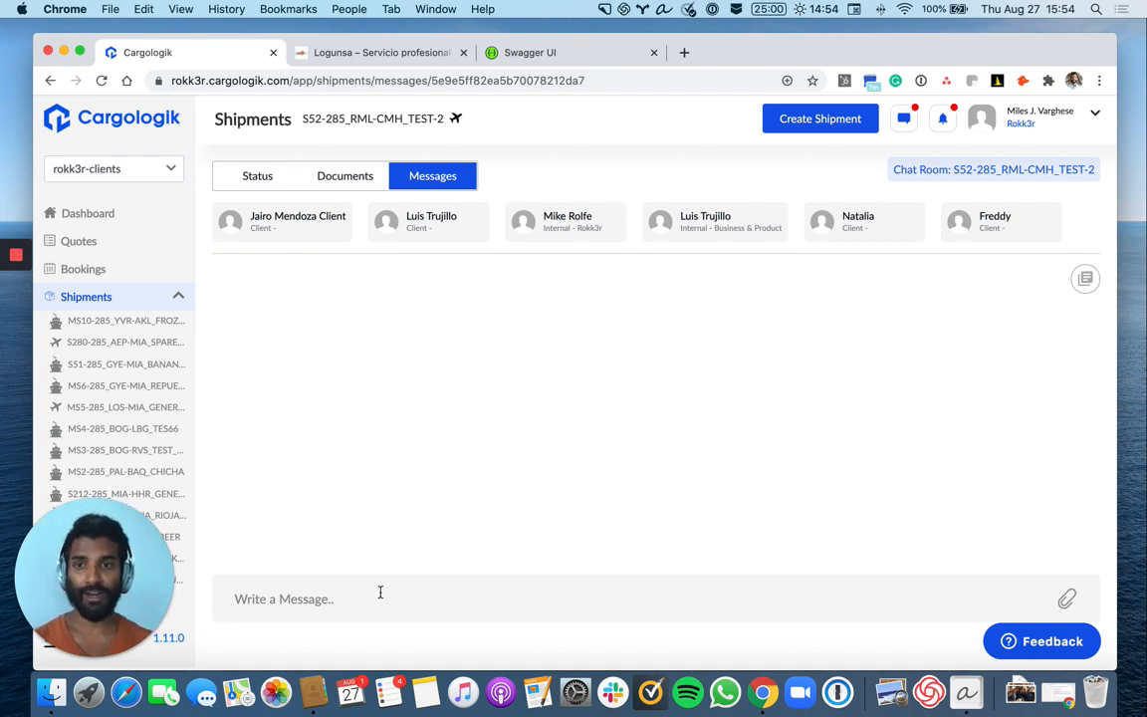
Return to the Status view and open the shipment's public share link in another tab.
left_click(257, 175)
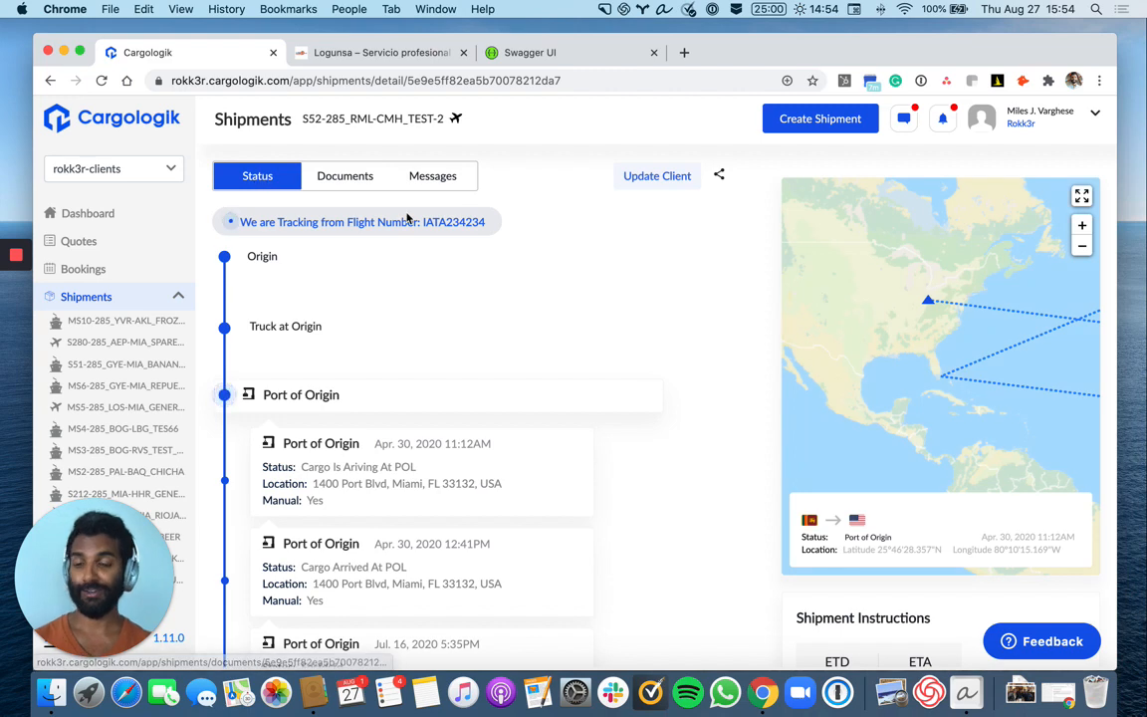
mouse_move(633, 239)
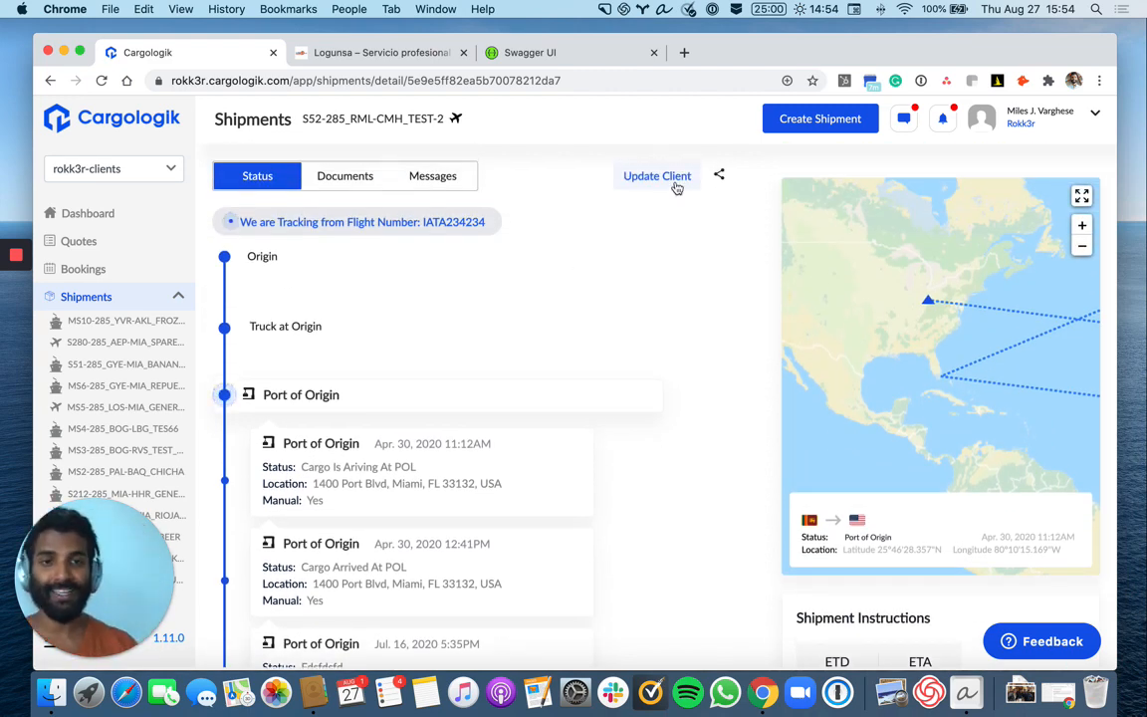
left_click(718, 175)
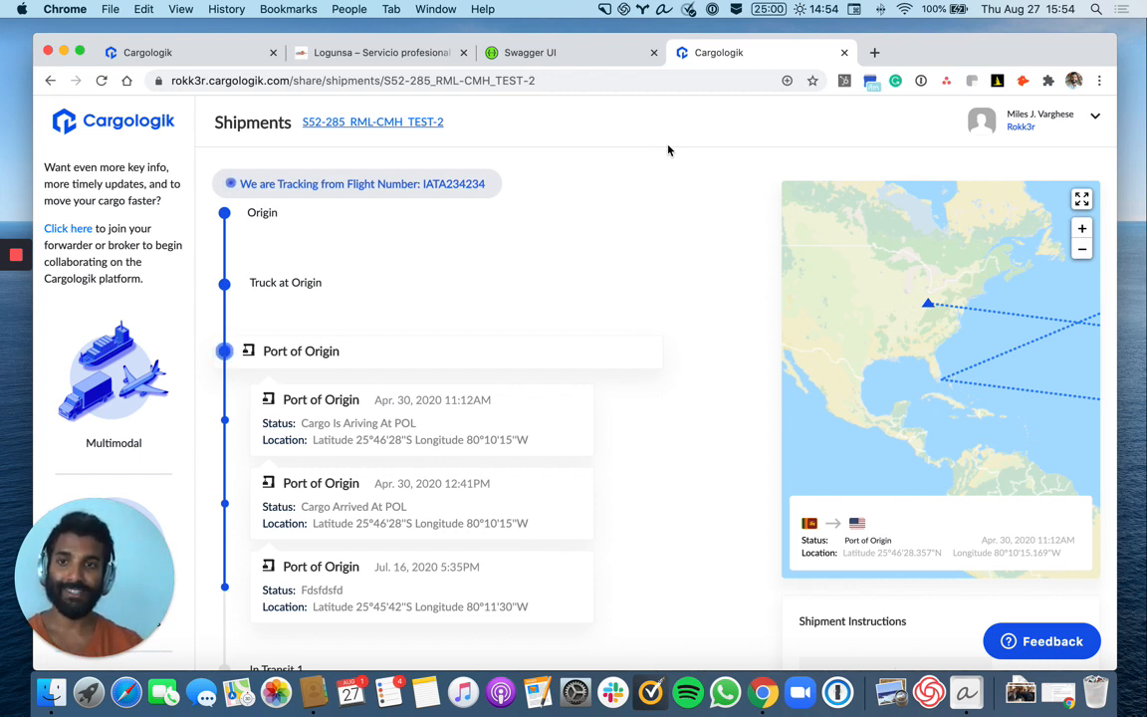
mouse_move(767, 69)
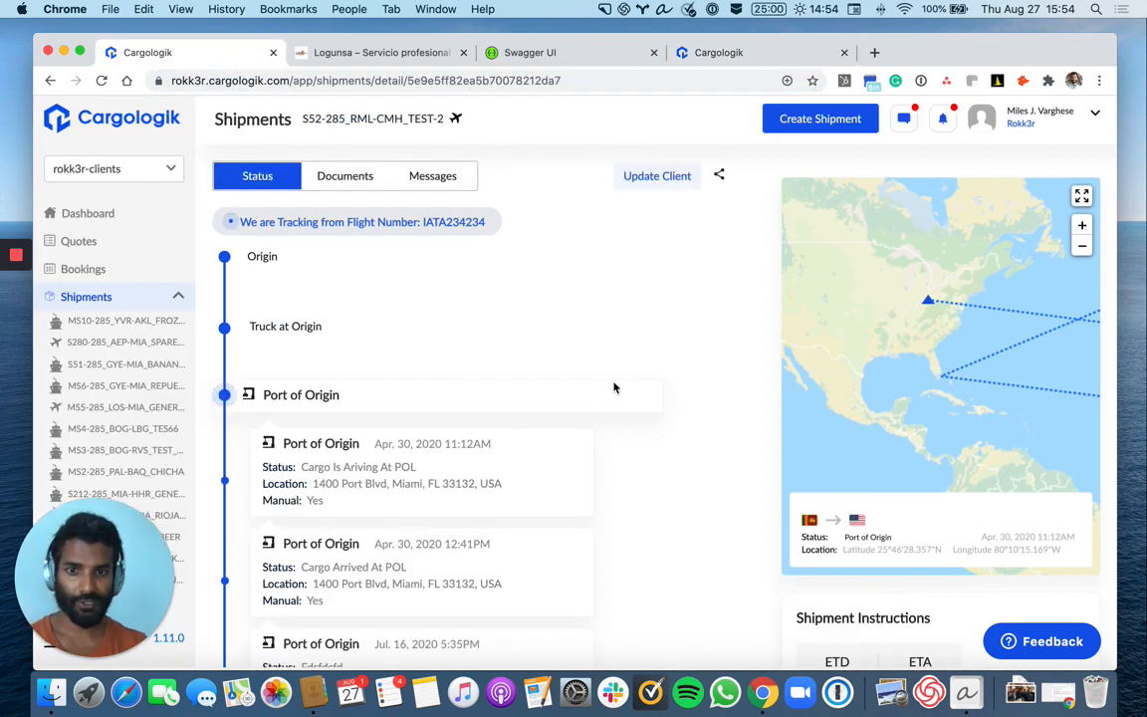
left_click(719, 175)
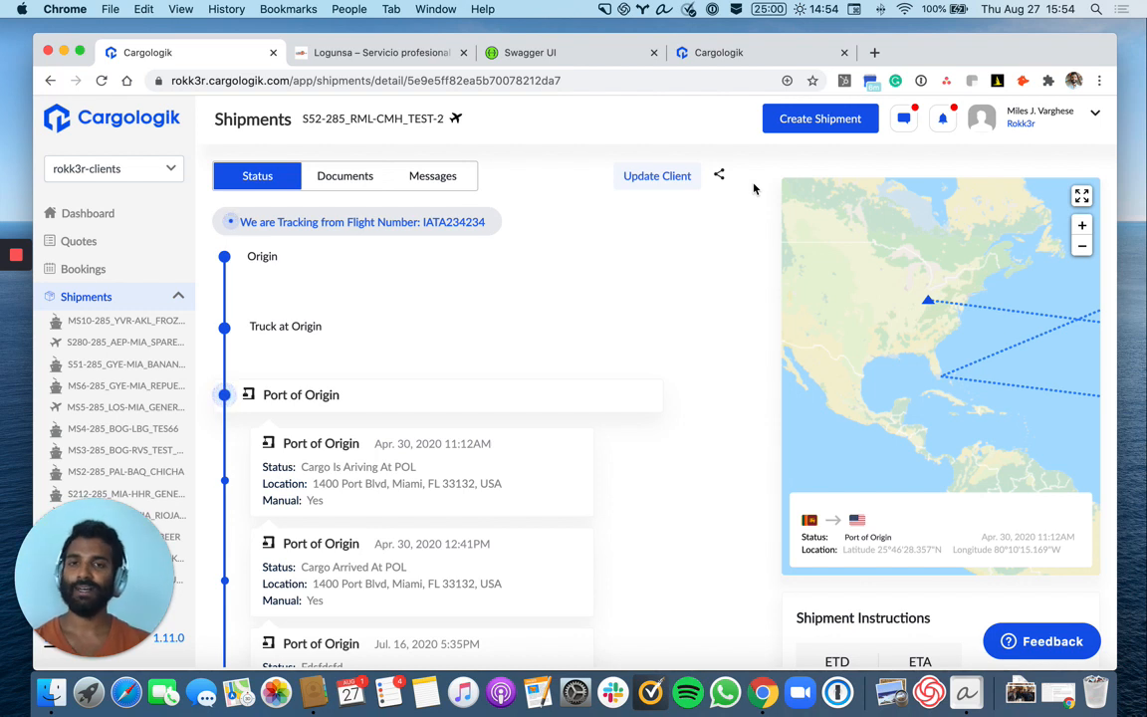
mouse_move(737, 187)
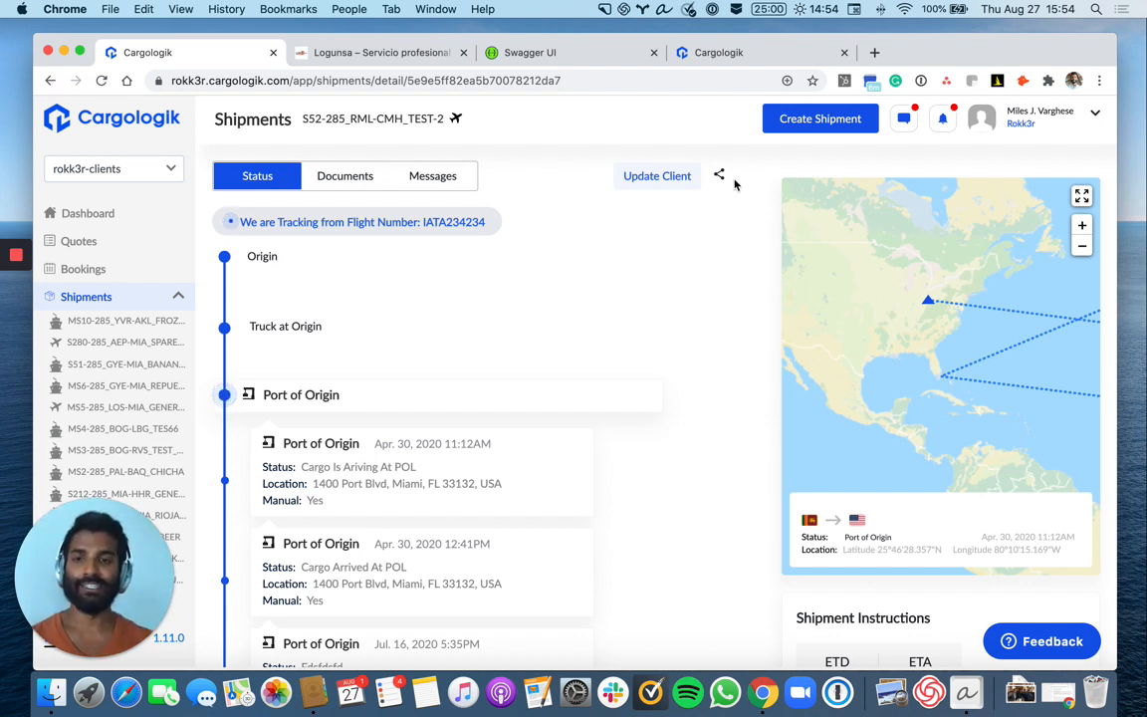
mouse_move(737, 64)
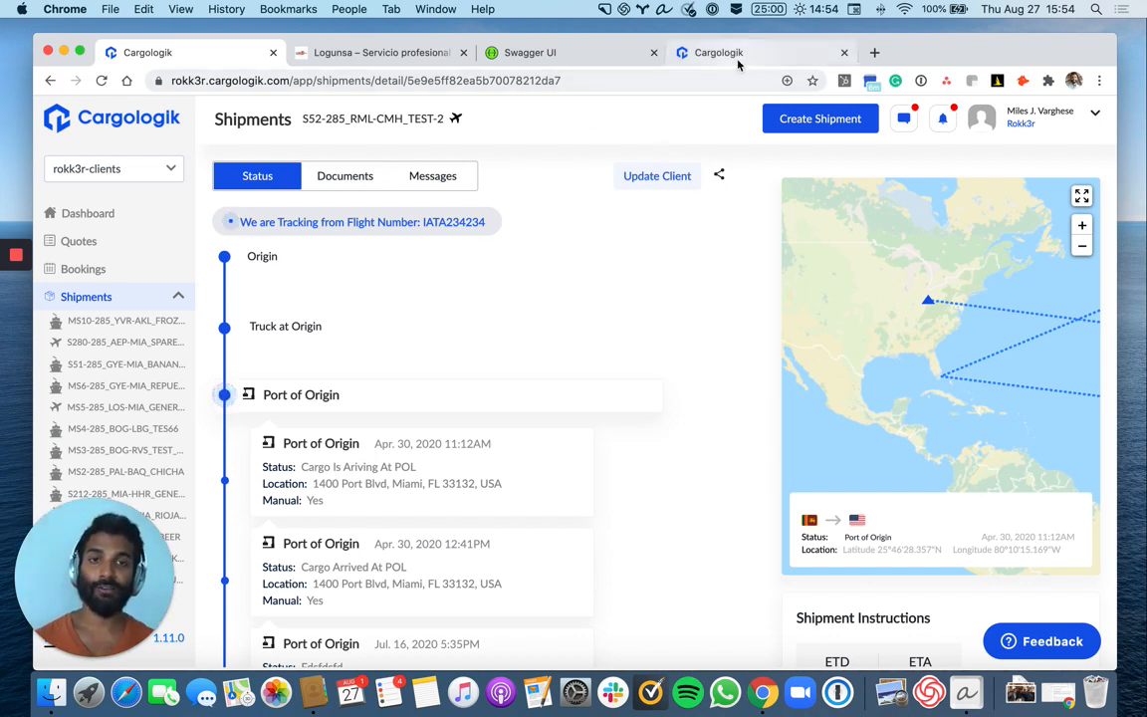
mouse_move(717, 52)
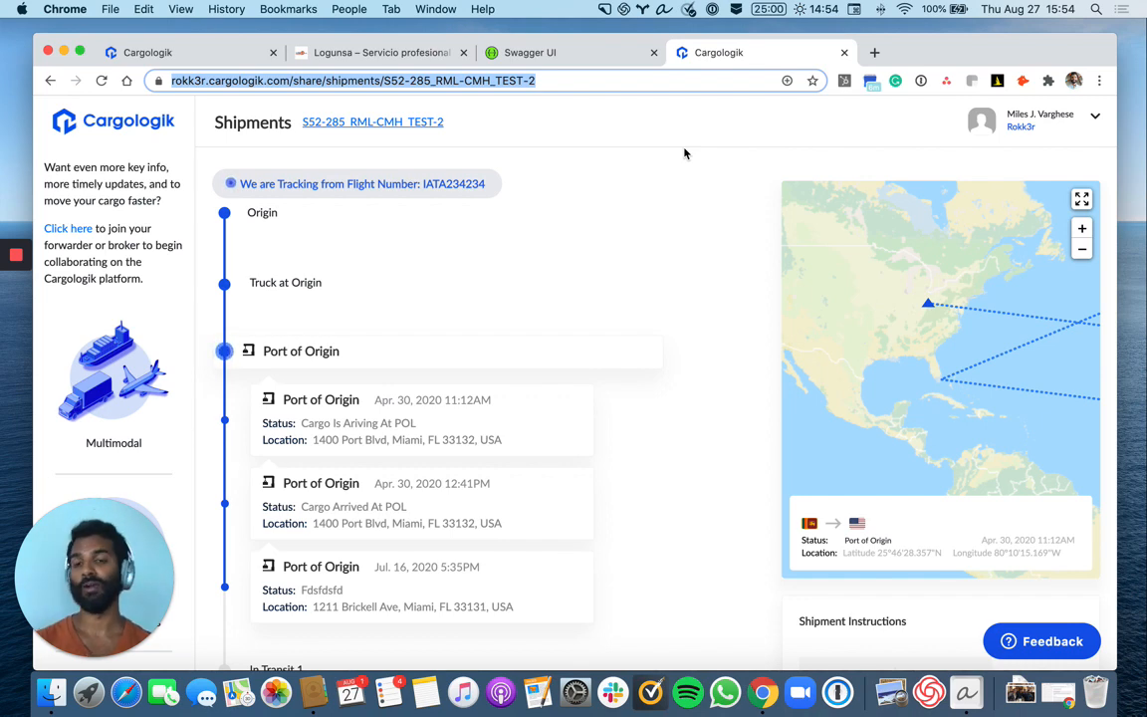
Browse the public tracking page's status timeline for 552-285_RML-CMH_TEST-2.
scroll("down", 3)
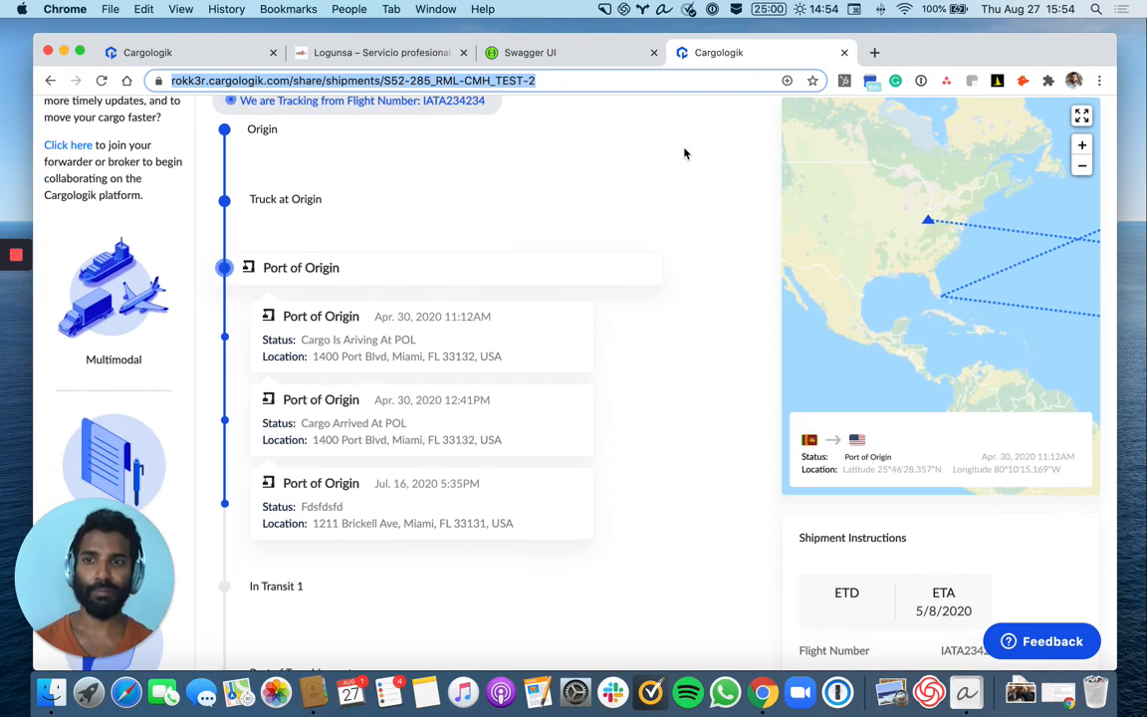
scroll("up", 3)
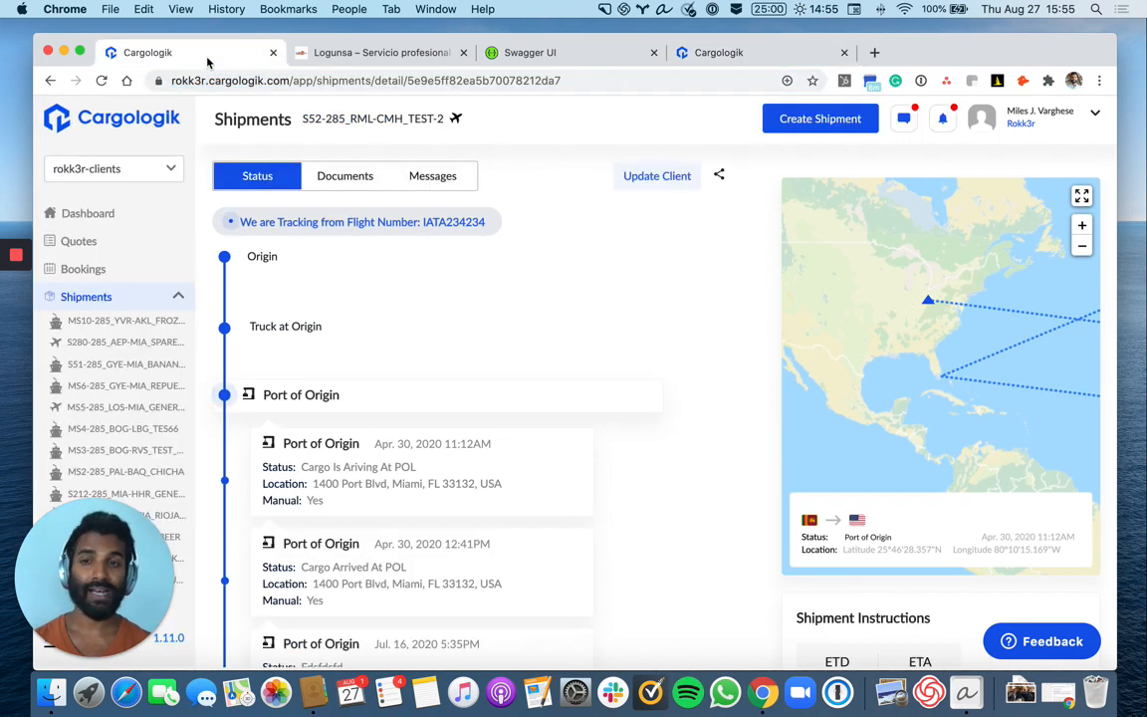
scroll("down", 3)
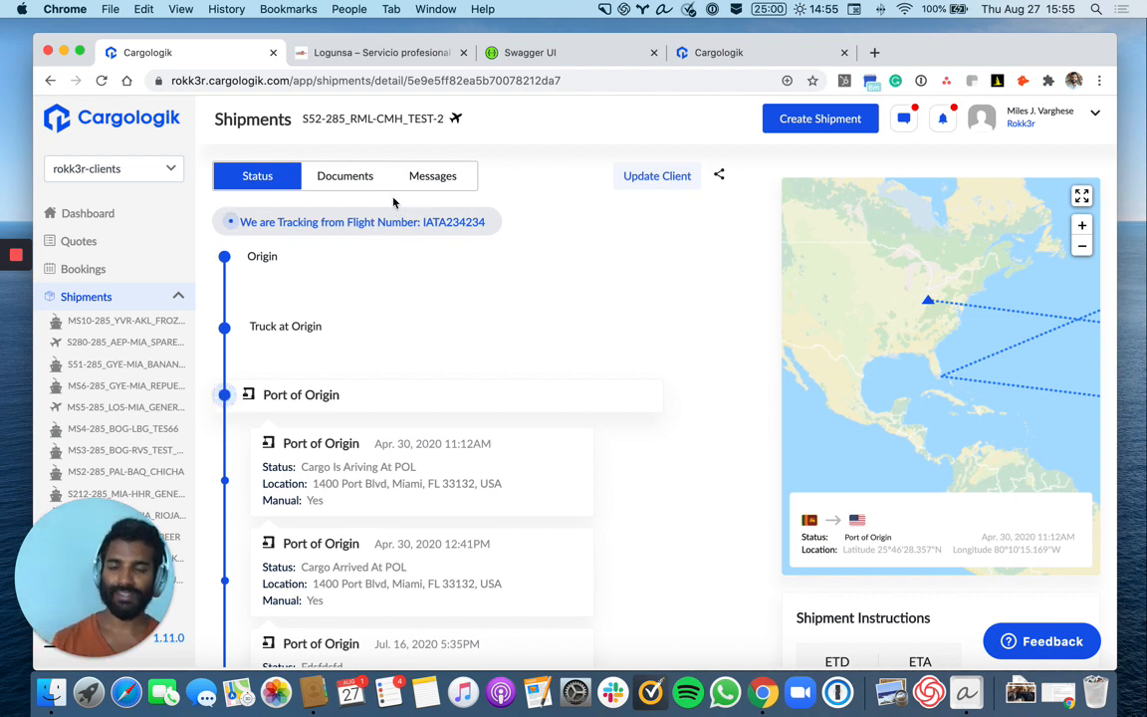
mouse_move(482, 247)
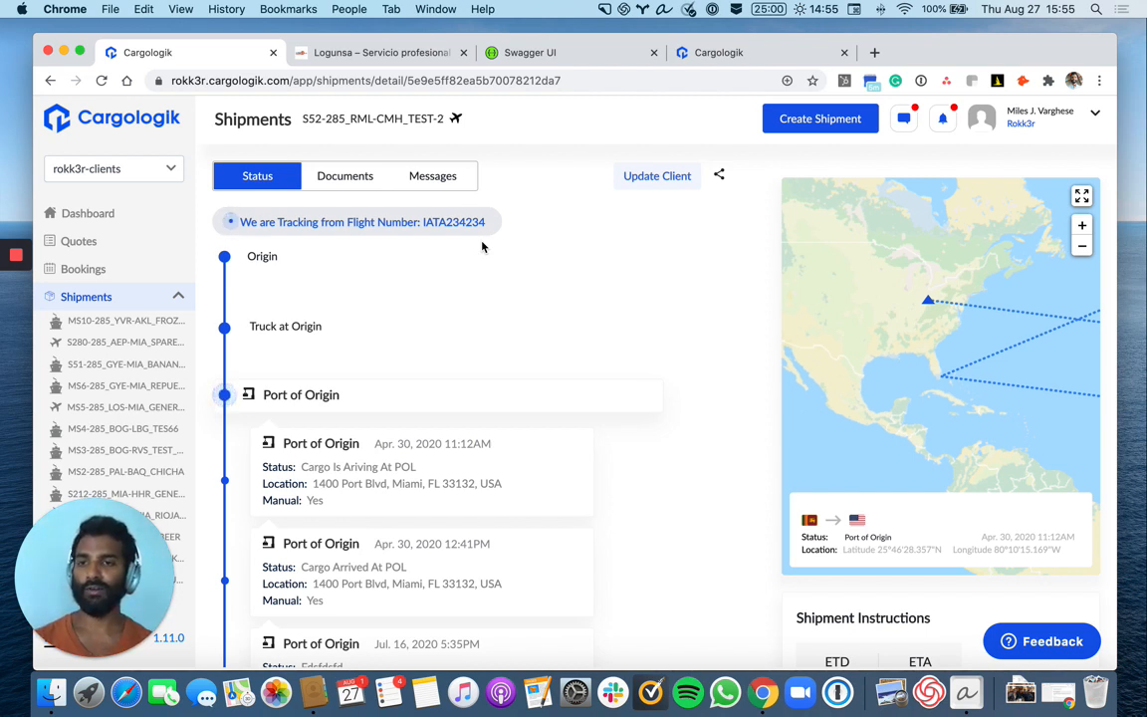
Show the Quotes list with Action Required (84) and Awaiting Response (165) drafts.
left_click(79, 240)
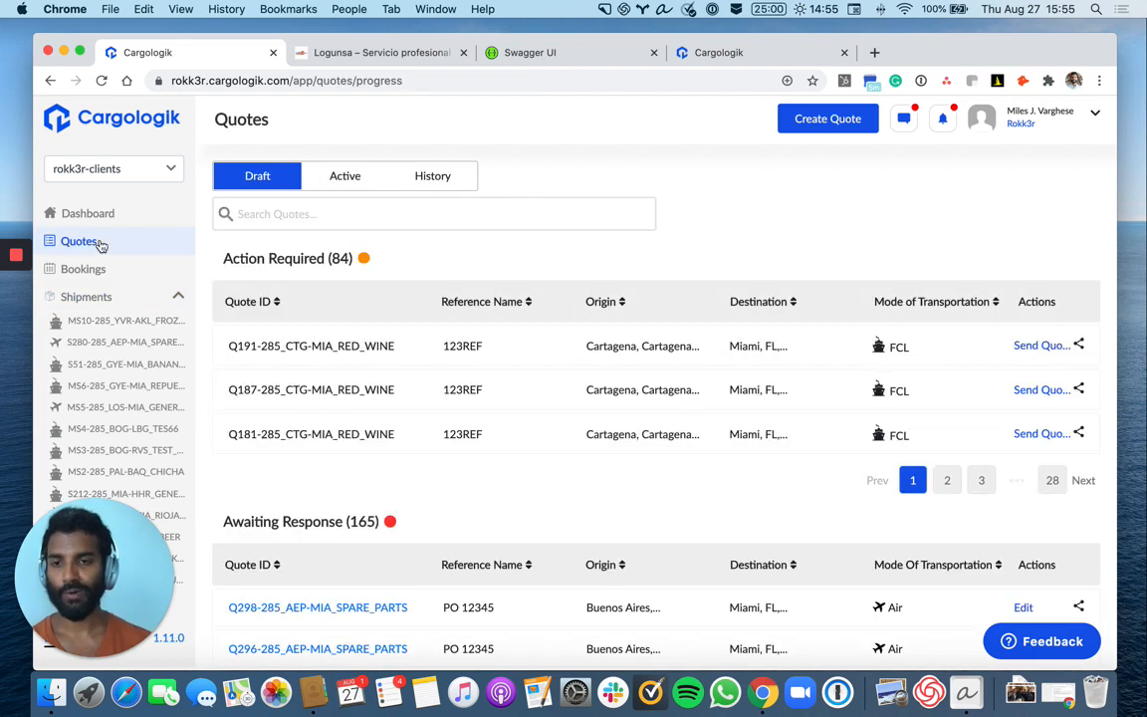
mouse_move(124, 251)
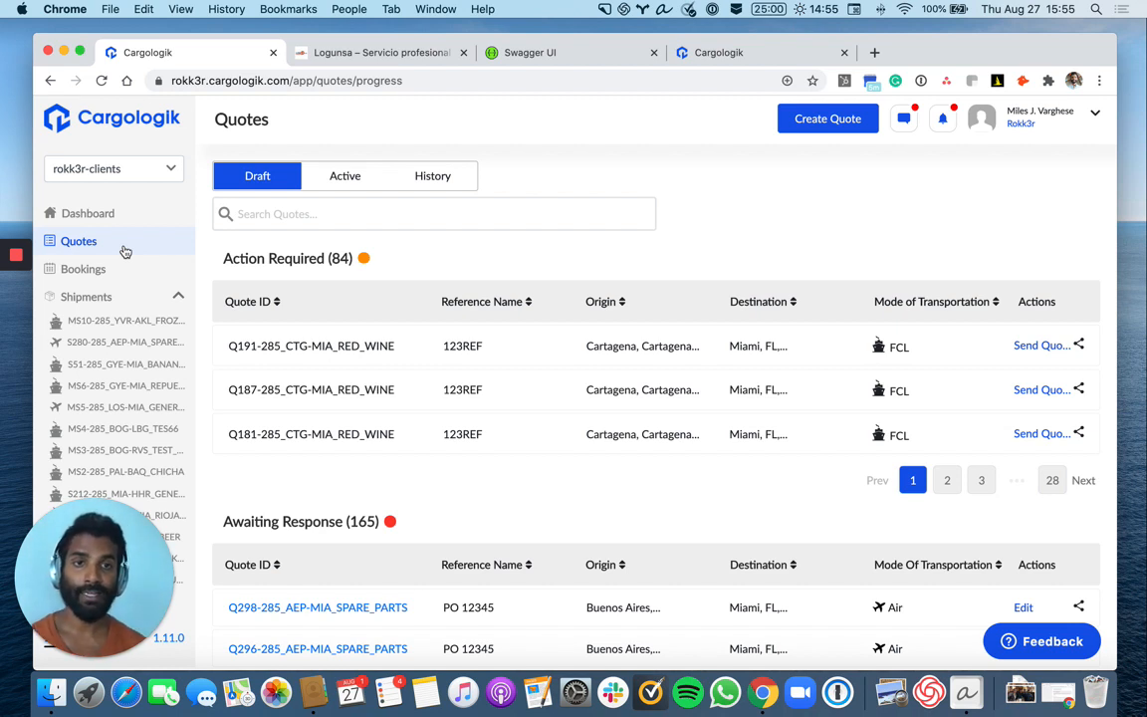
mouse_move(840, 135)
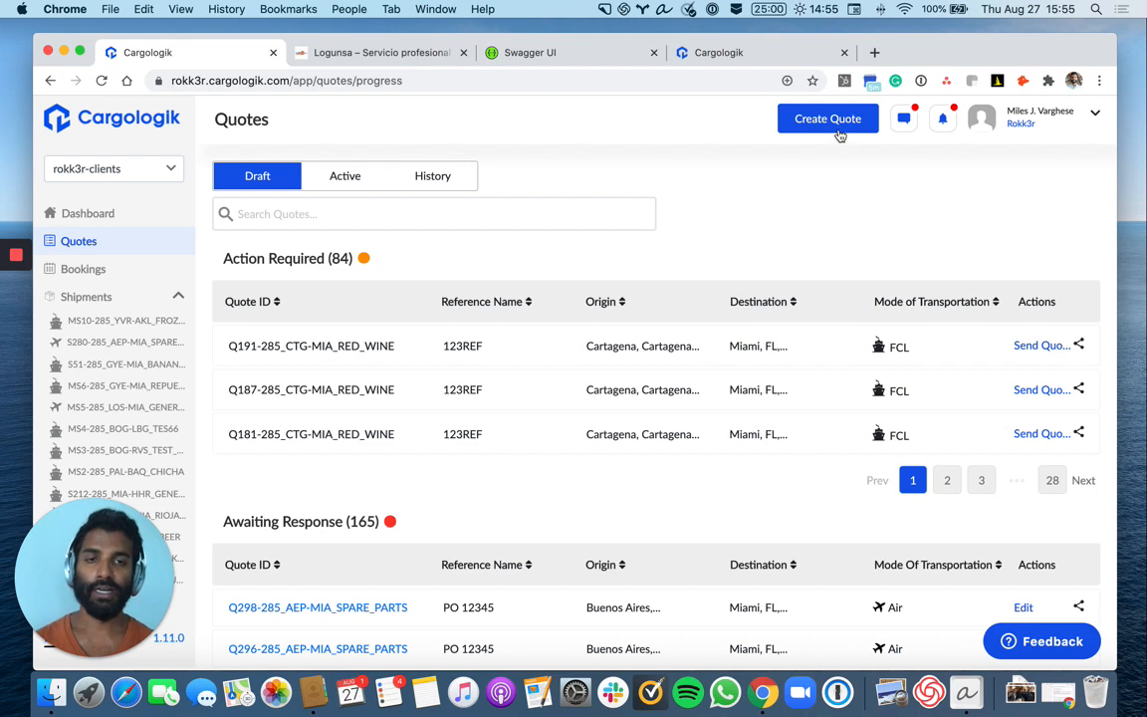
Create a new quote prefilled from Q298-285_AEP-MIA_SPARE_PARTS and review its shipment details.
left_click(828, 120)
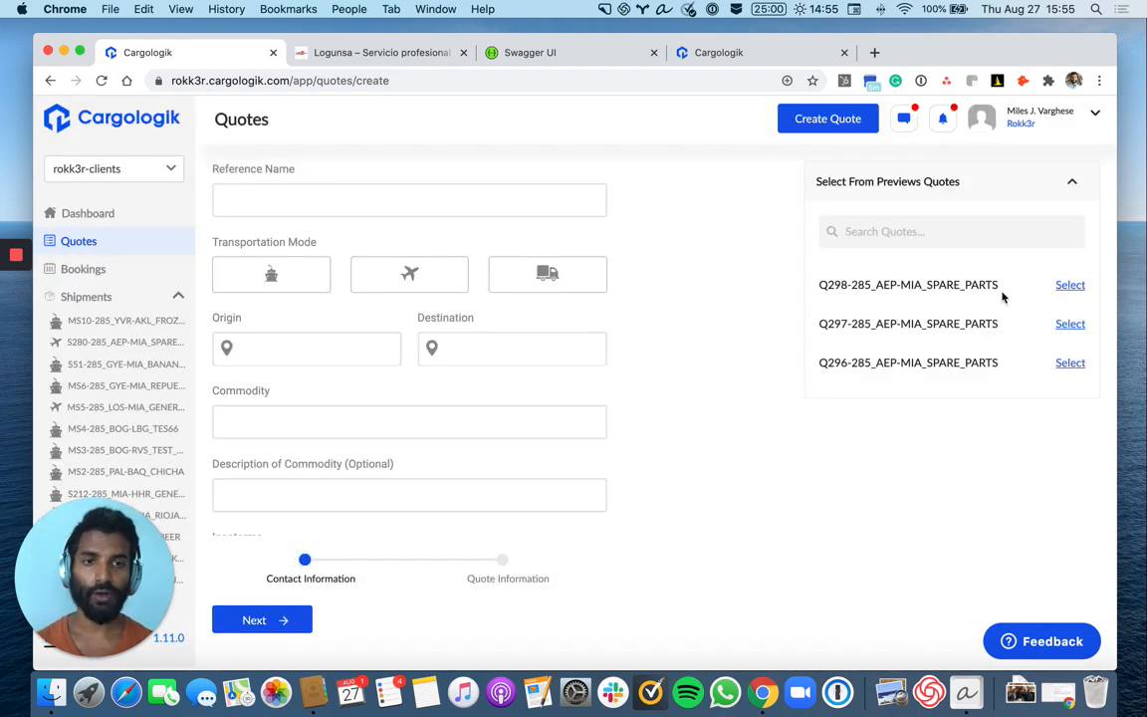
left_click(1069, 284)
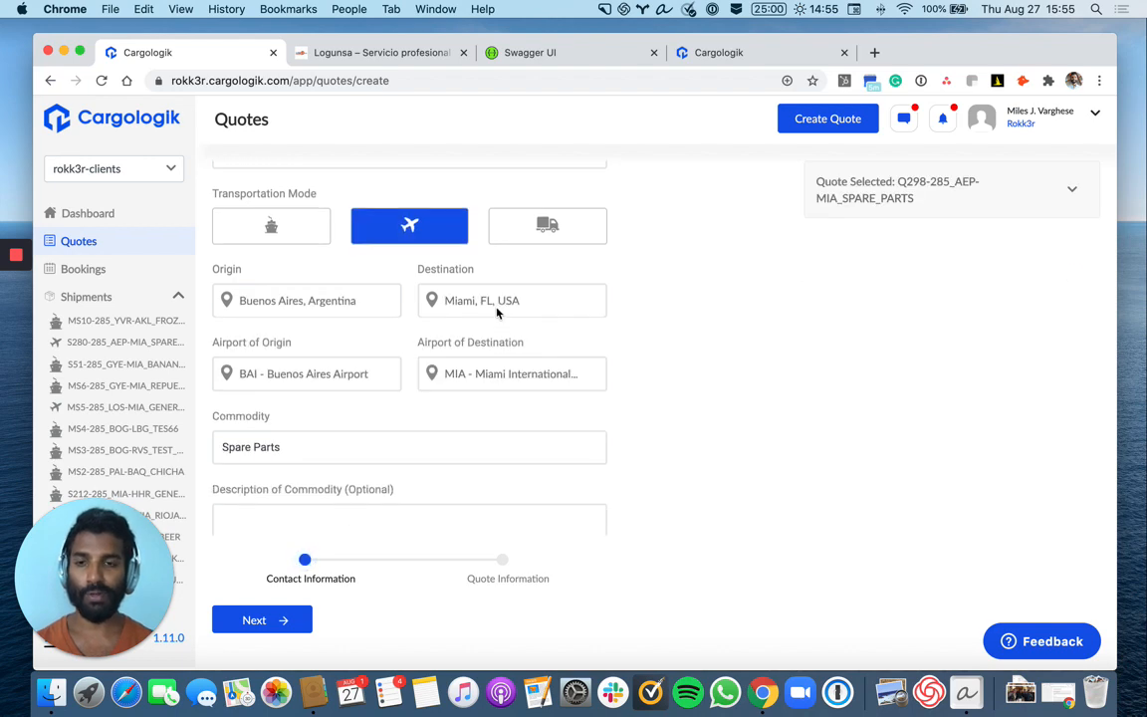
scroll("down", 3)
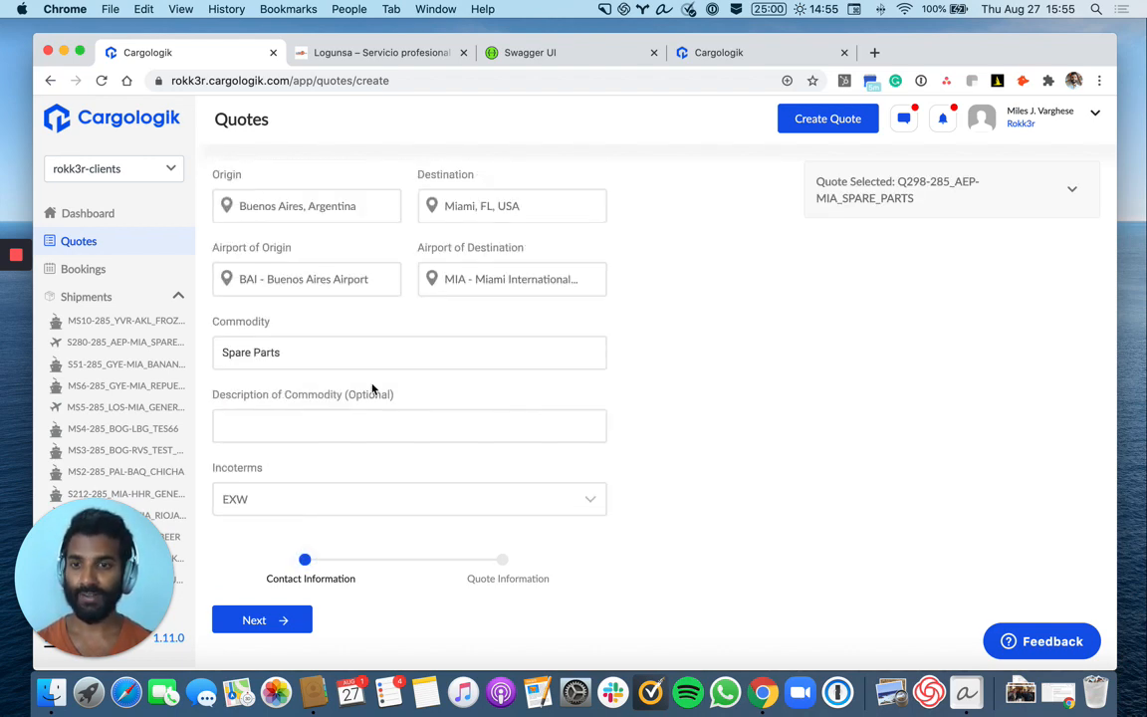
scroll("down", 3)
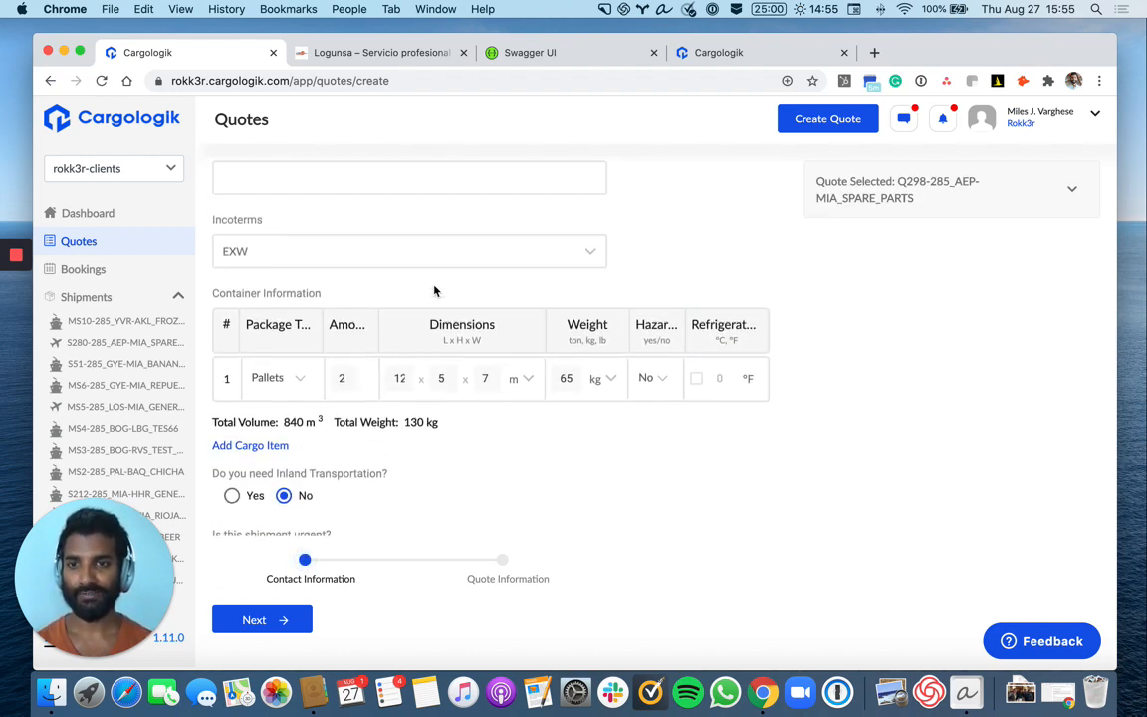
scroll("down", 3)
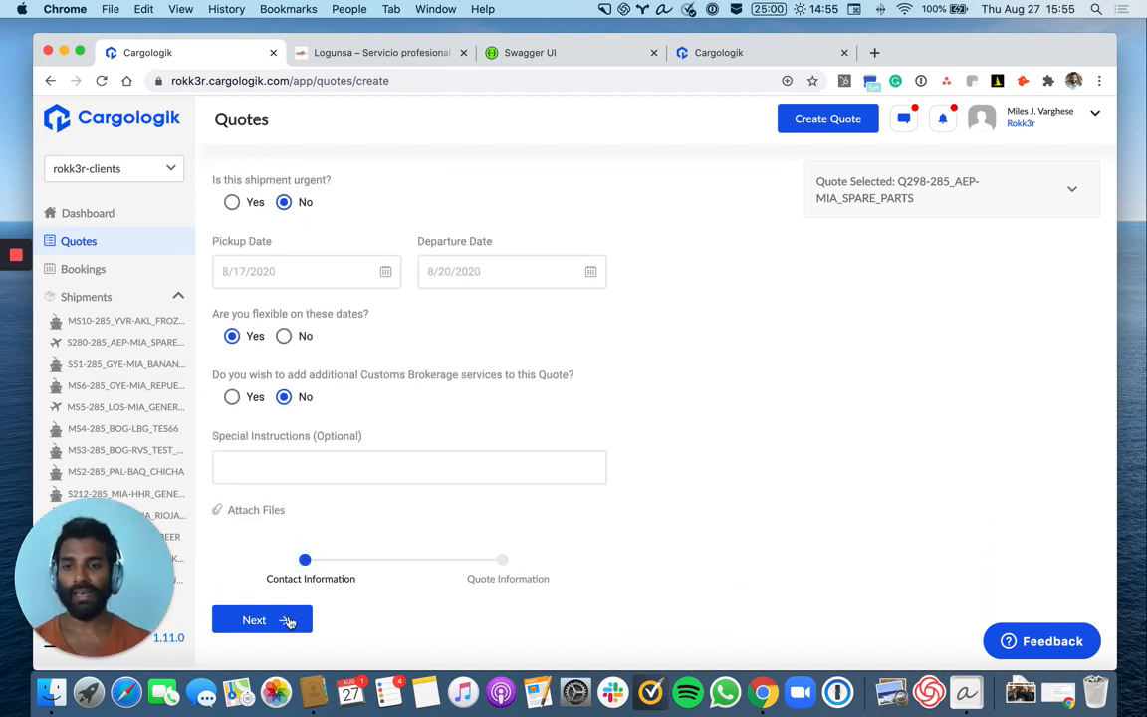
Proceed to pricing, submit the quote and dismiss the Quote Created confirmation.
left_click(255, 619)
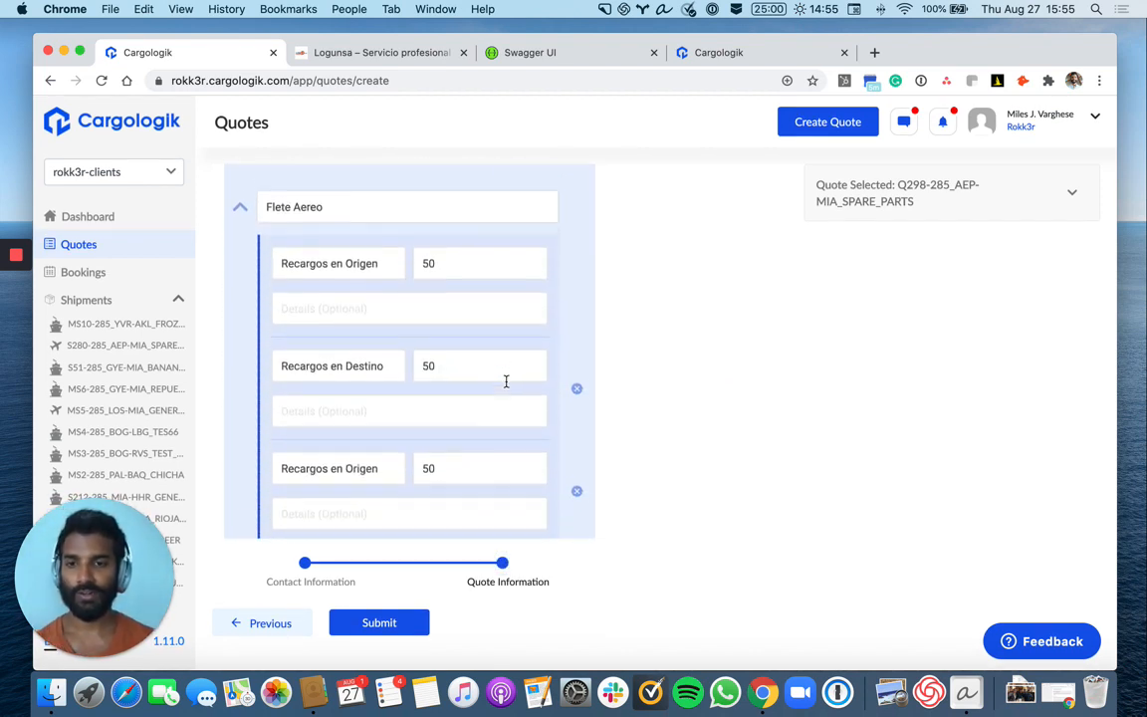
left_click(379, 621)
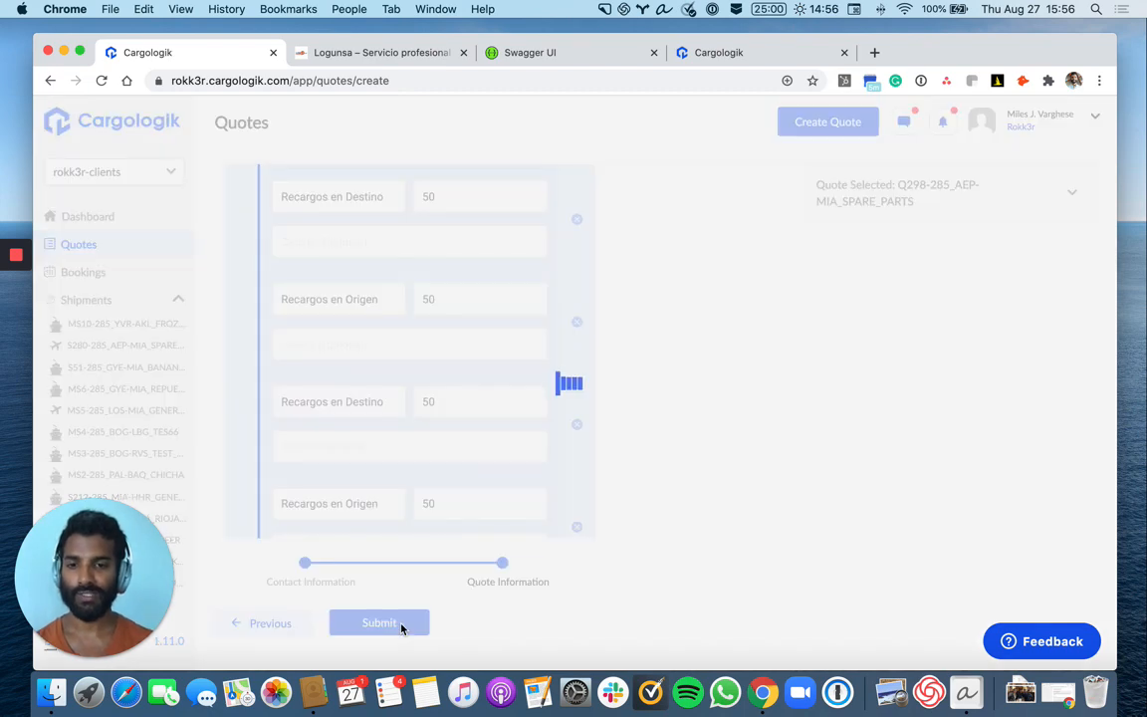
left_click(378, 621)
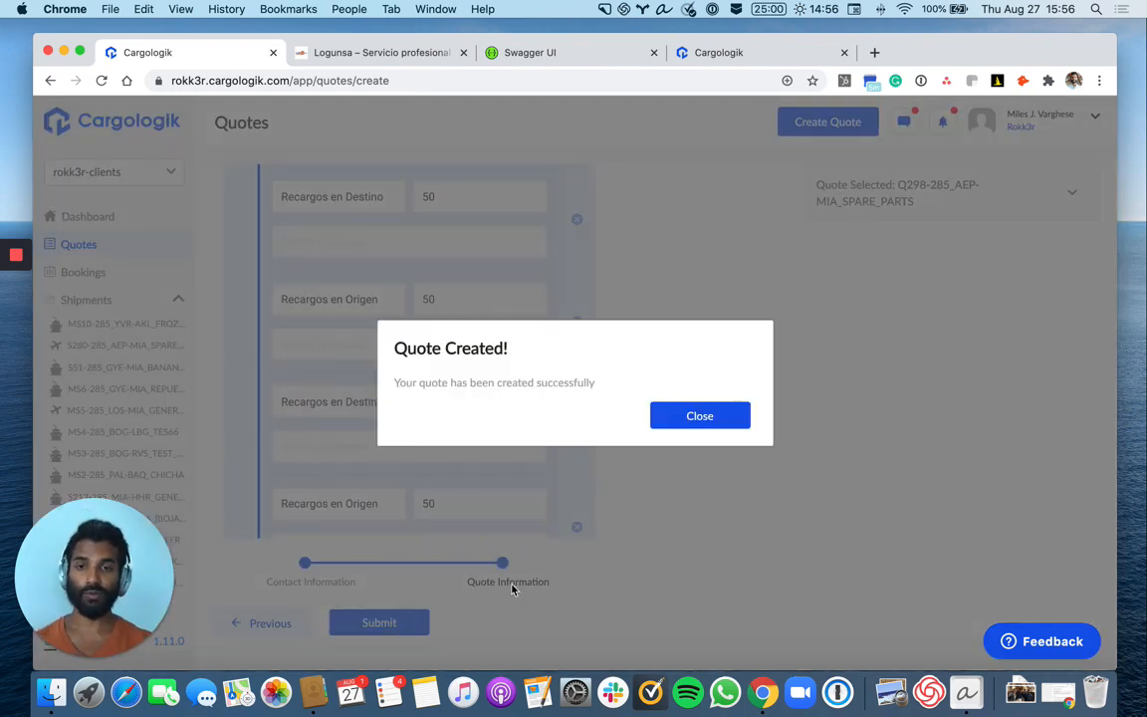
left_click(698, 416)
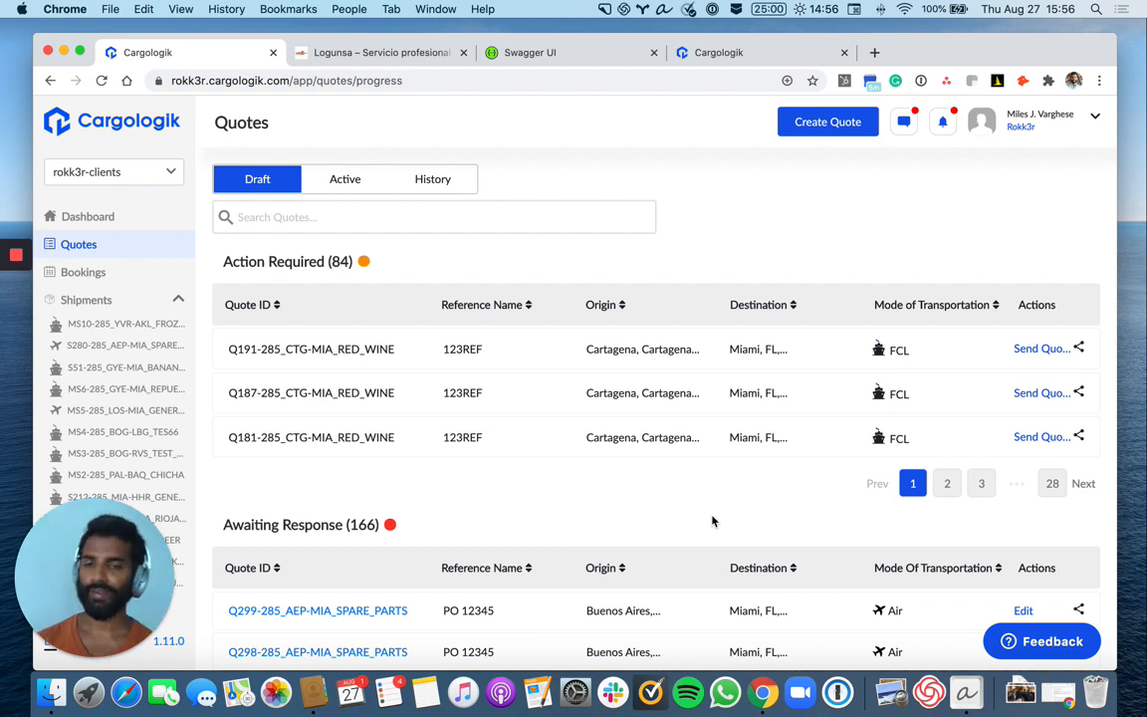
mouse_move(953, 139)
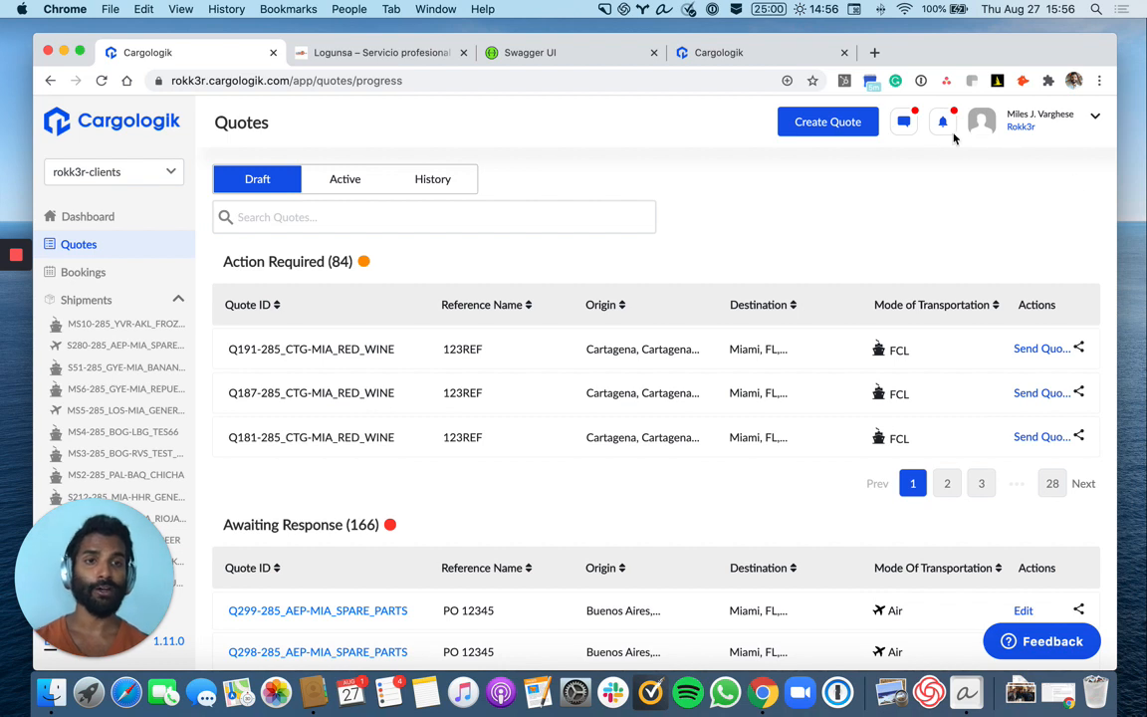
left_click(942, 121)
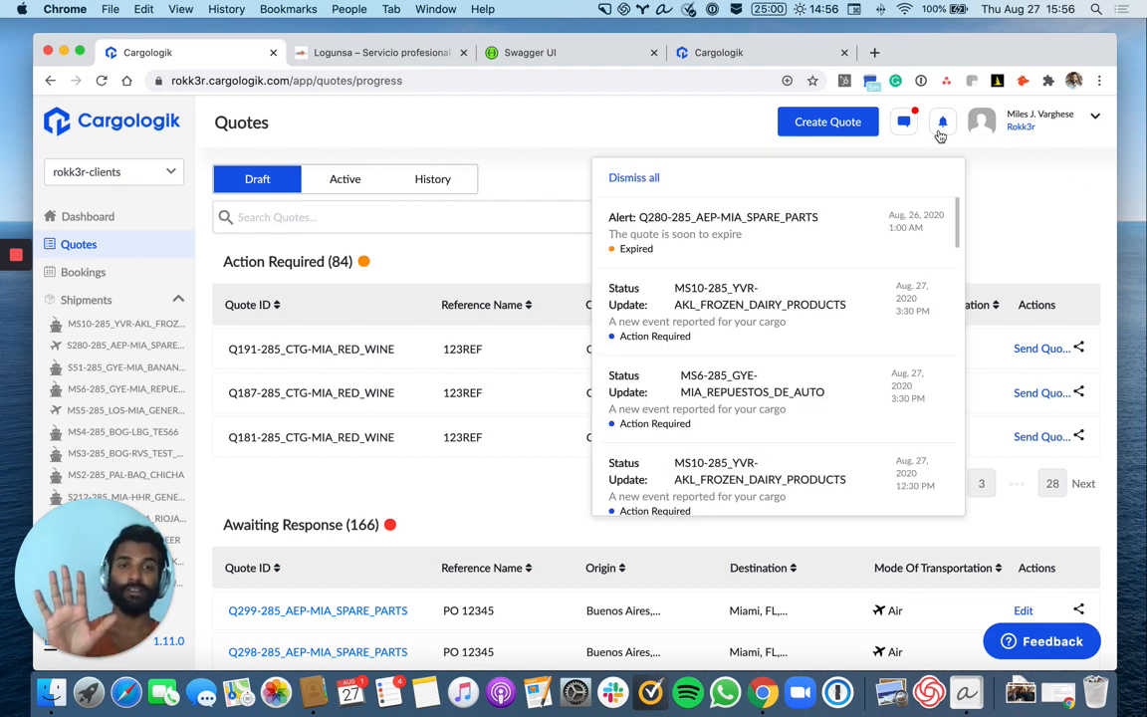
mouse_move(848, 247)
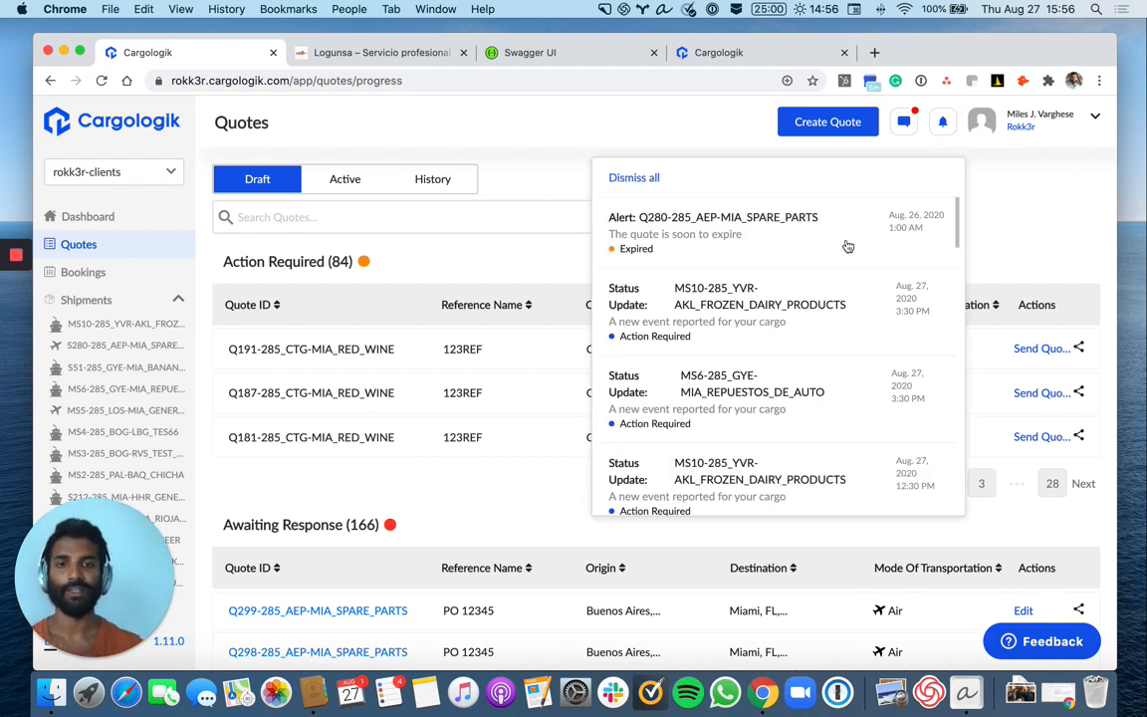
scroll("down", 3)
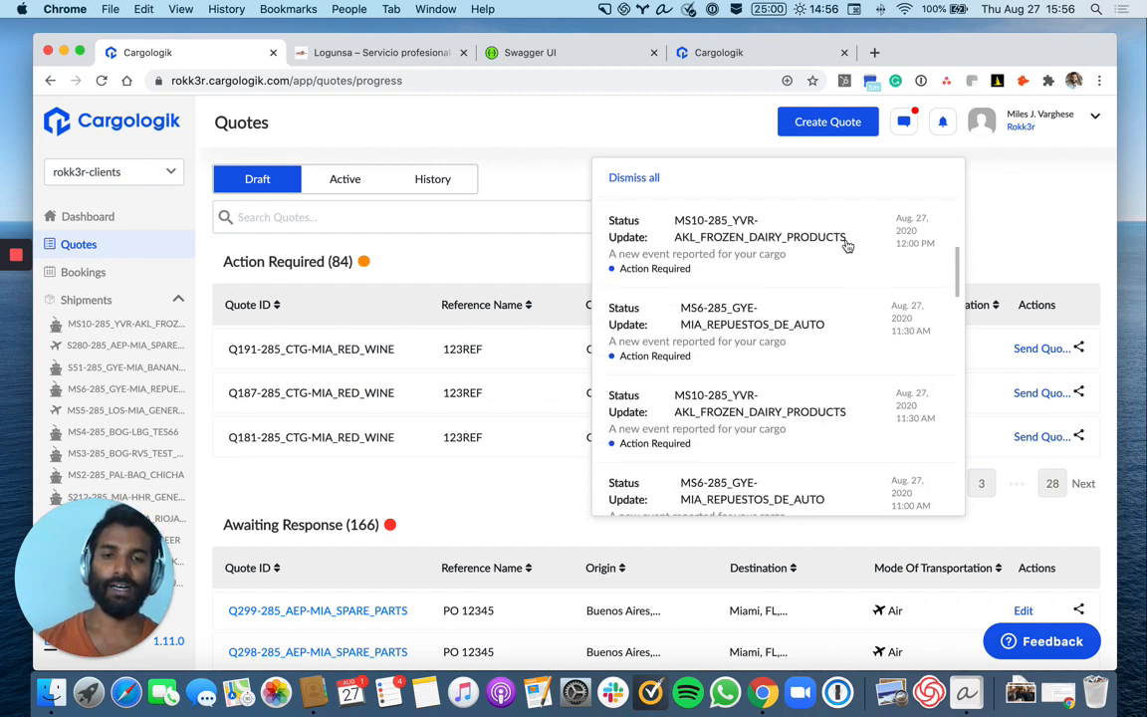
scroll("up", 3)
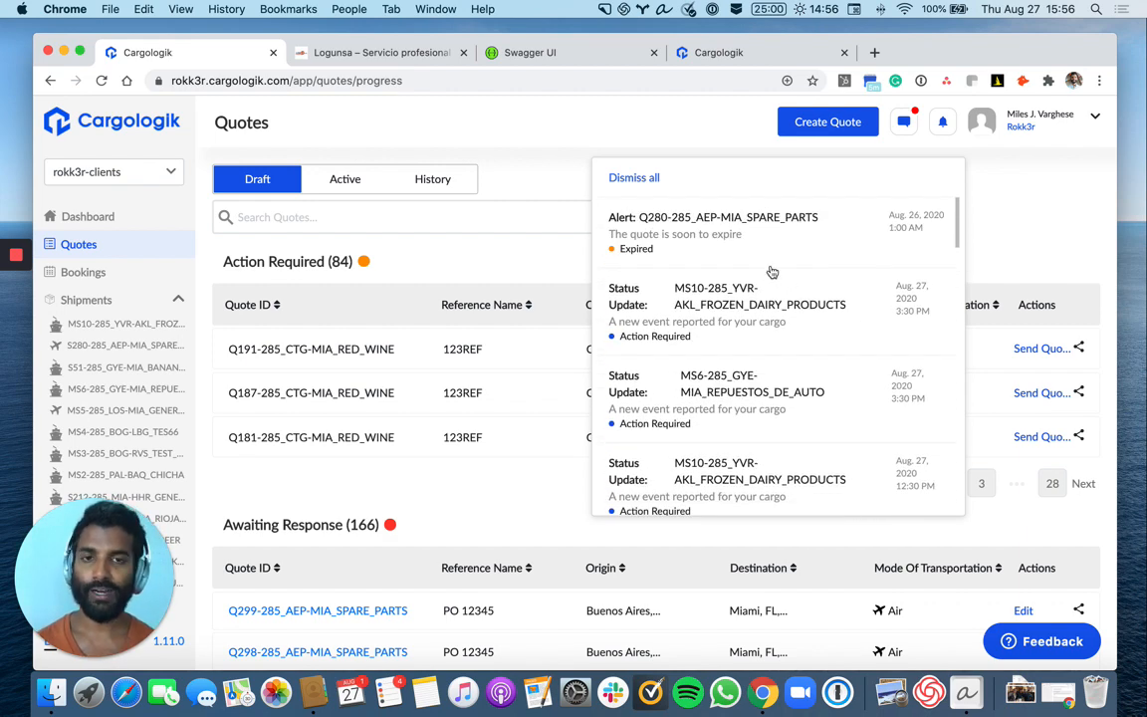
scroll("down", 3)
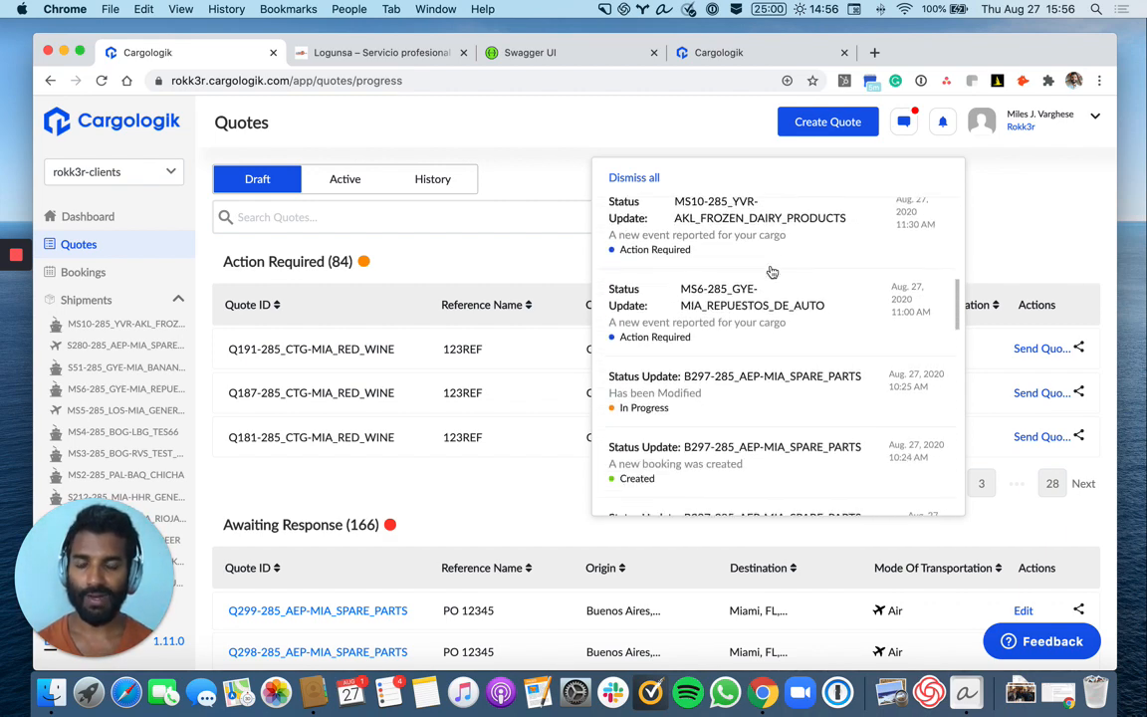
scroll("down", 3)
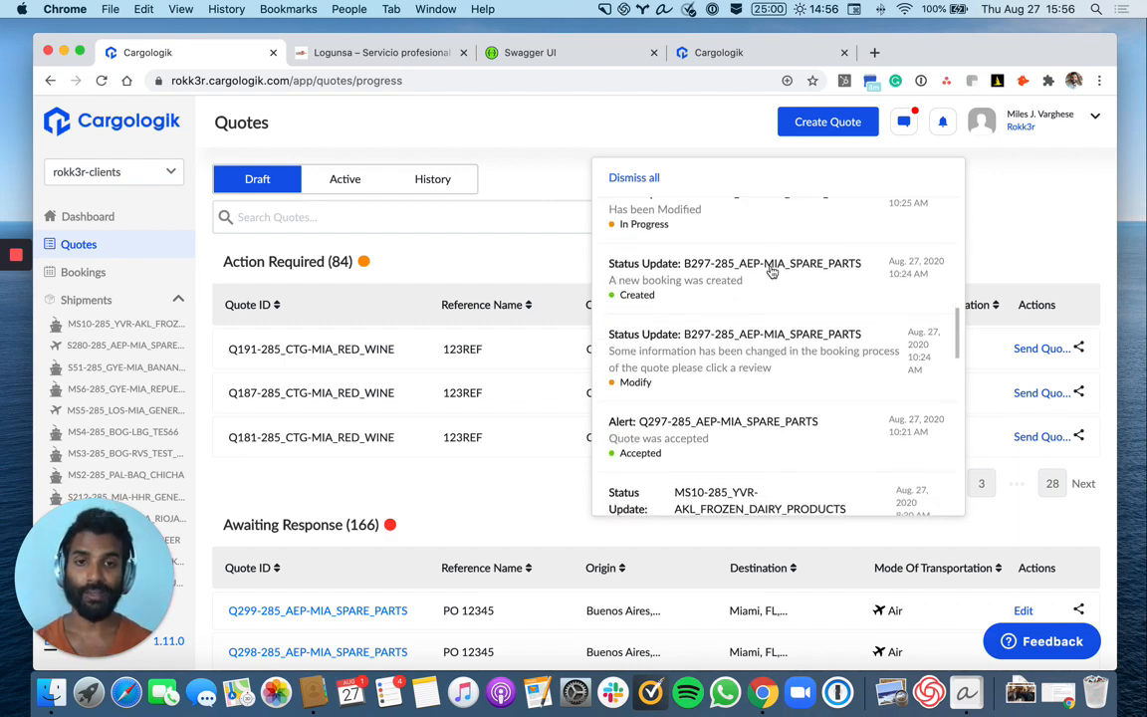
scroll("down", 3)
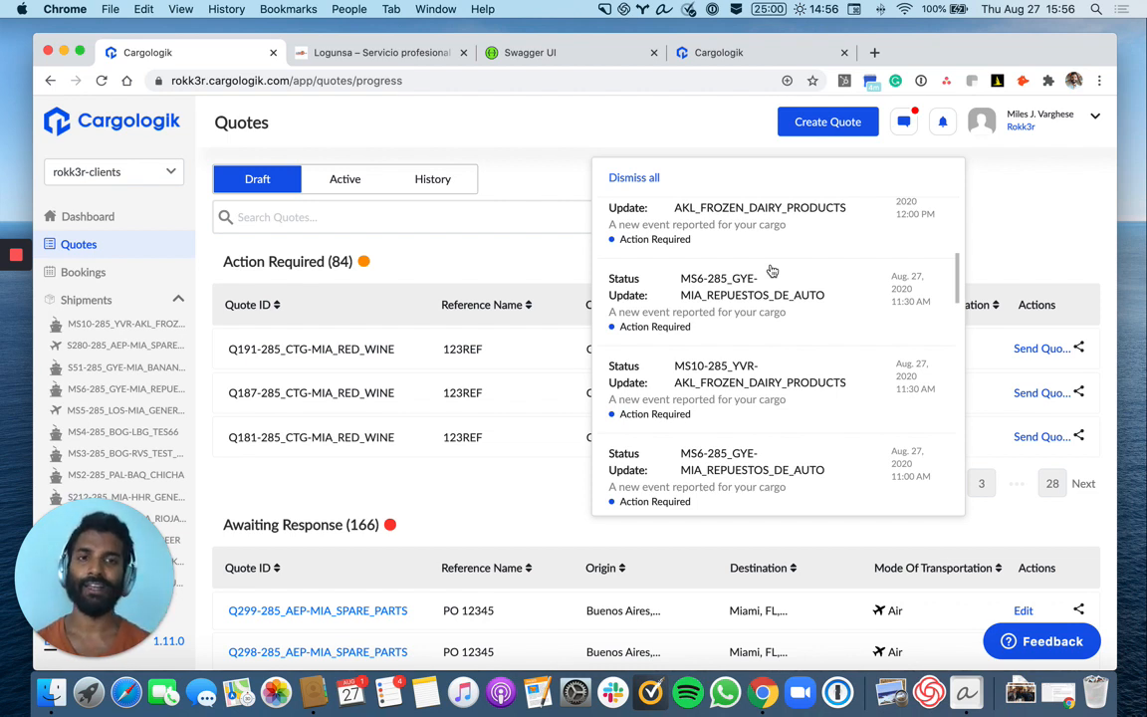
scroll("up", 3)
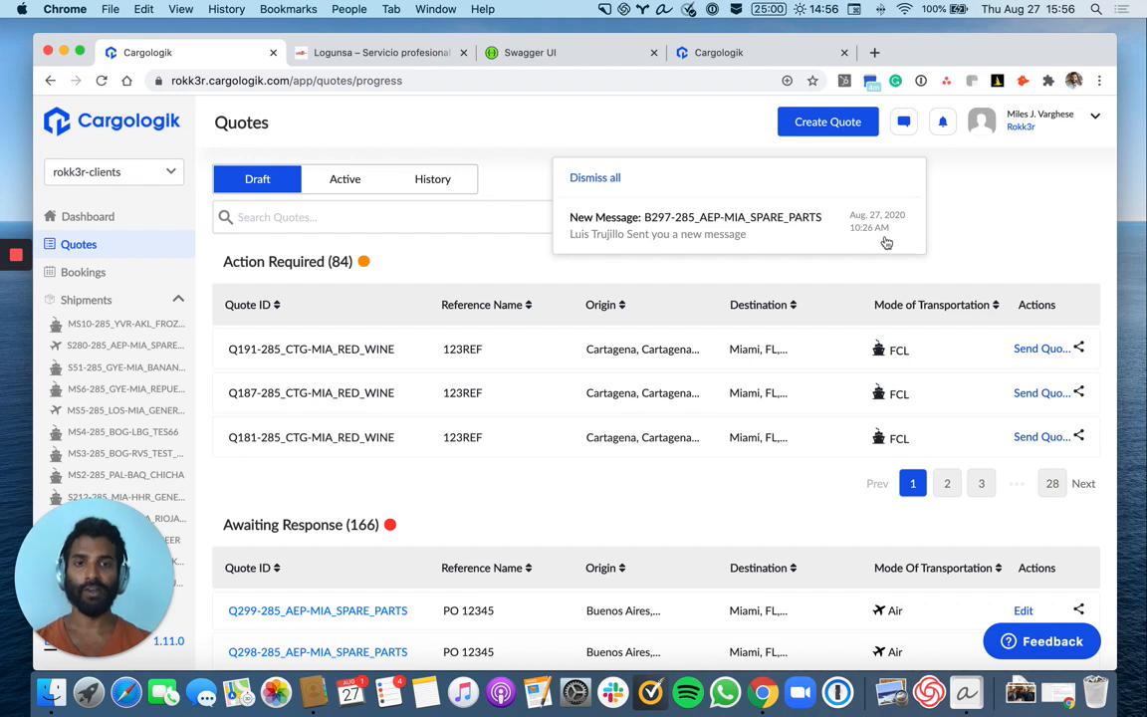
left_click(593, 177)
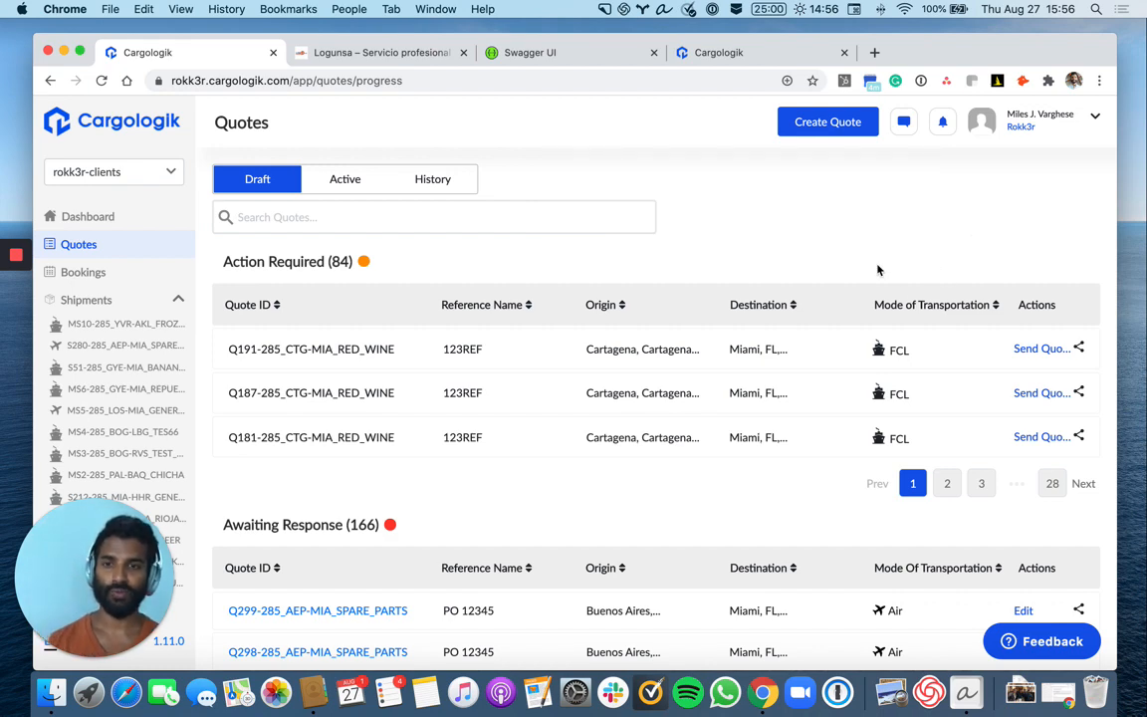
scroll("down", 3)
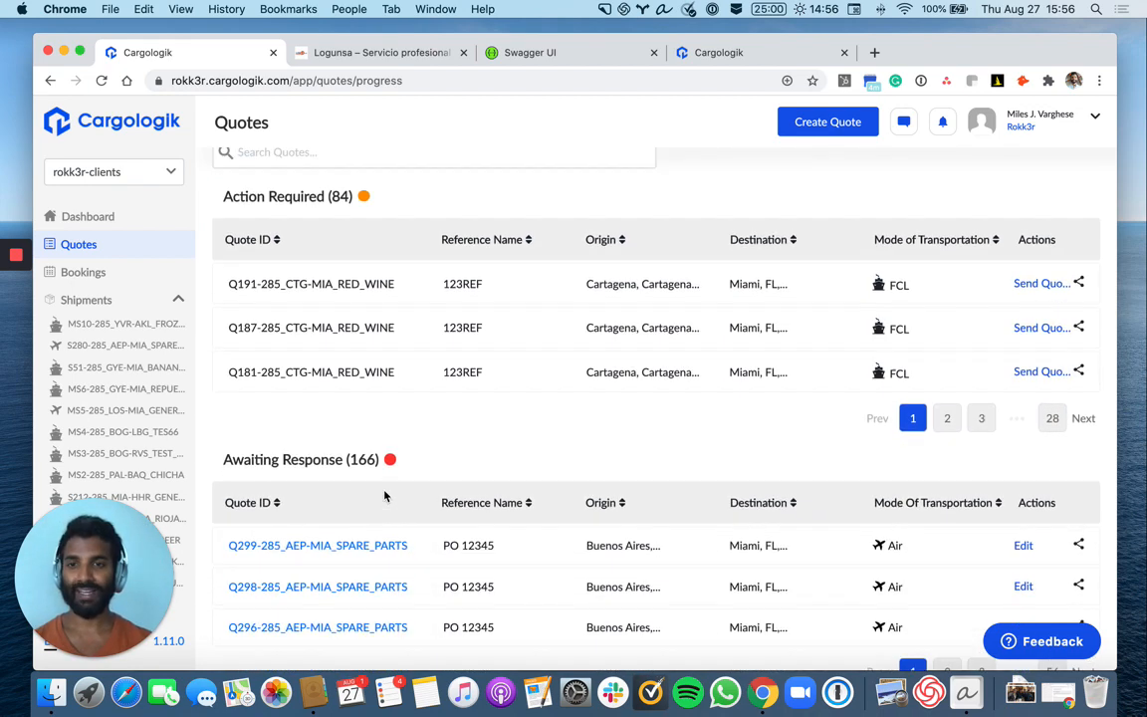
Review the quote history and active quotes, briefly starting a booking on Q297 before backing out.
left_click(432, 179)
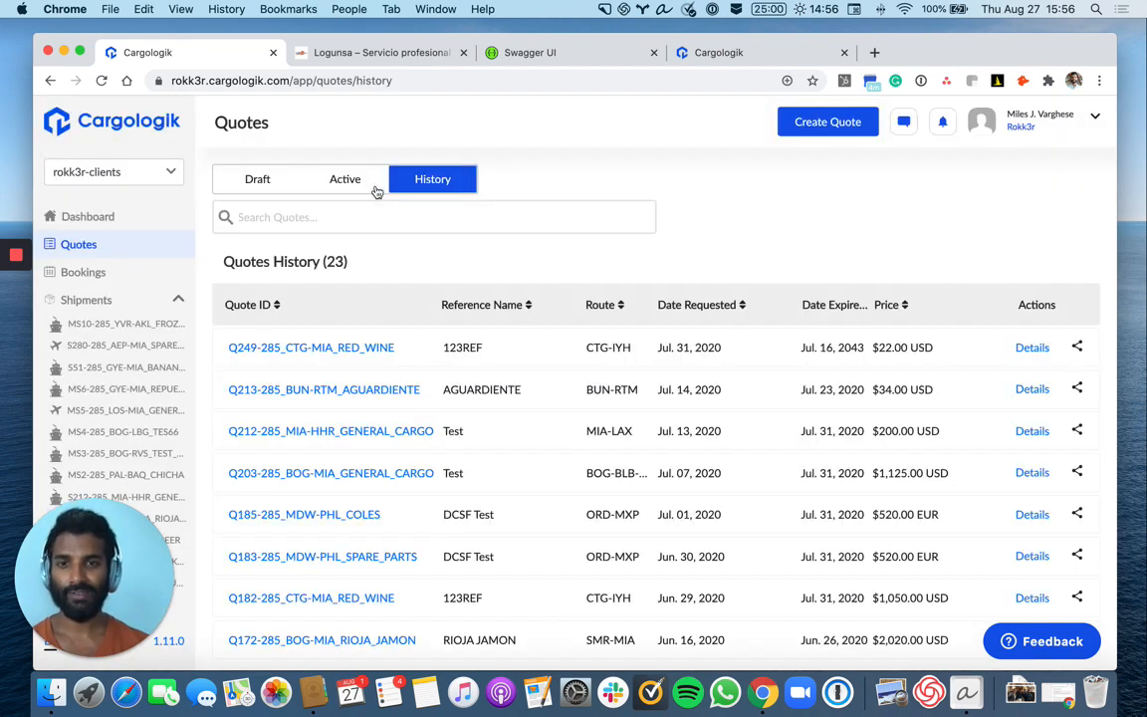
mouse_move(371, 191)
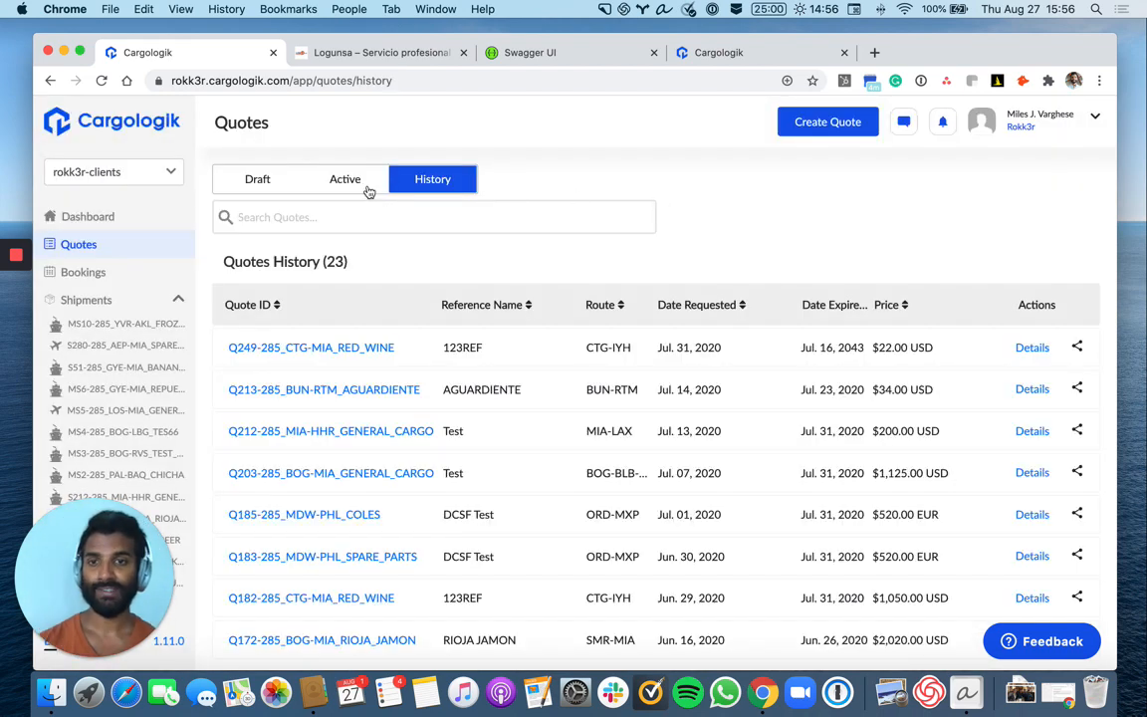
mouse_move(361, 201)
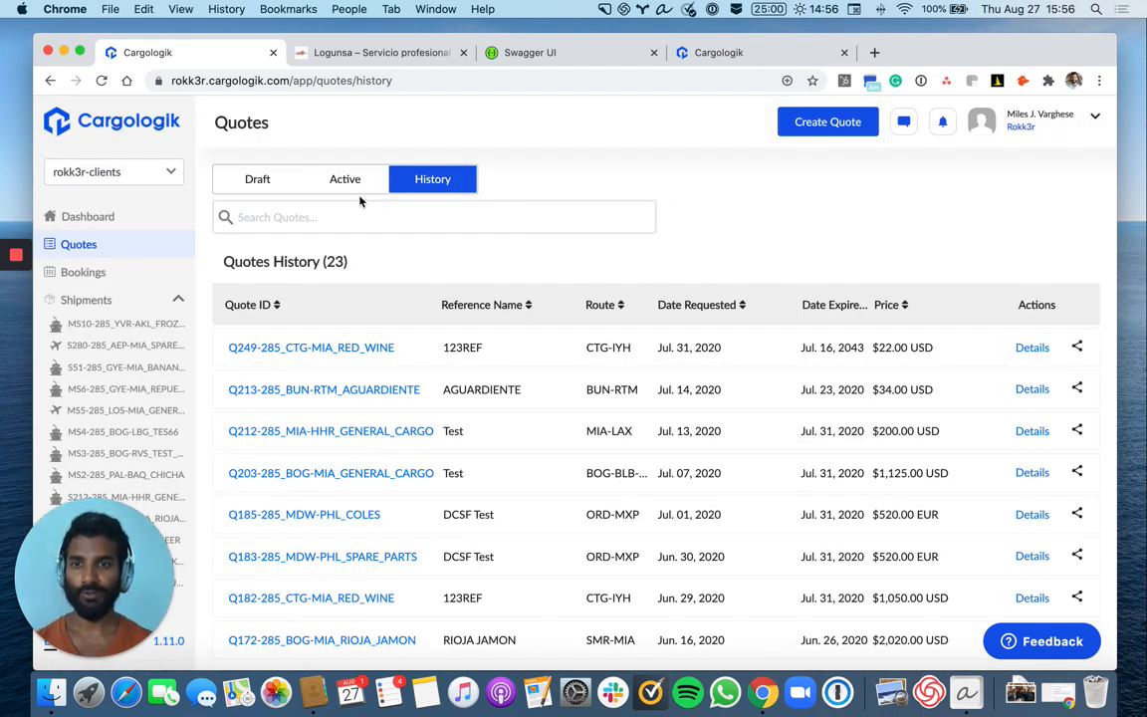
left_click(344, 179)
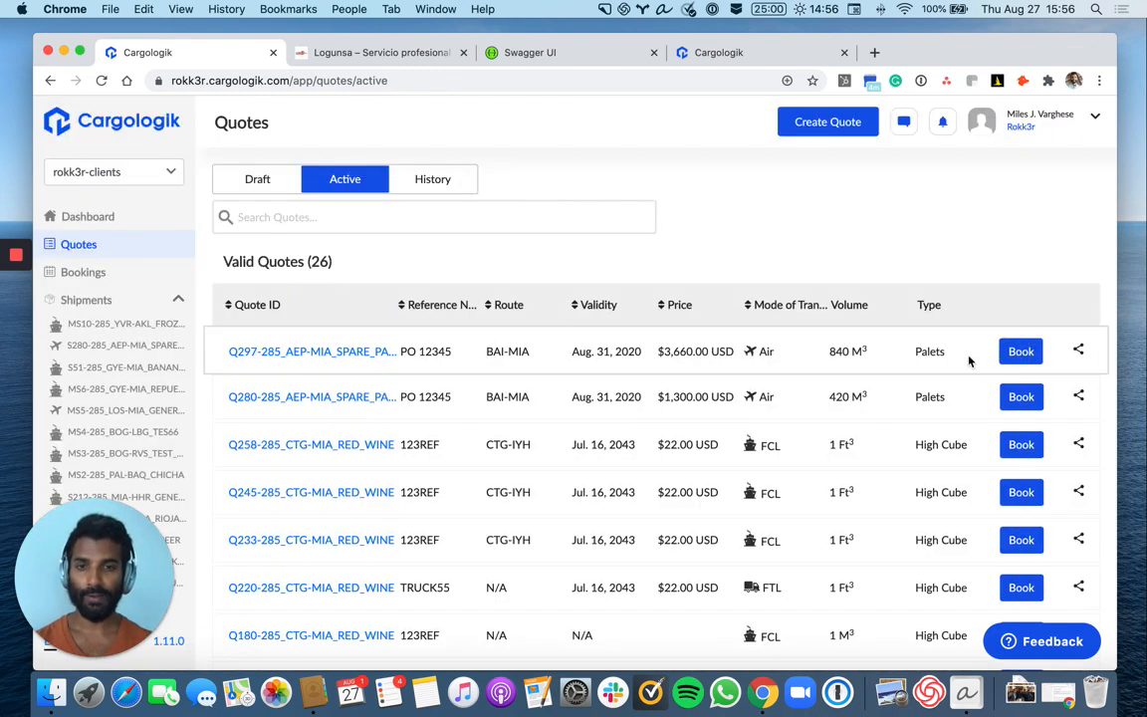
left_click(1020, 350)
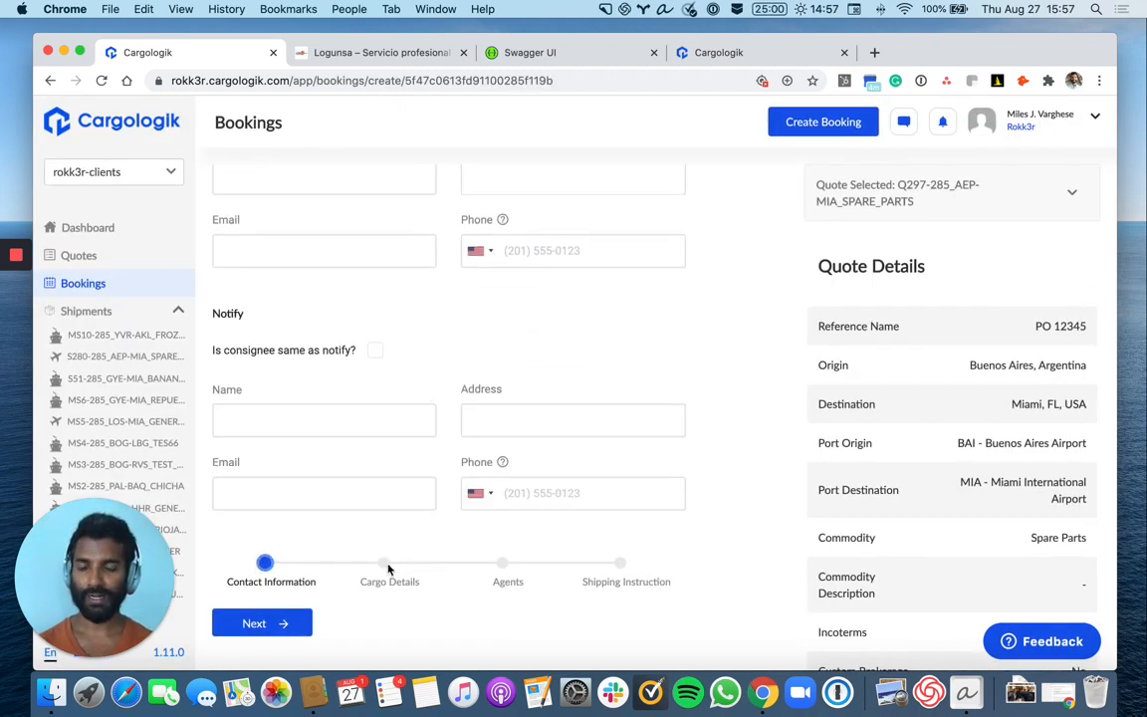
left_click(51, 79)
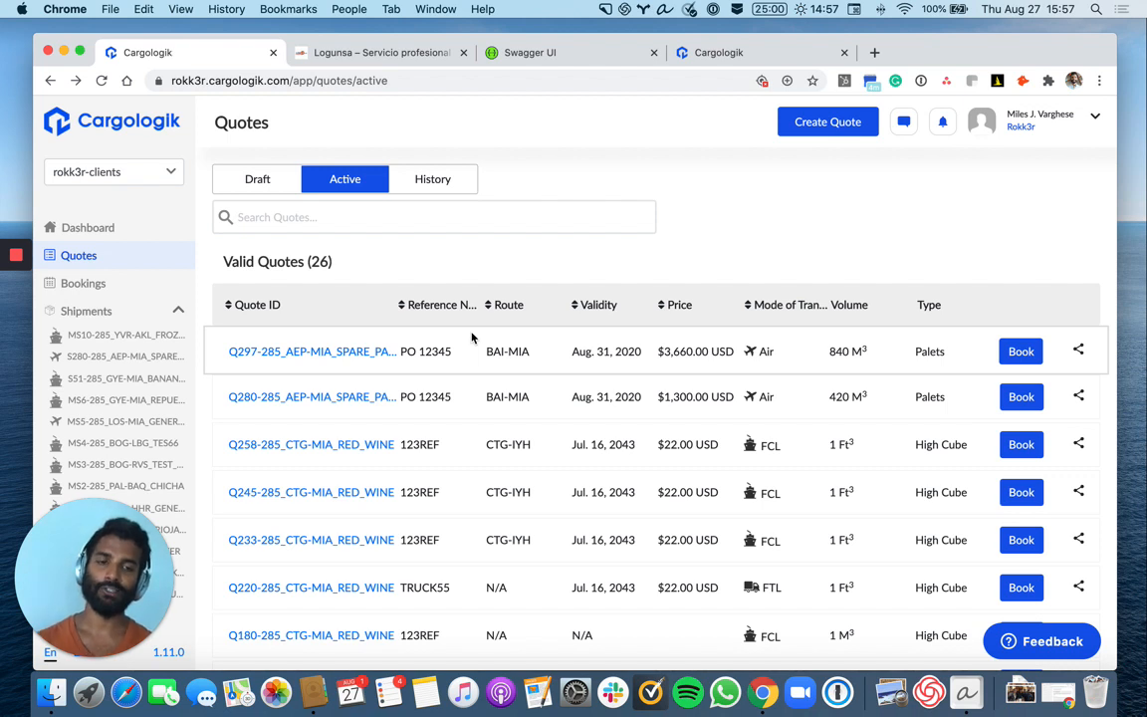
mouse_move(685, 342)
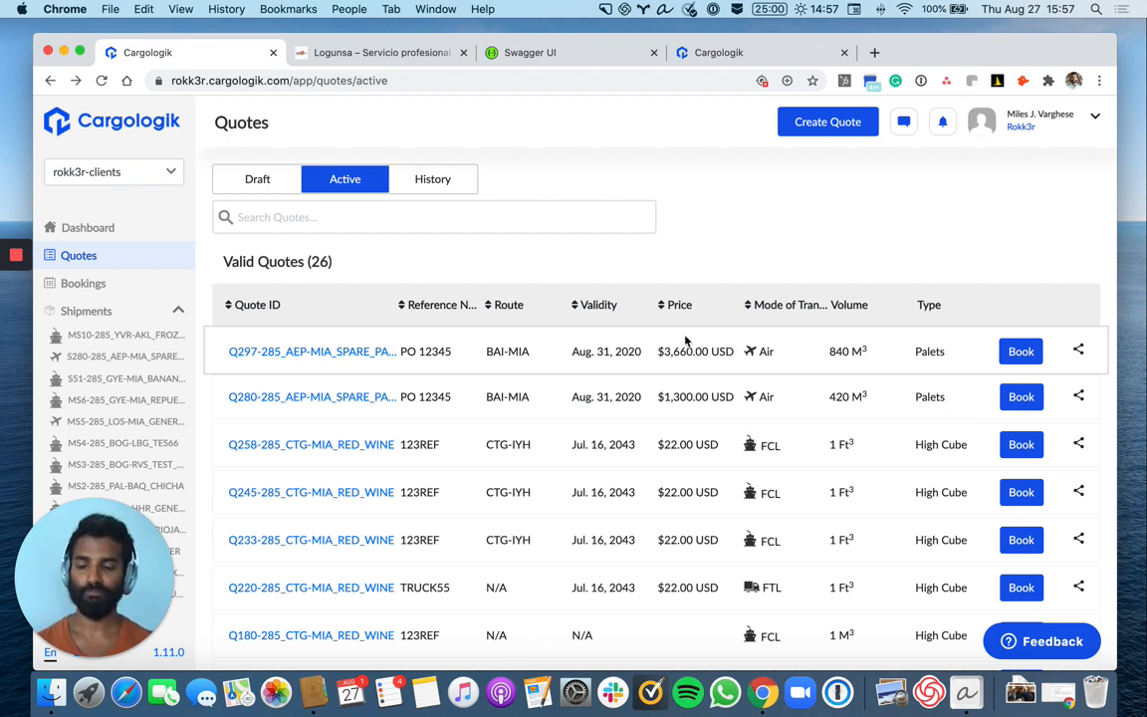
mouse_move(1097, 367)
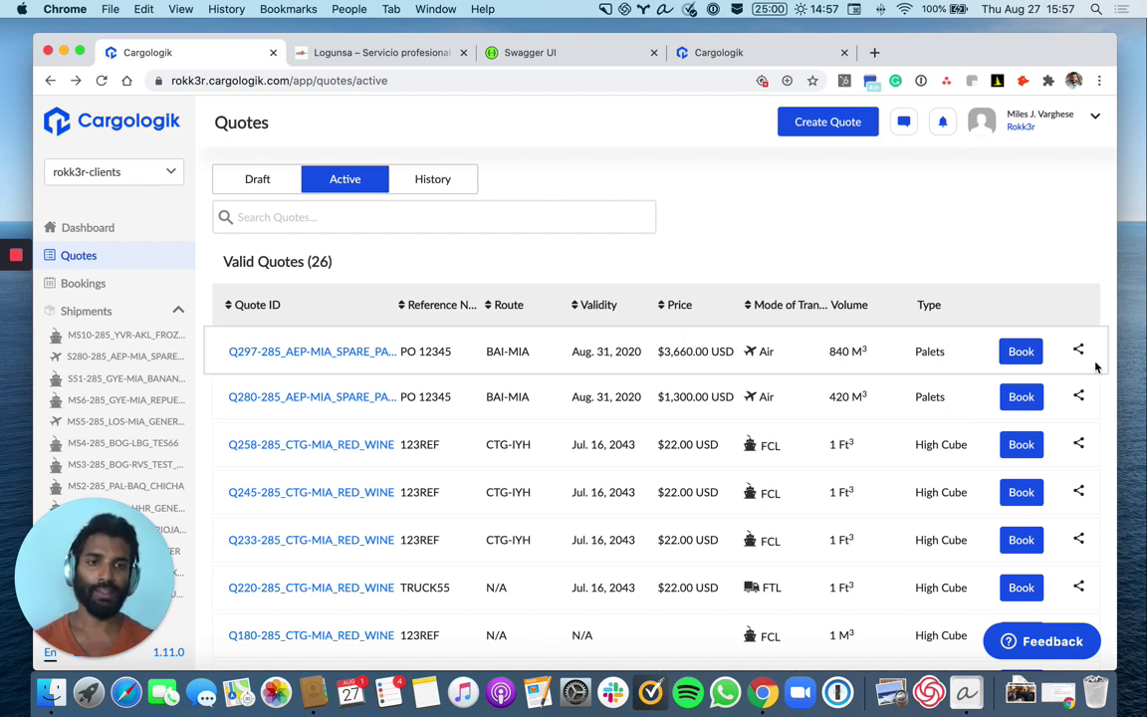
Copy a share link for the Q297-285_AEP-MIA_SPARE_PARTS quote to the clipboard.
left_click(1077, 350)
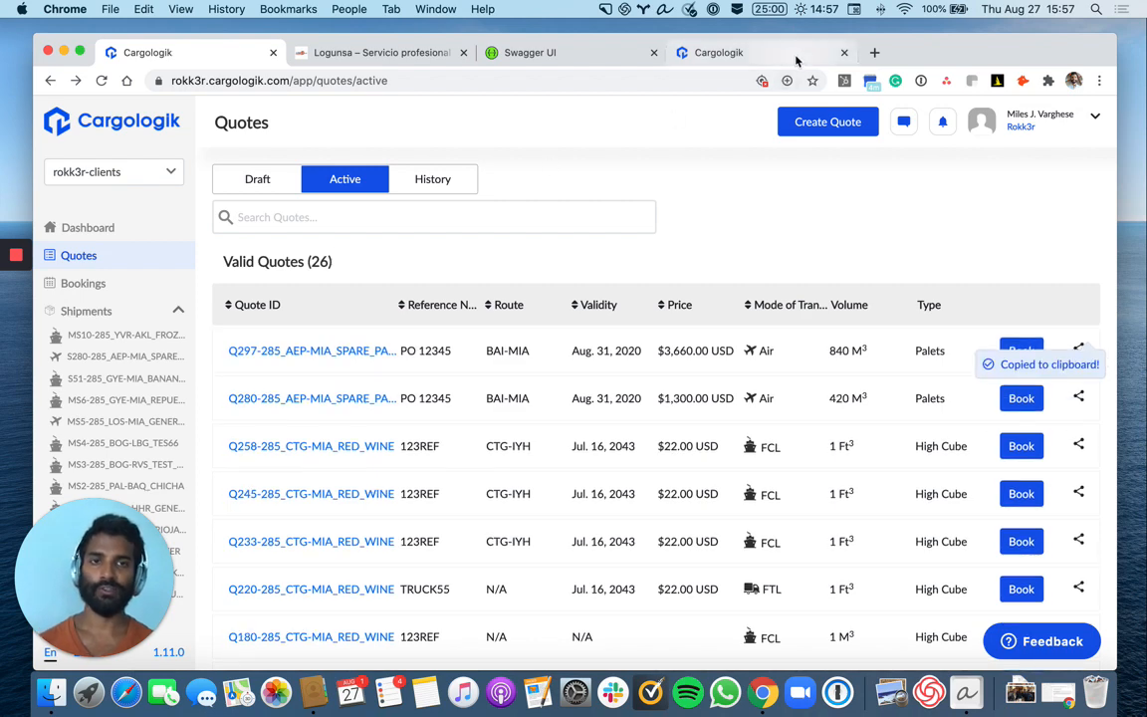
Open the shared Q297 quote page in a new tab and review its approved details and $3,660 price breakdown.
left_click(1063, 51)
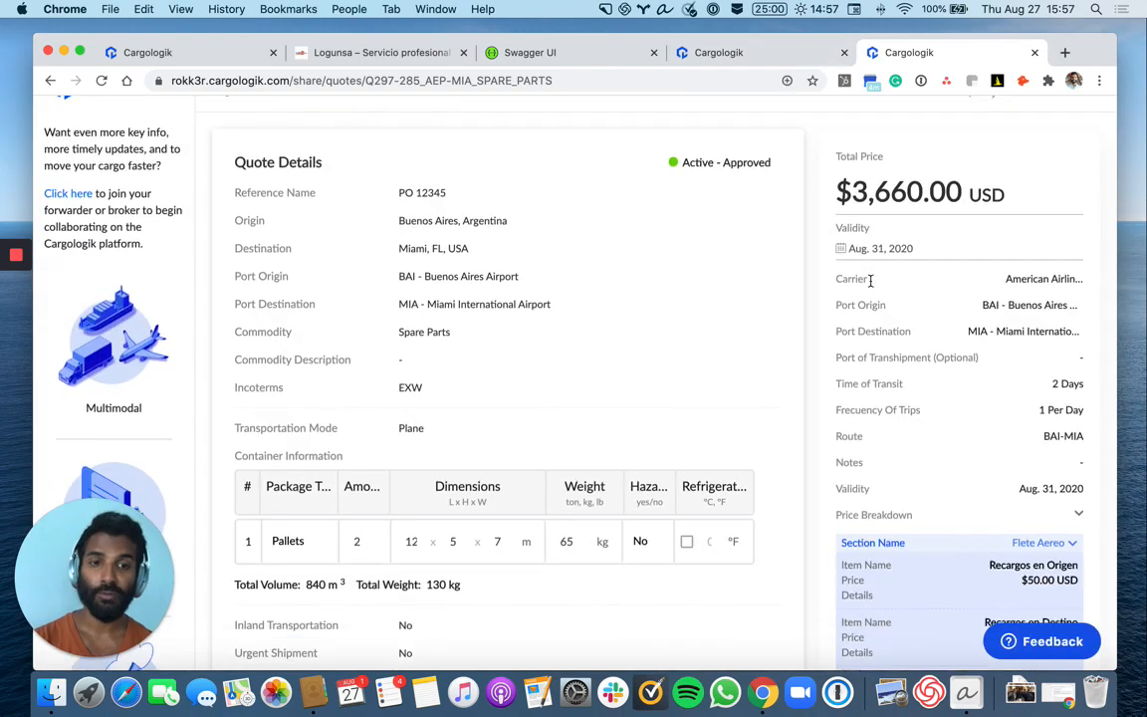
scroll("up", 3)
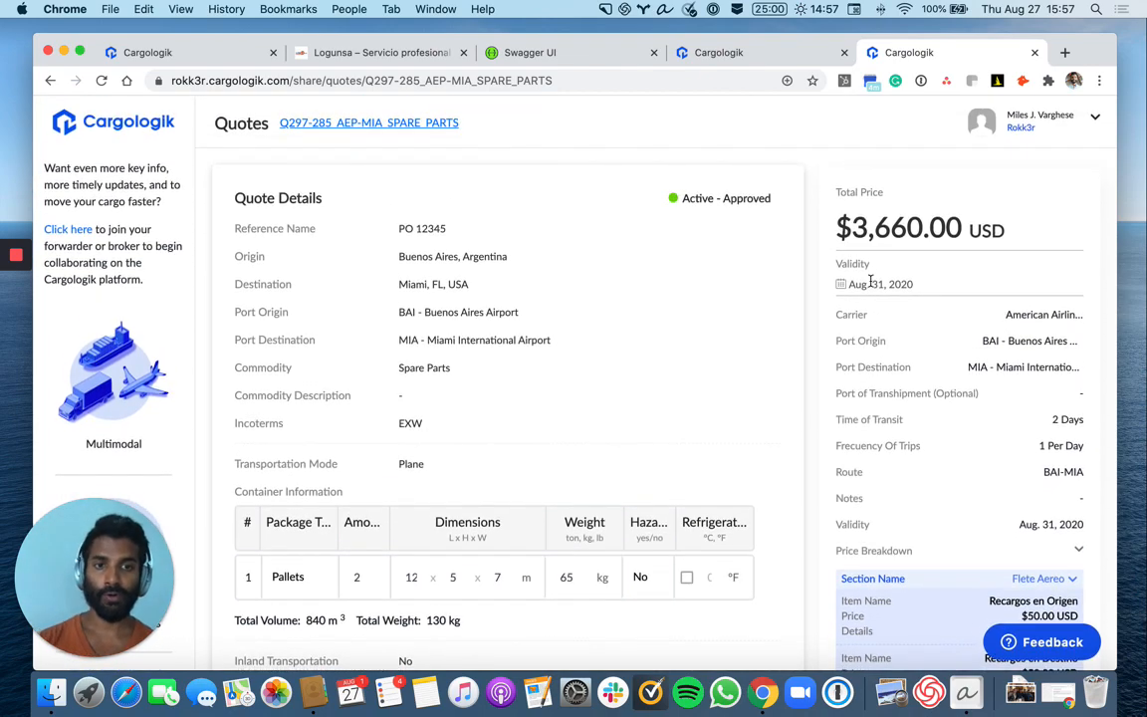
scroll("down", 3)
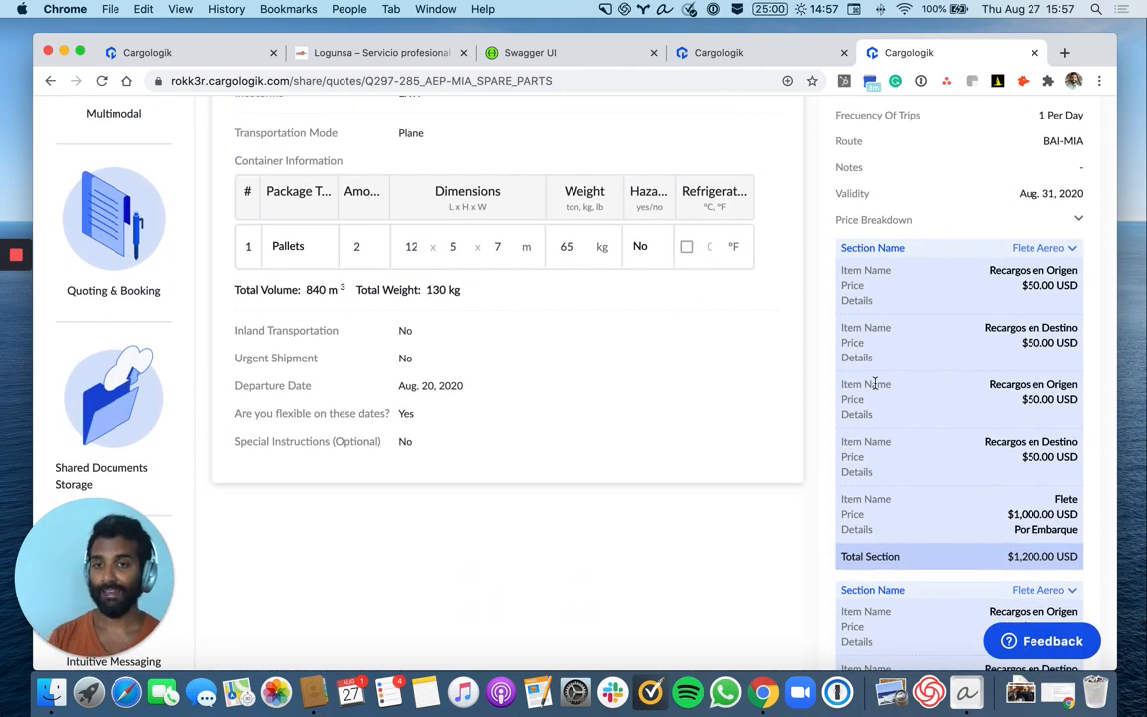
scroll("up", 3)
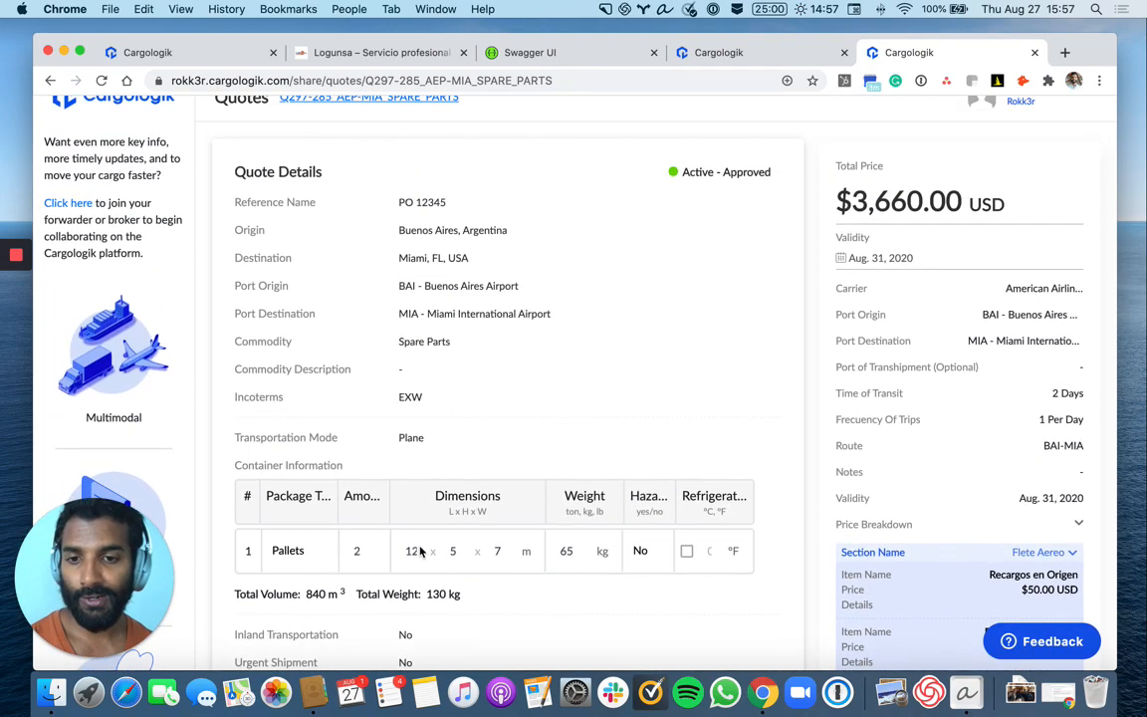
scroll("down", 3)
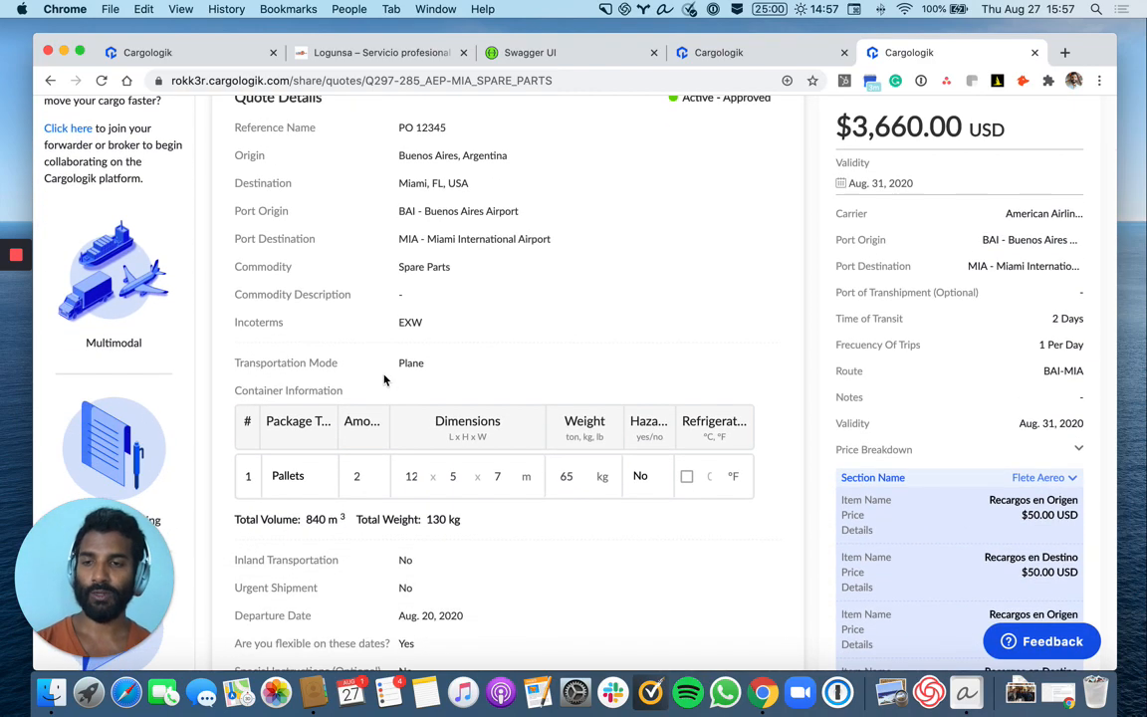
scroll("up", 3)
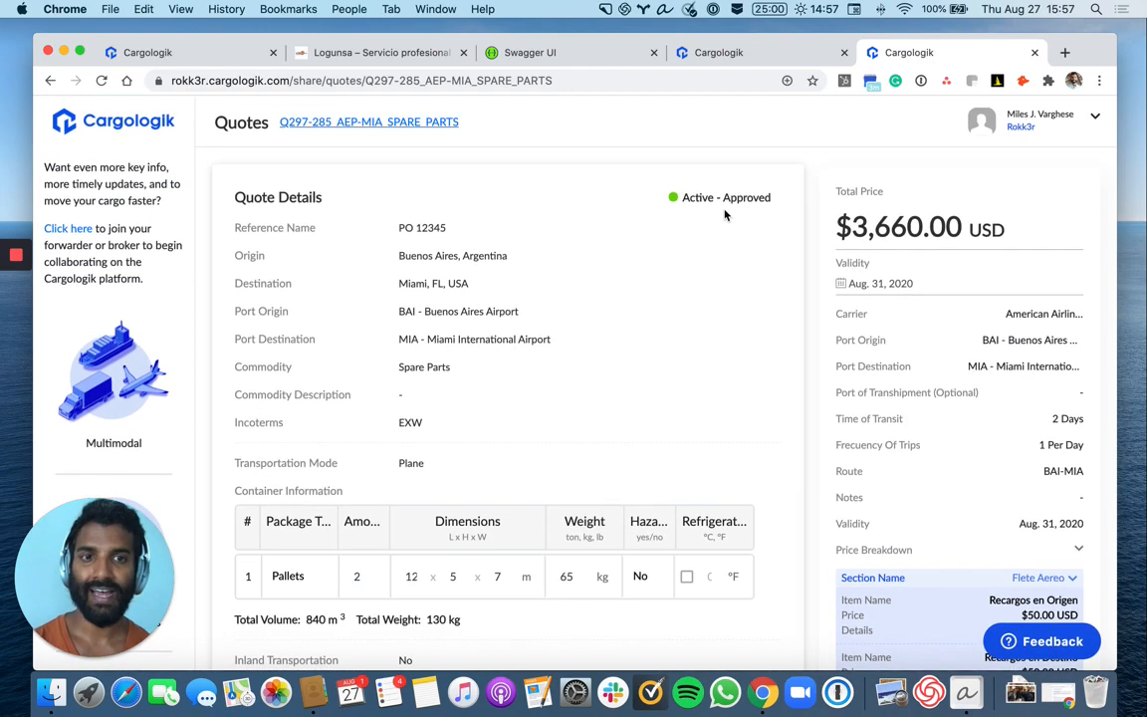
mouse_move(709, 159)
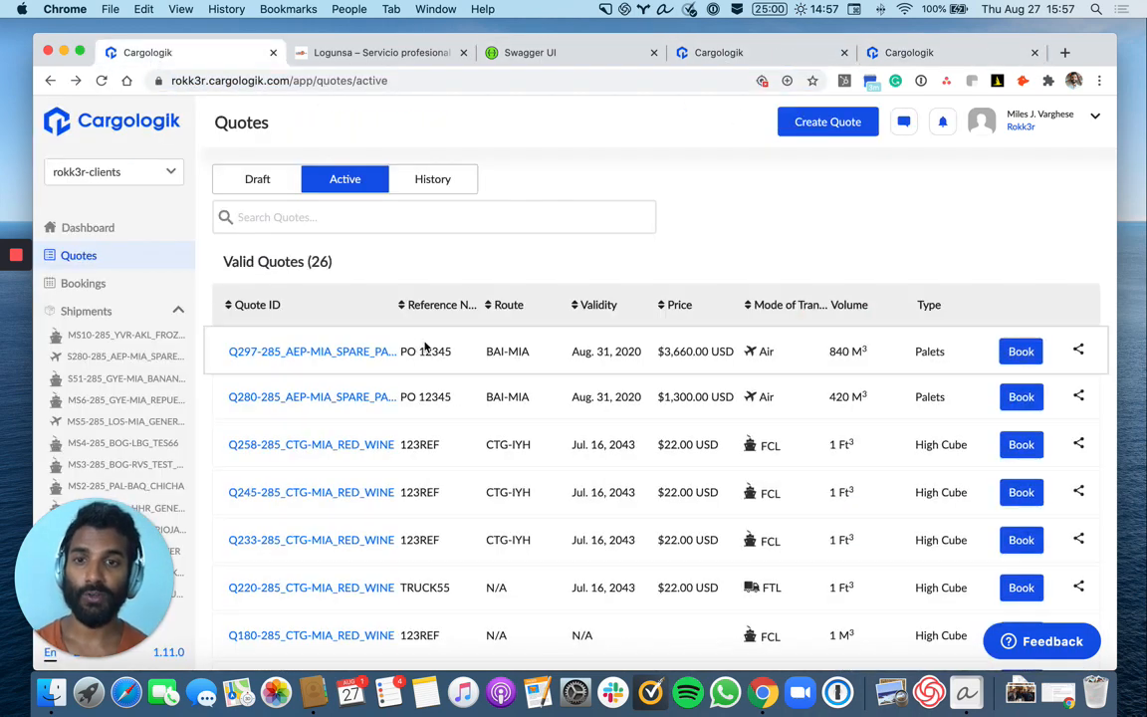
Filter the active quotes by reference 123REF down to 9 results, then restore all 26.
left_click(434, 217)
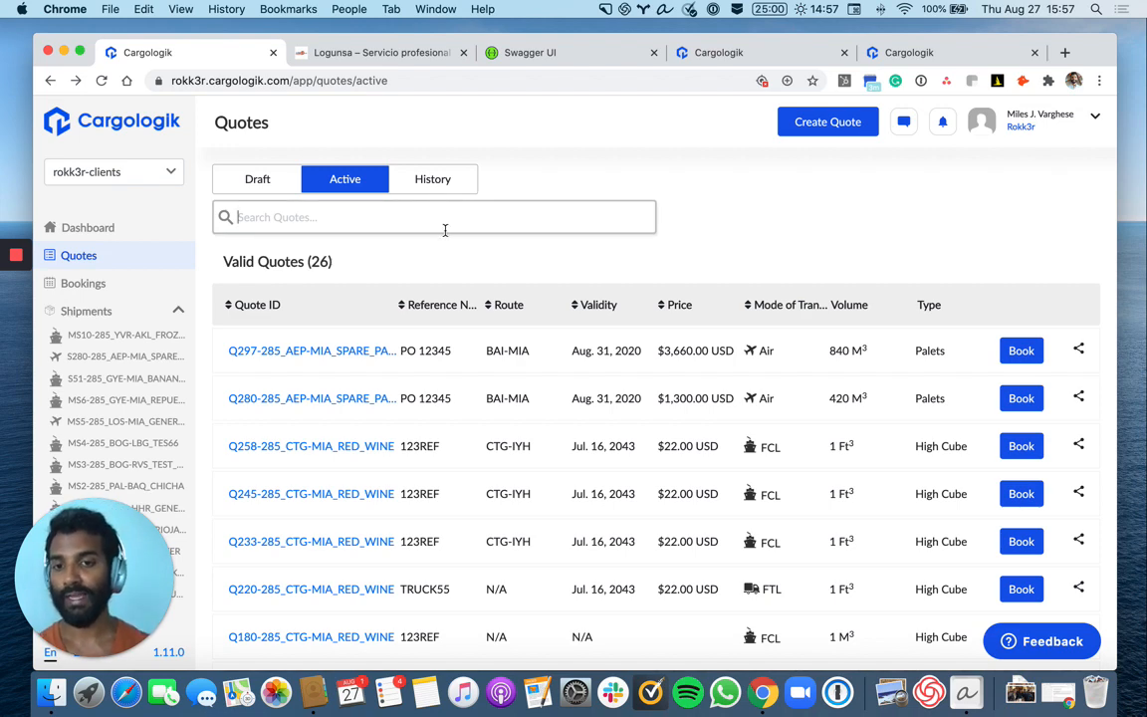
type("123REF")
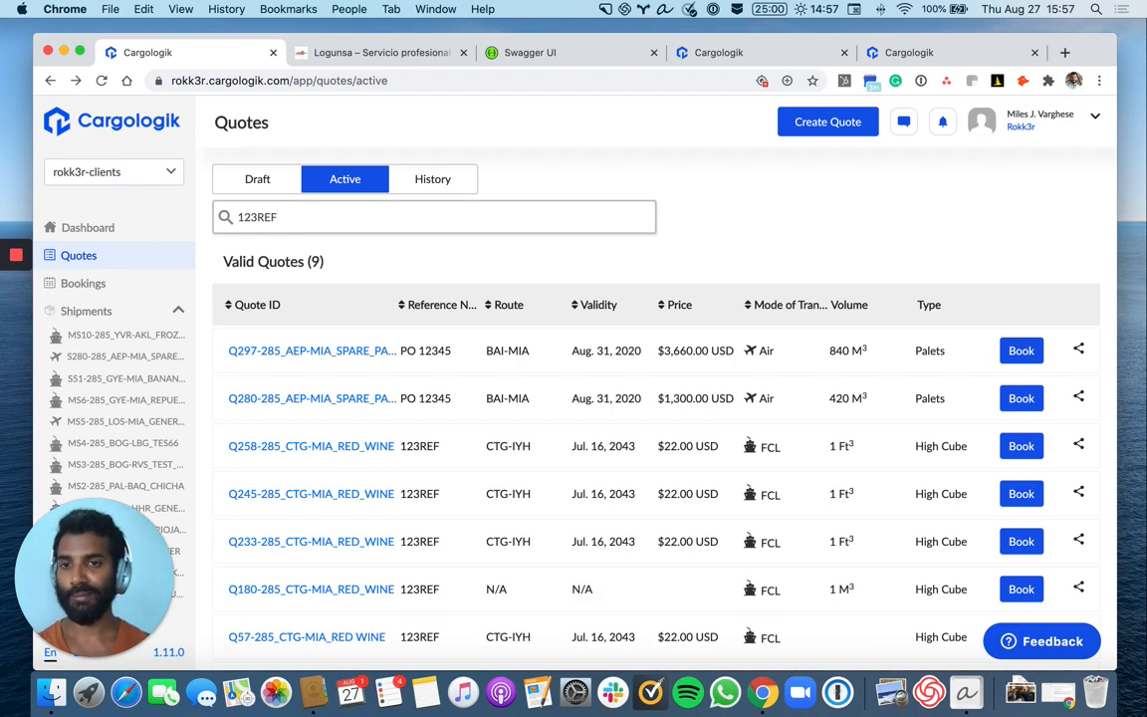
scroll("down", 3)
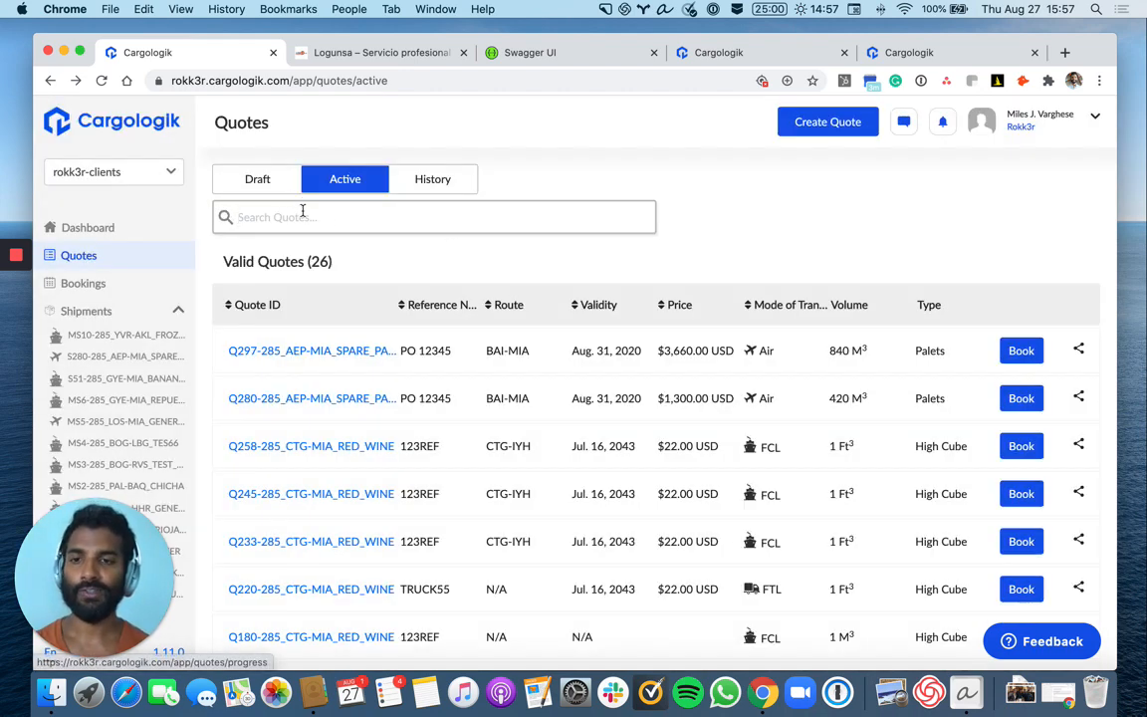
From the Bookings list, open booking B297-285_AEP-MIA_SPARE_PARTS.
left_click(83, 283)
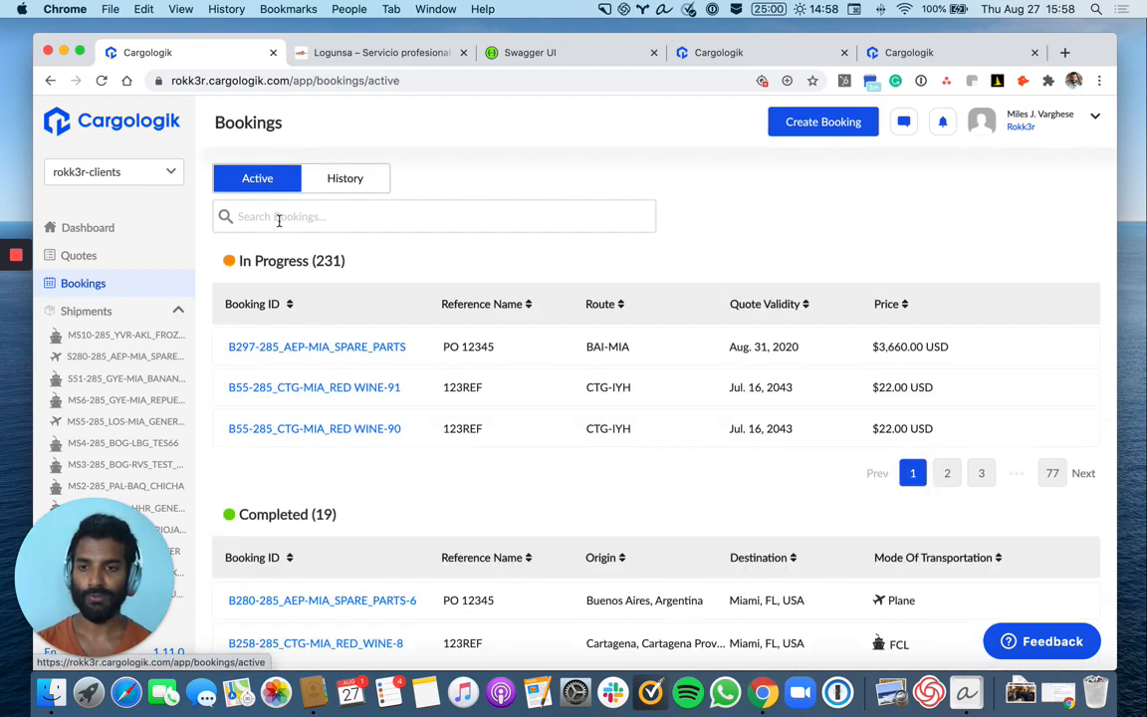
scroll("down", 3)
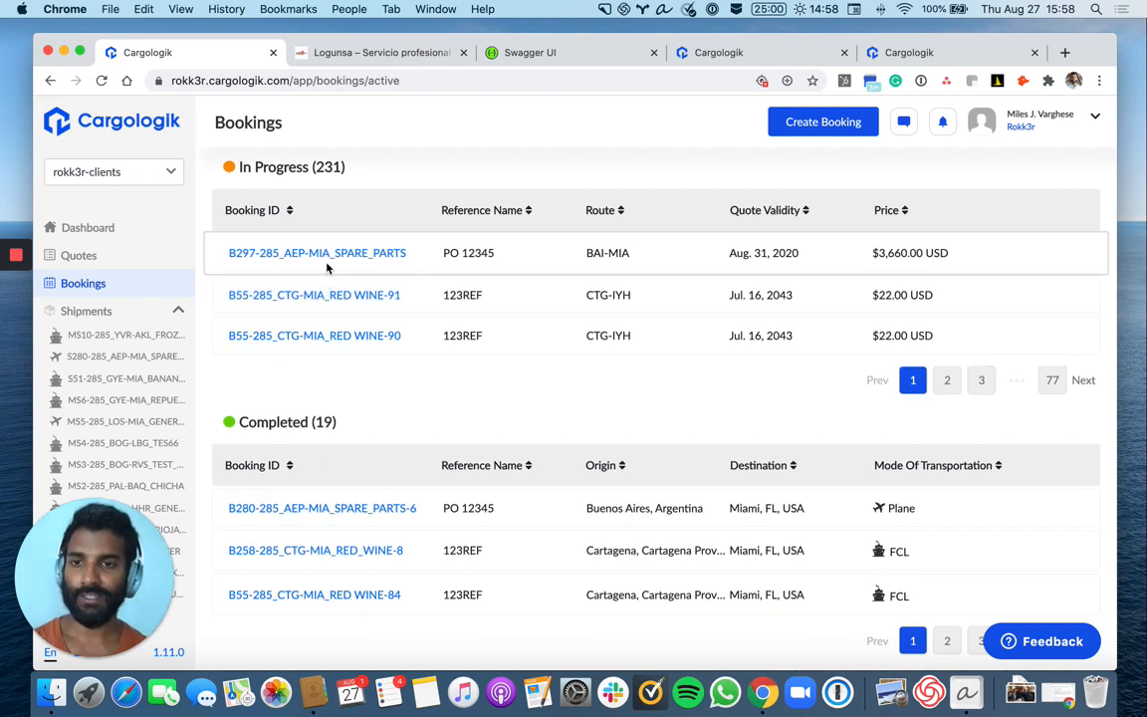
left_click(317, 251)
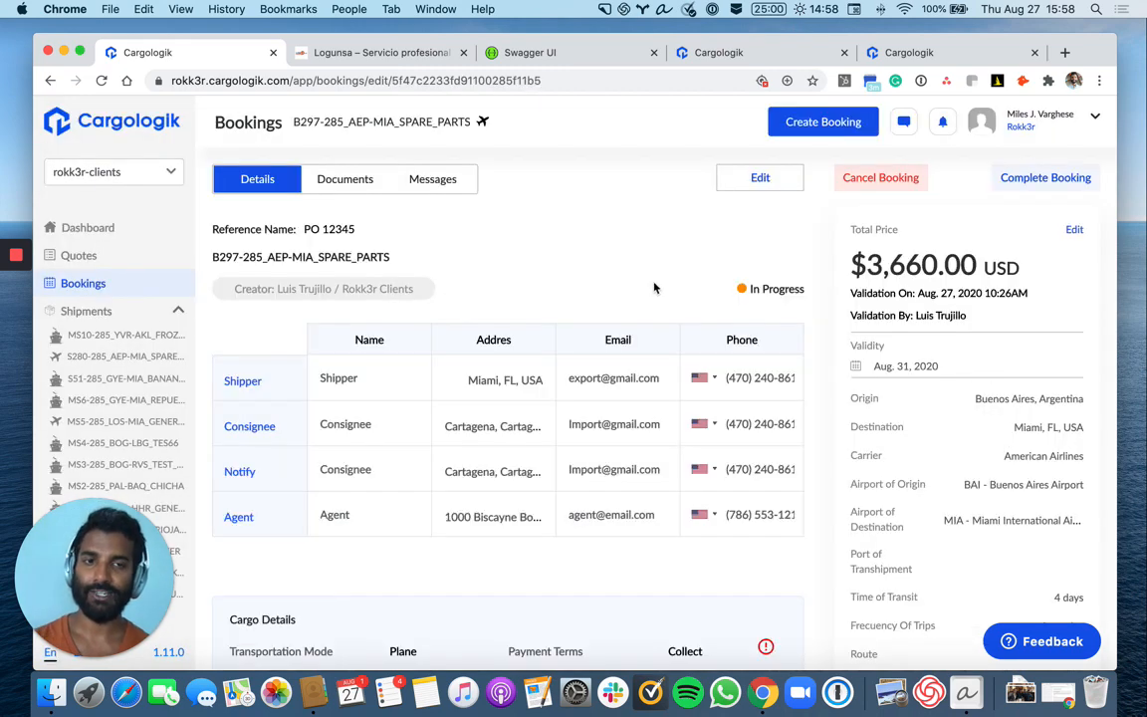
Scroll through the booking's parties, cargo details, shipping instructions and $3,660 price breakdown.
scroll("down", 3)
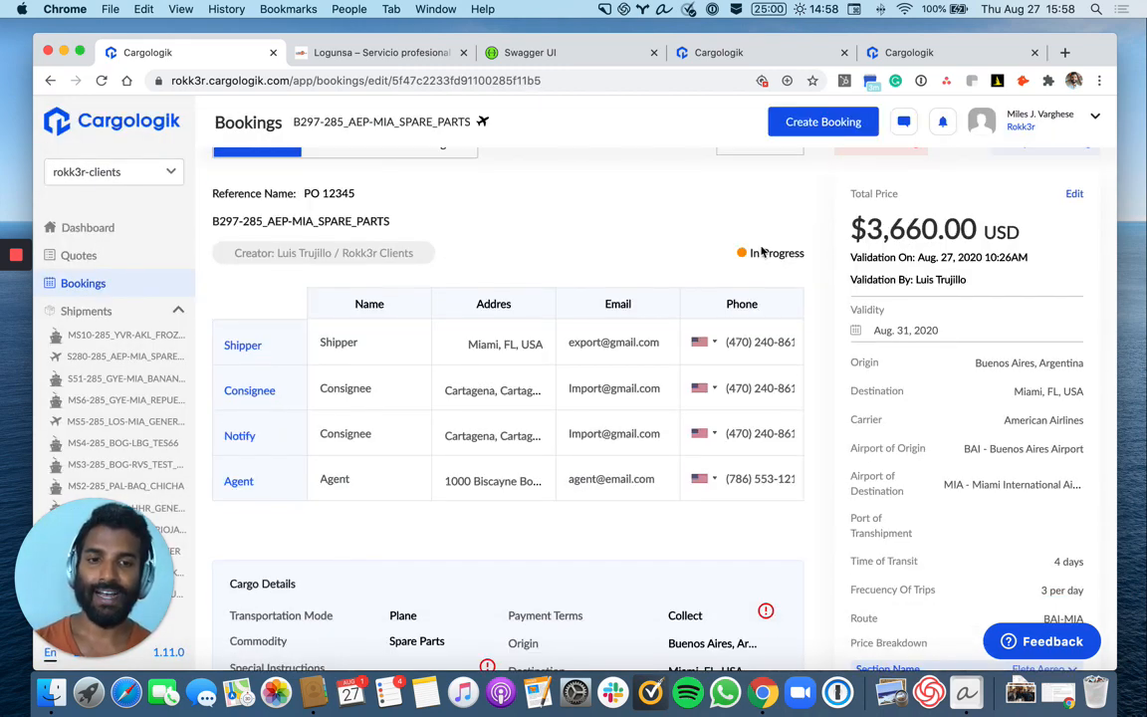
scroll("down", 3)
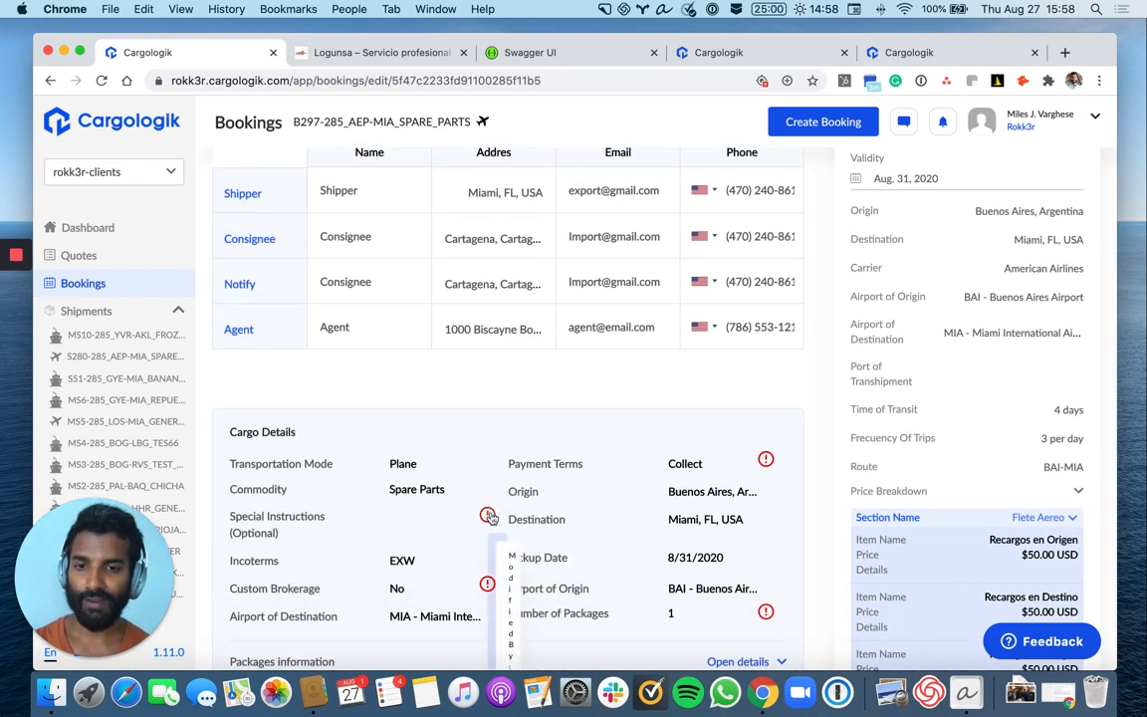
scroll("down", 3)
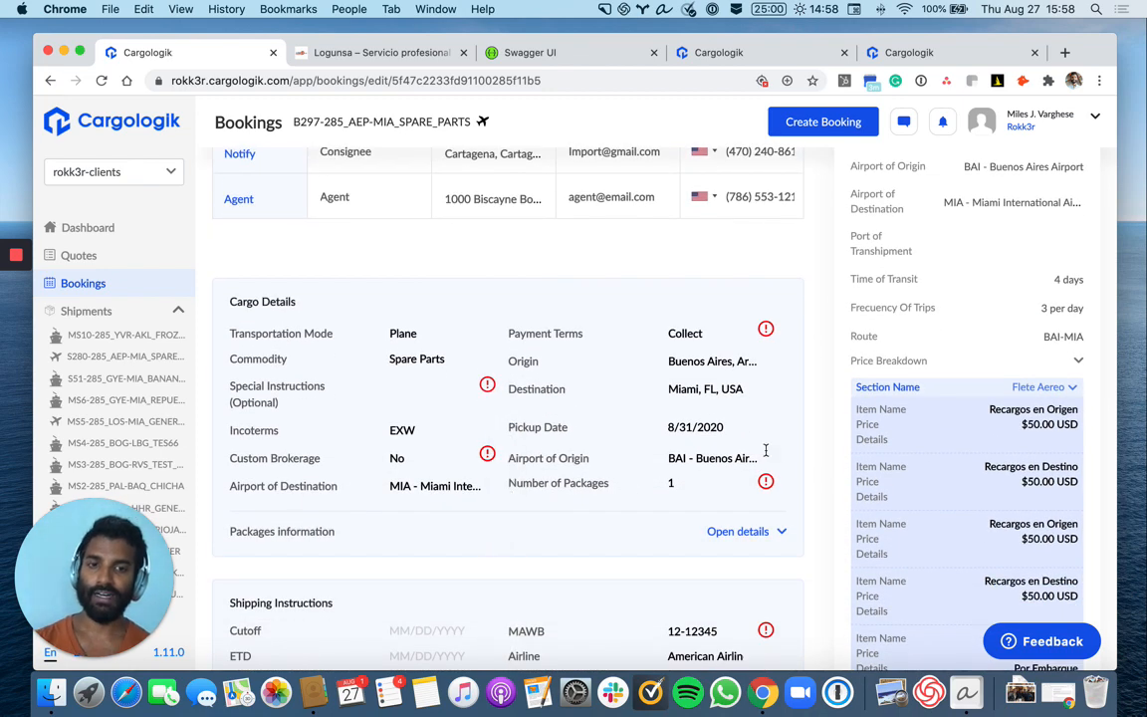
scroll("down", 3)
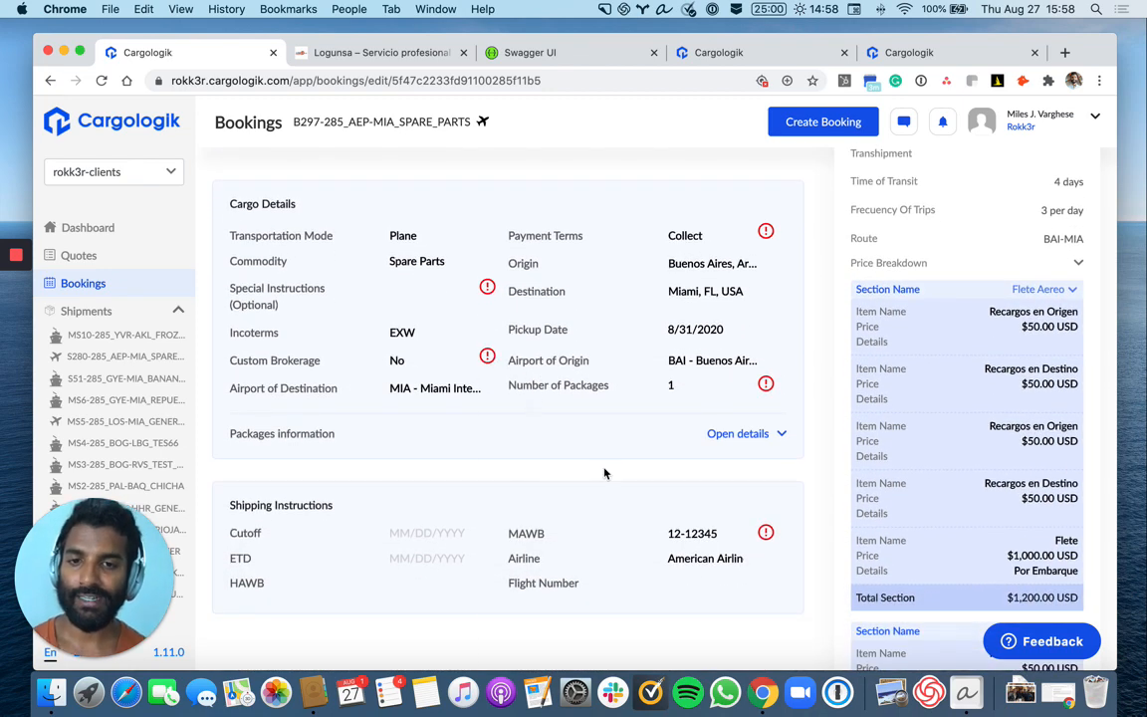
scroll("down", 3)
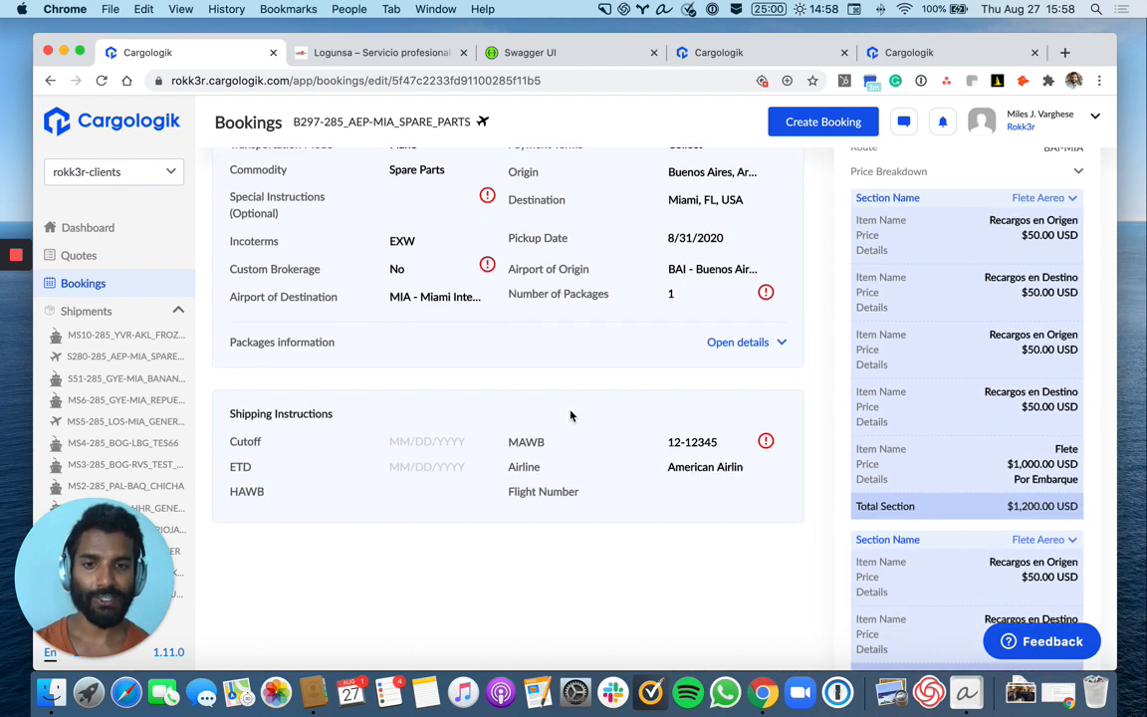
mouse_move(567, 354)
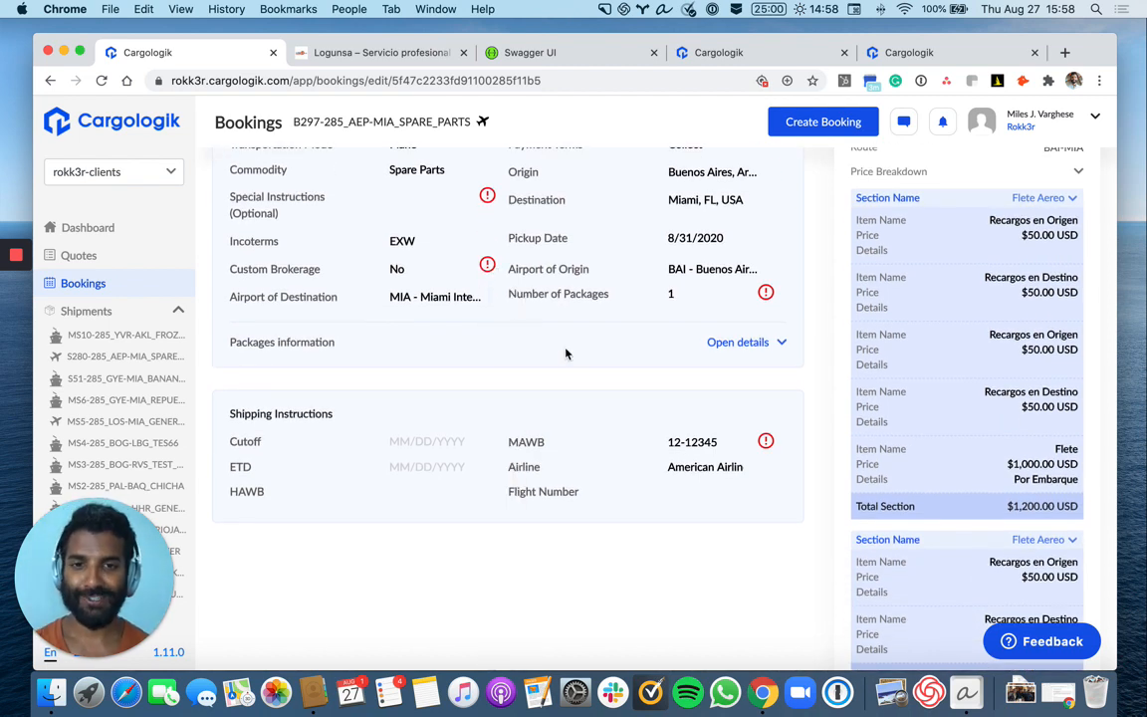
scroll("down", 3)
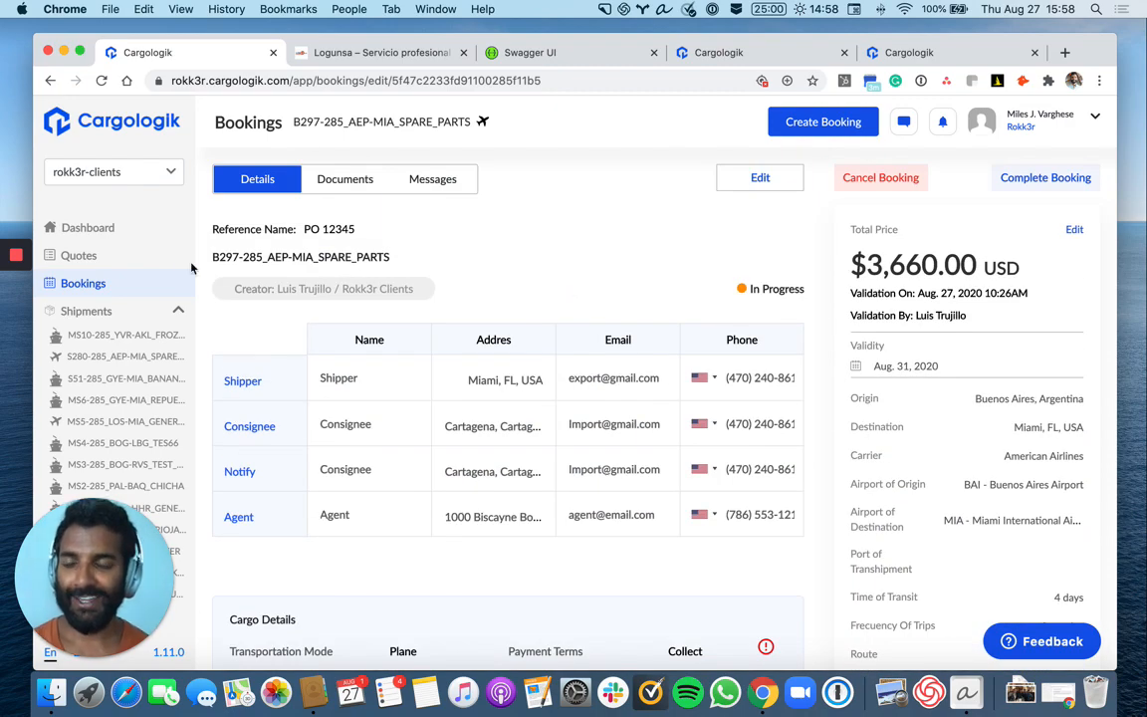
scroll("down", 3)
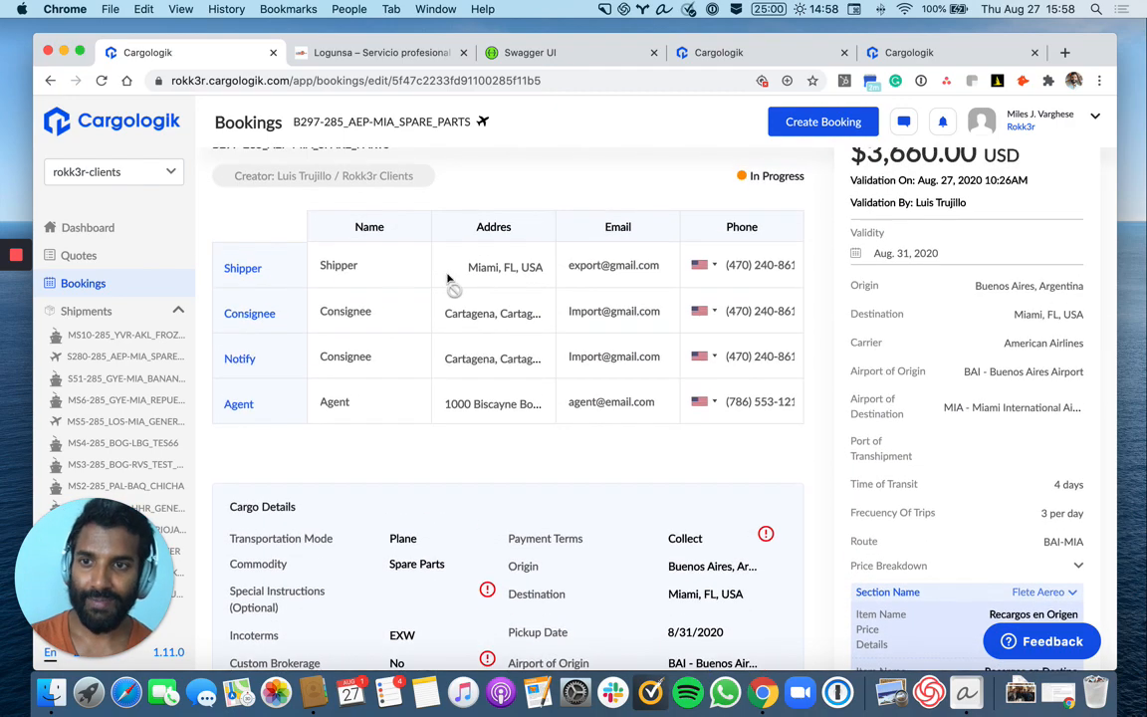
scroll("up", 3)
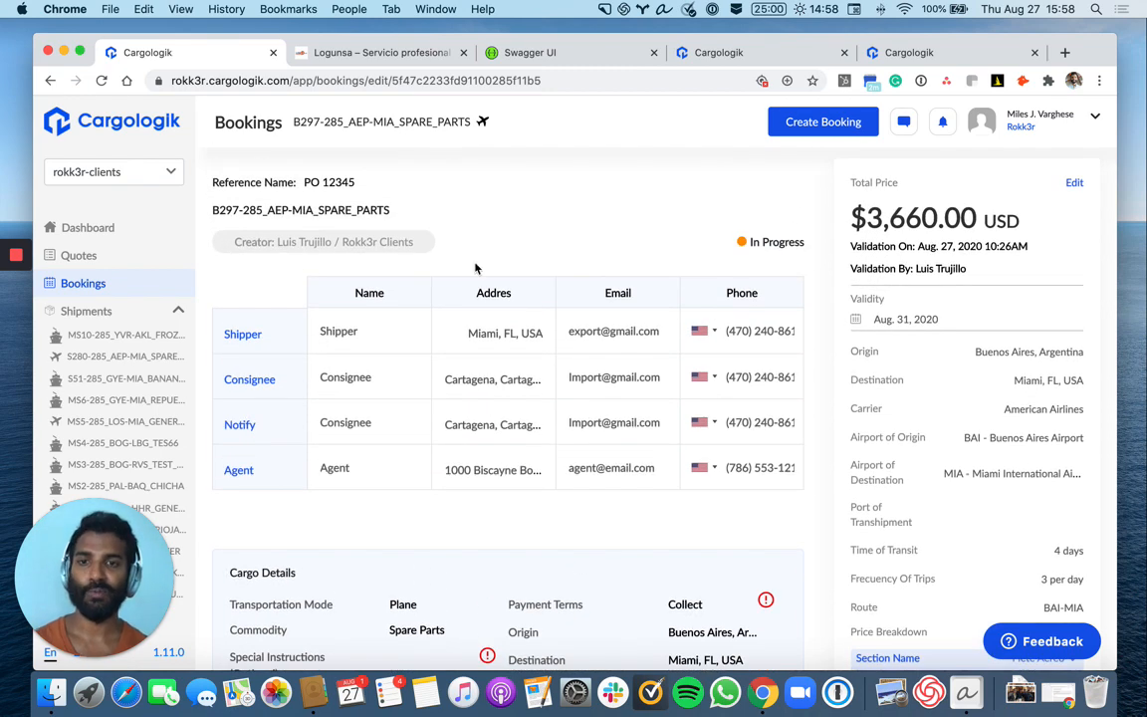
scroll("down", 3)
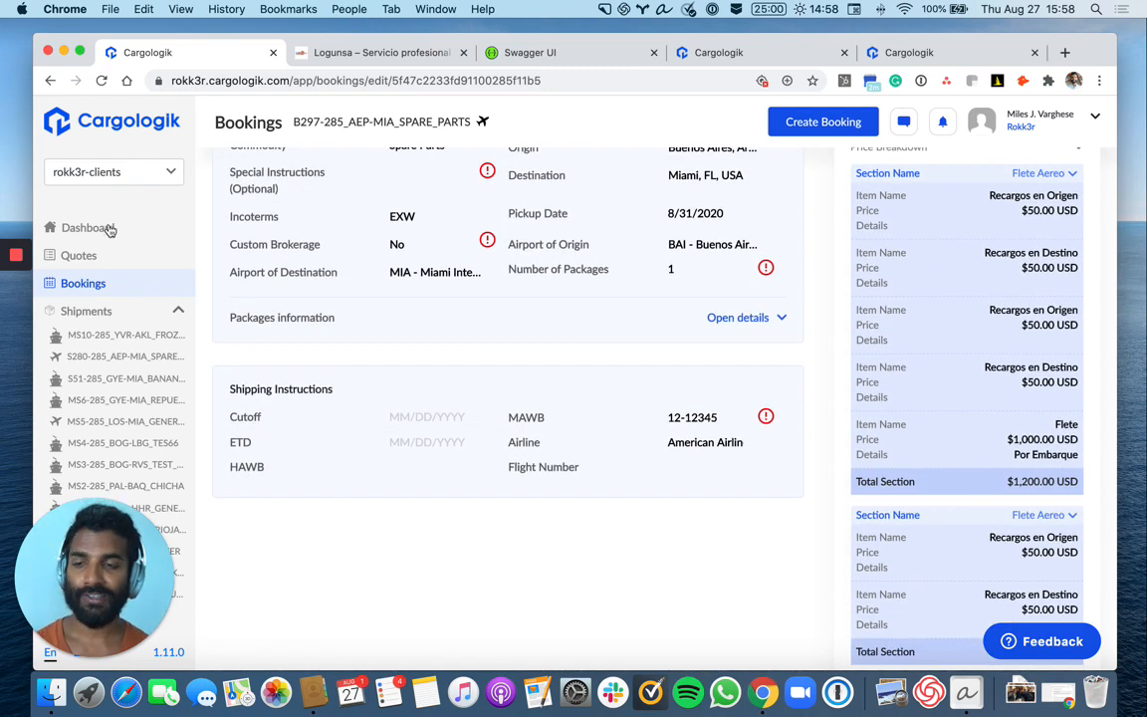
Via Manage Clients, review the Ferrari client's country, phone and three team members, then return to the dashboard.
left_click(87, 227)
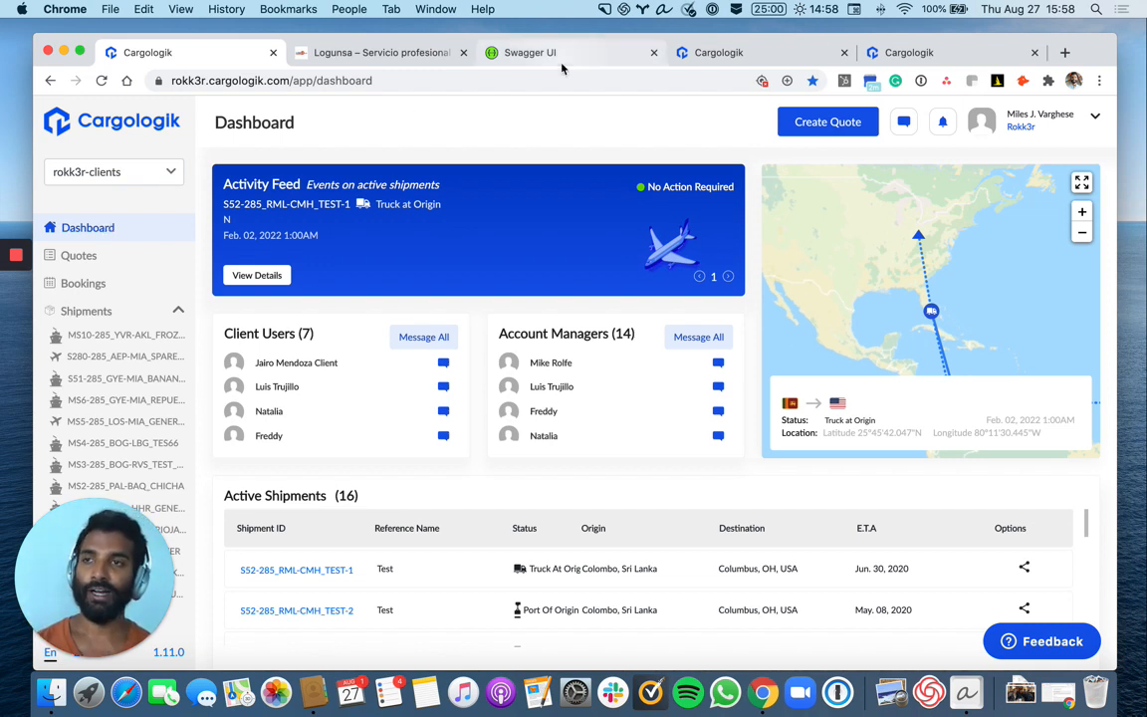
mouse_move(530, 52)
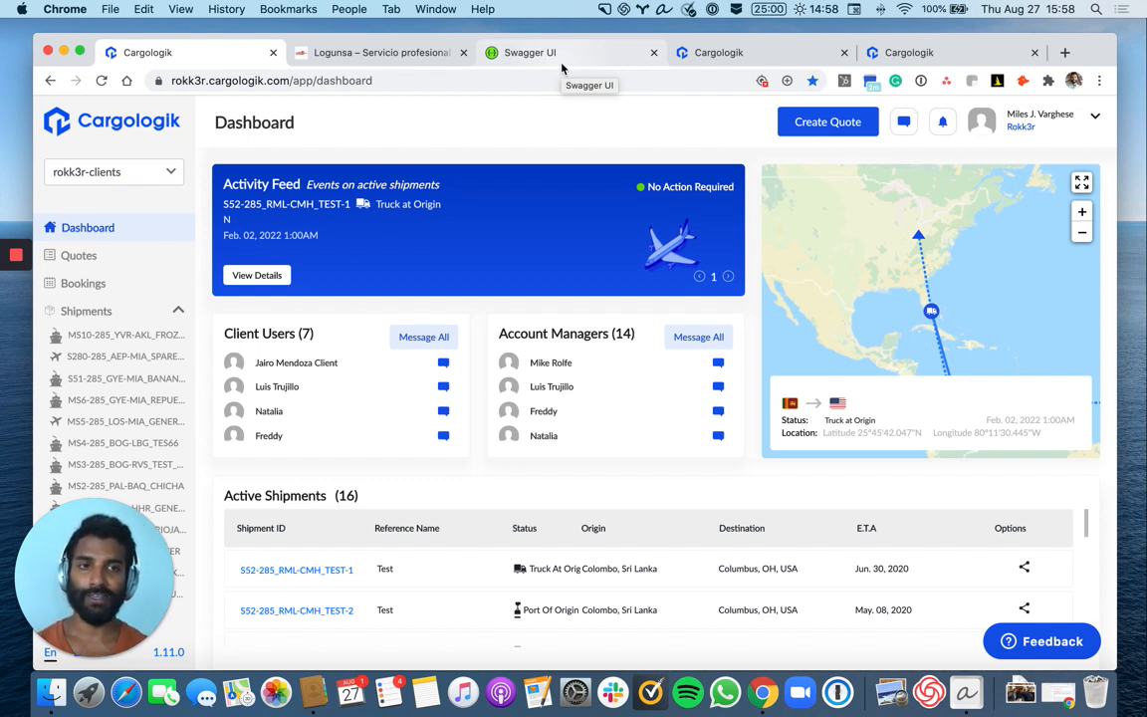
left_click(1095, 122)
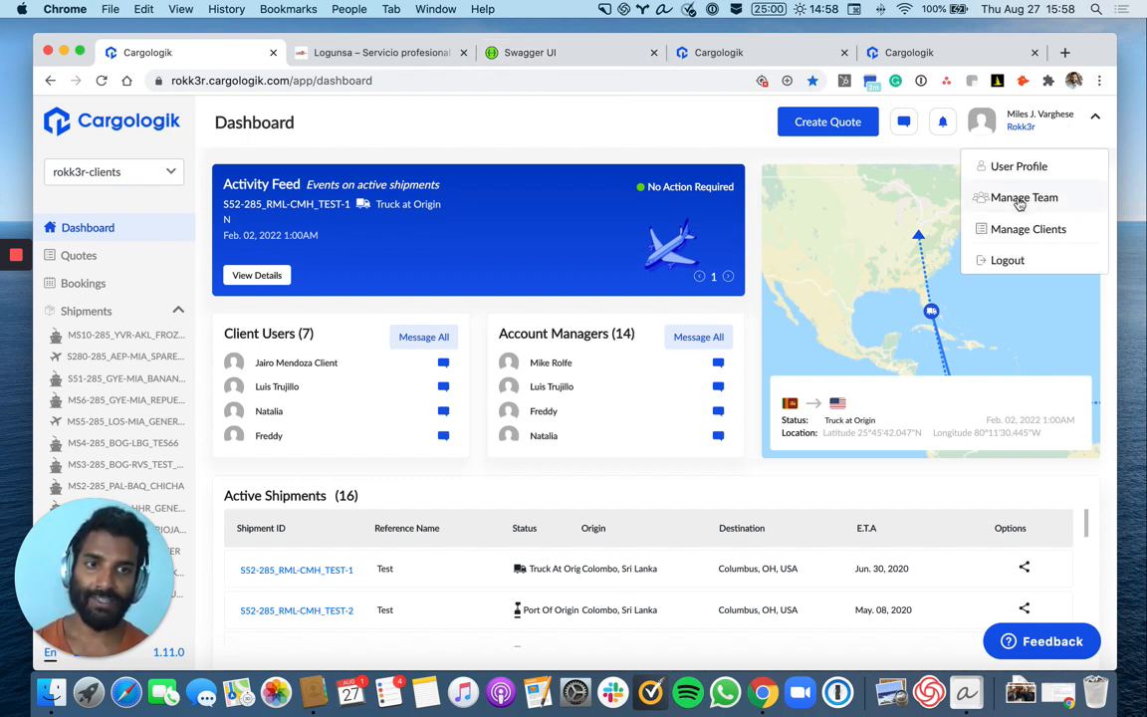
left_click(1028, 229)
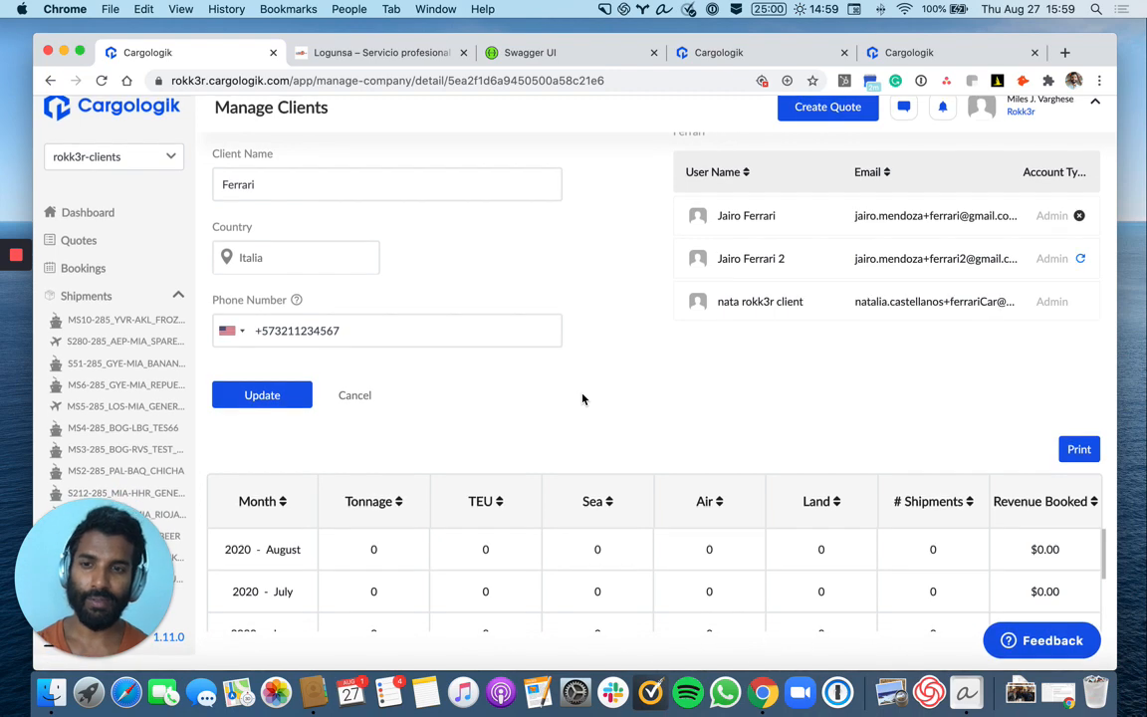
scroll("up", 3)
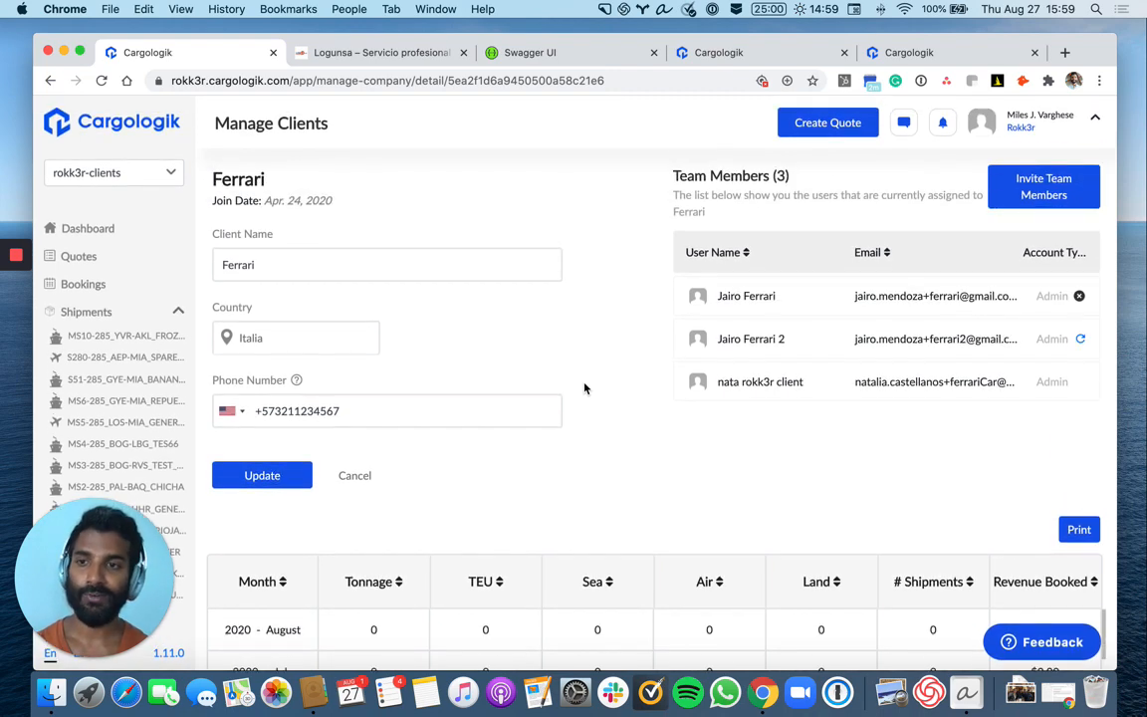
left_click(88, 227)
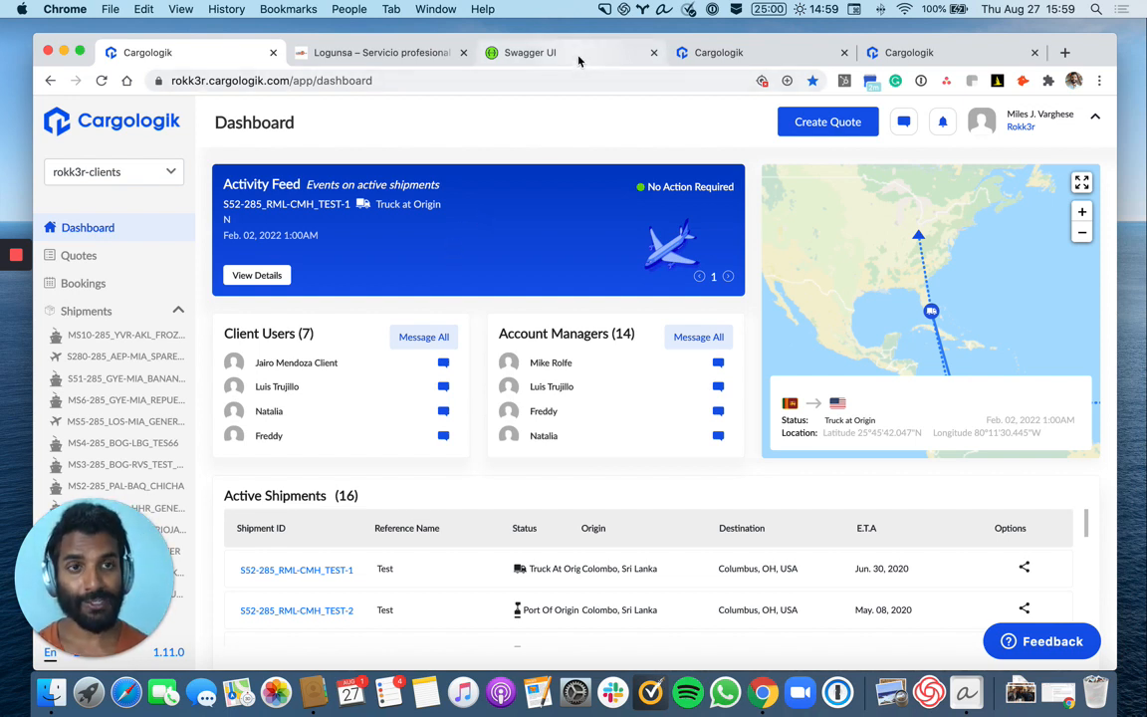
Browse the Swagger UI docs from GET /bookings parameters to the Schemas, then switch to the Logunsa site.
left_click(530, 52)
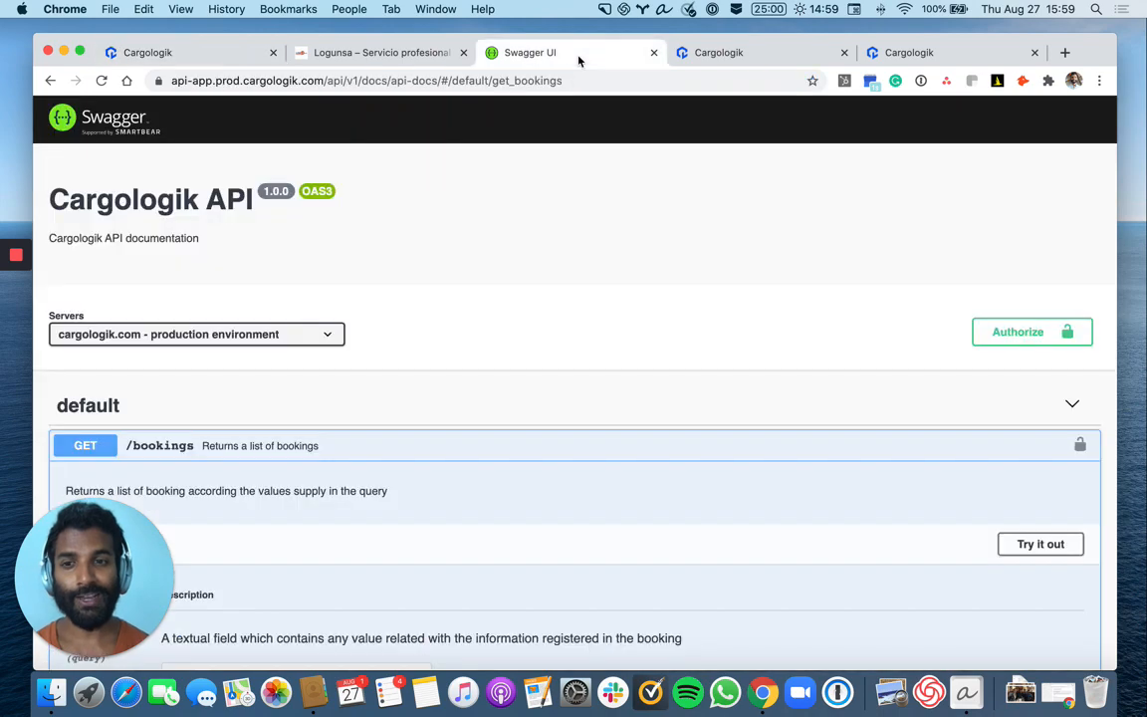
scroll("down", 3)
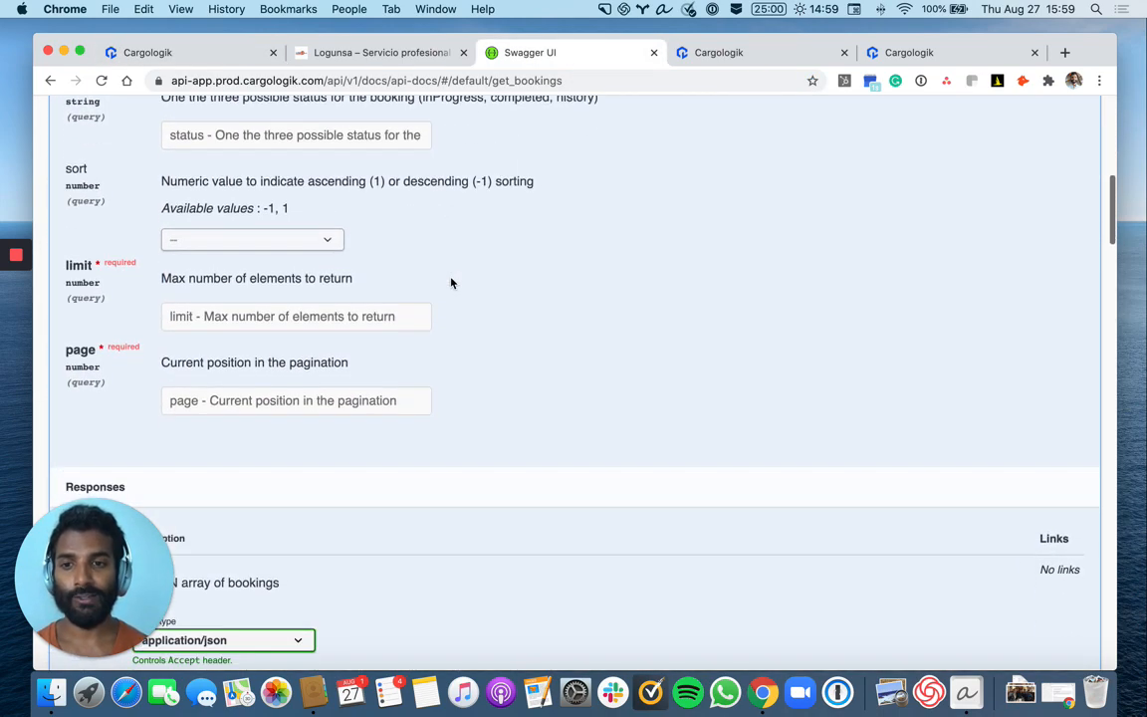
scroll("up", 3)
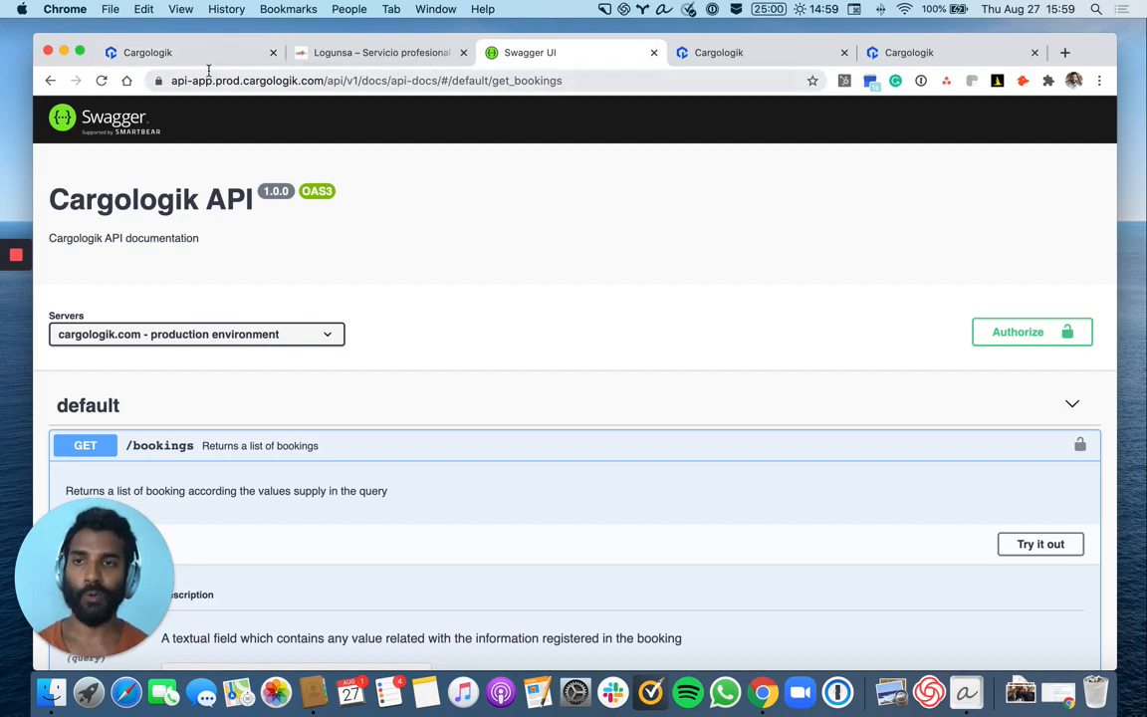
scroll("down", 3)
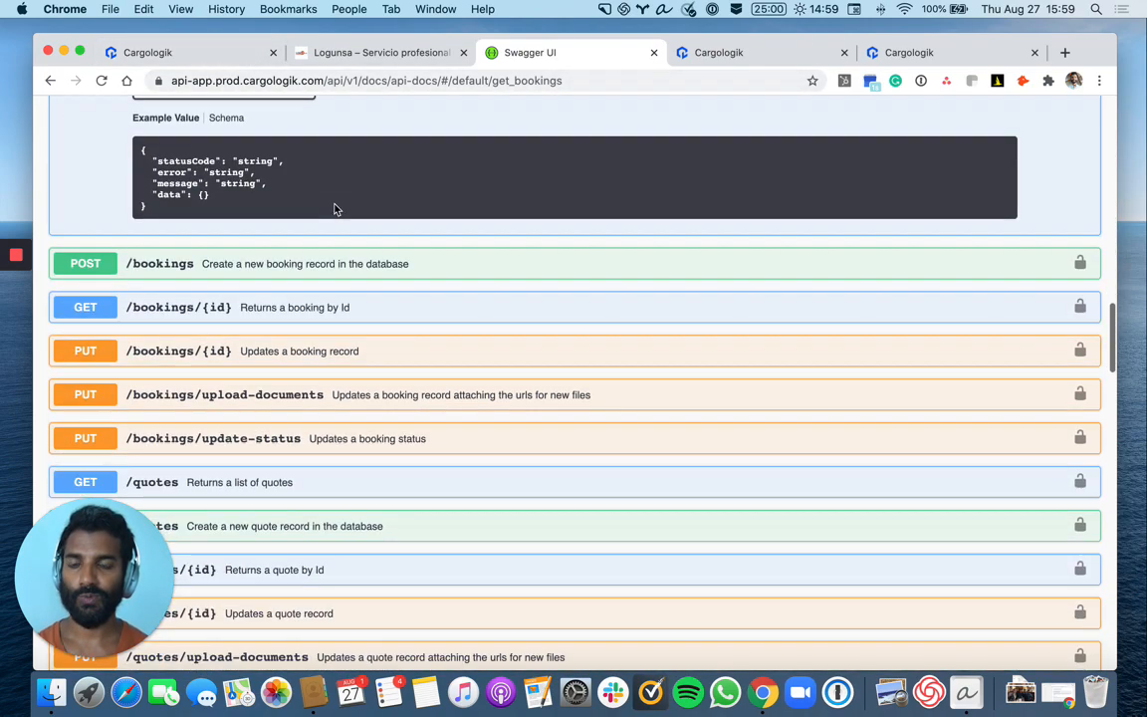
scroll("down", 3)
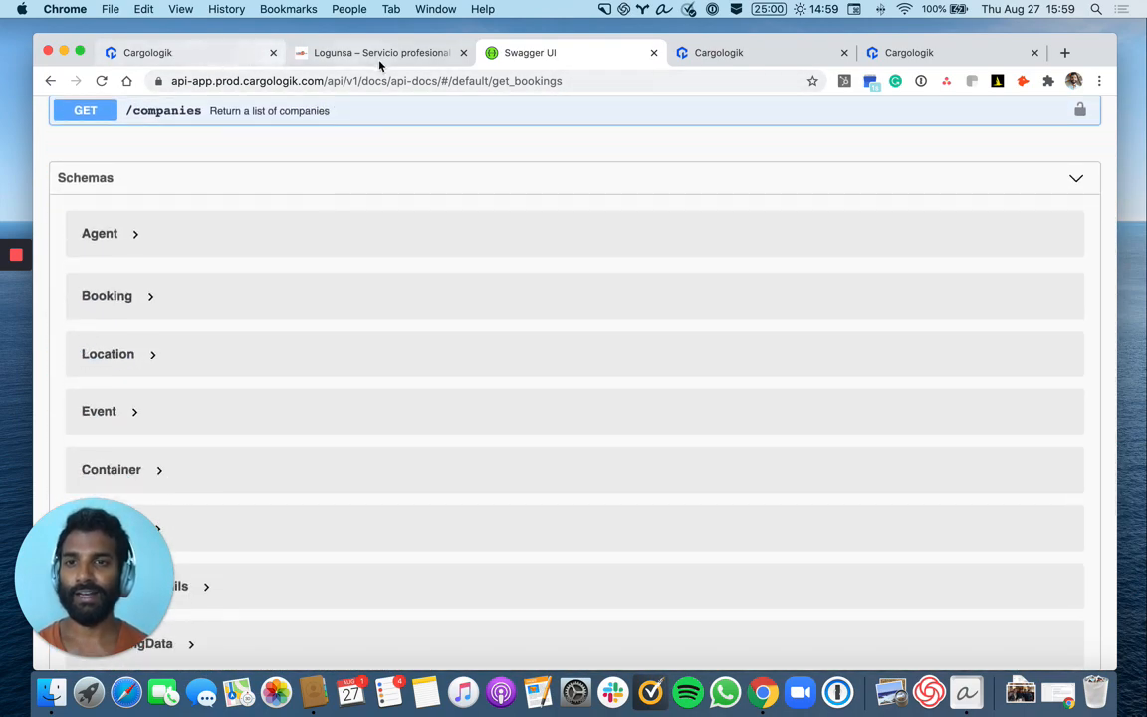
left_click(380, 52)
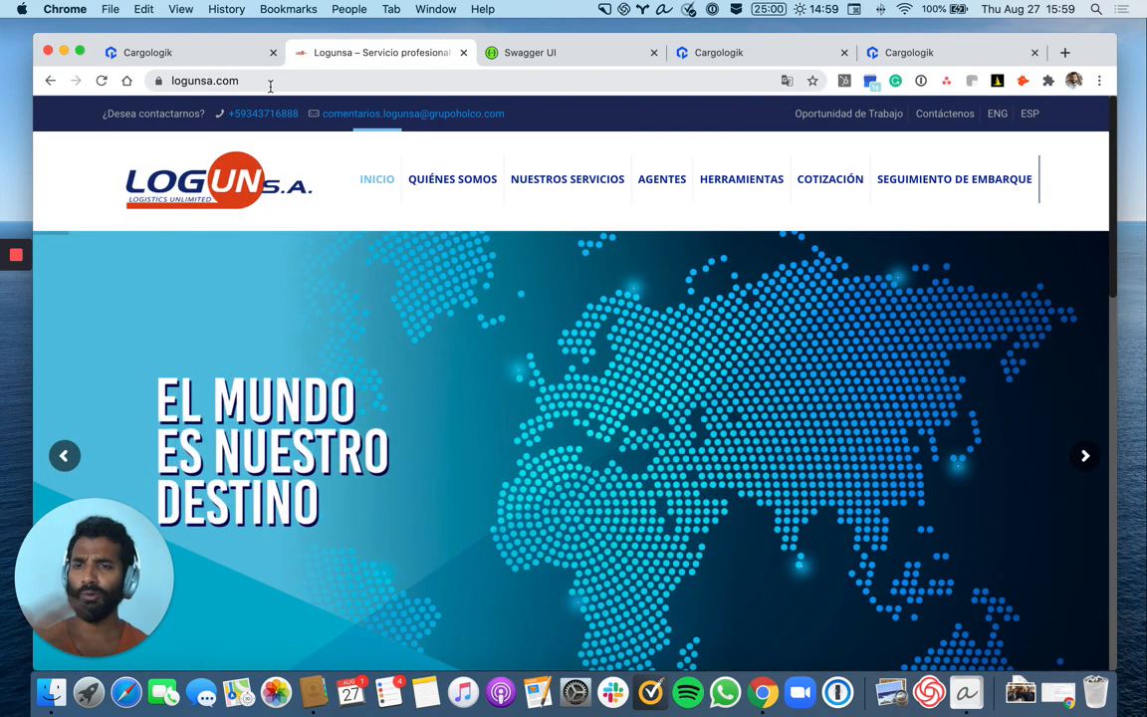
mouse_move(830, 179)
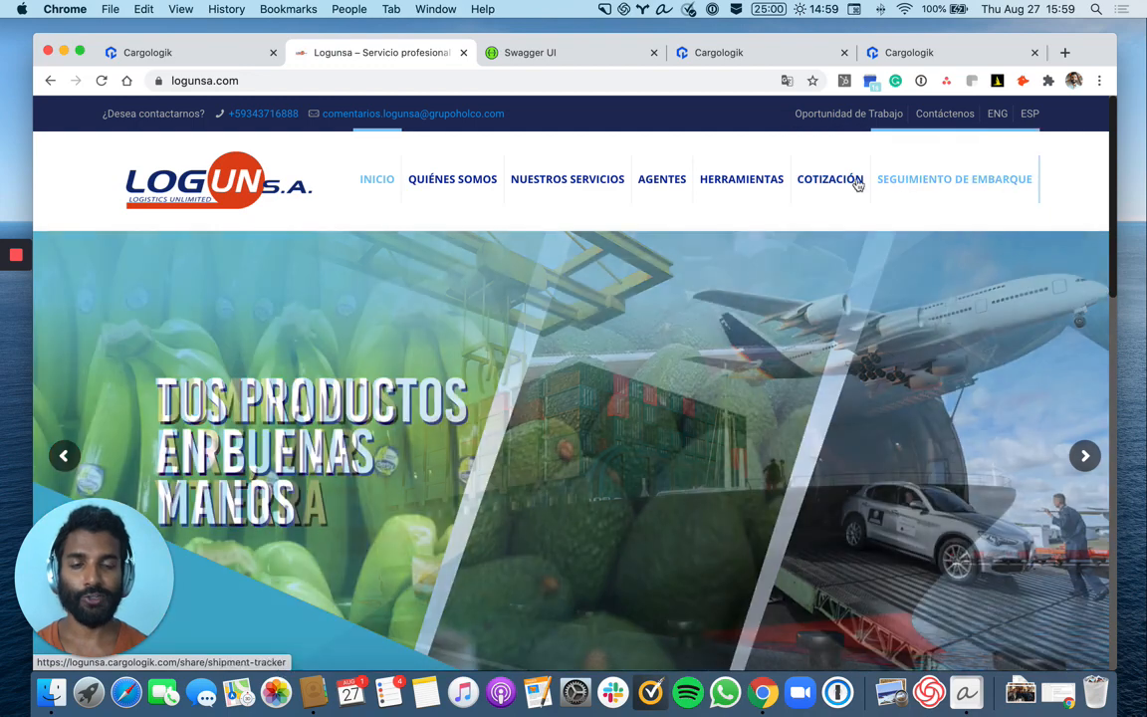
Open Logunsa's COTIZACIÓN white-label quote request page in a new tab and return to the Logunsa homepage.
left_click(828, 179)
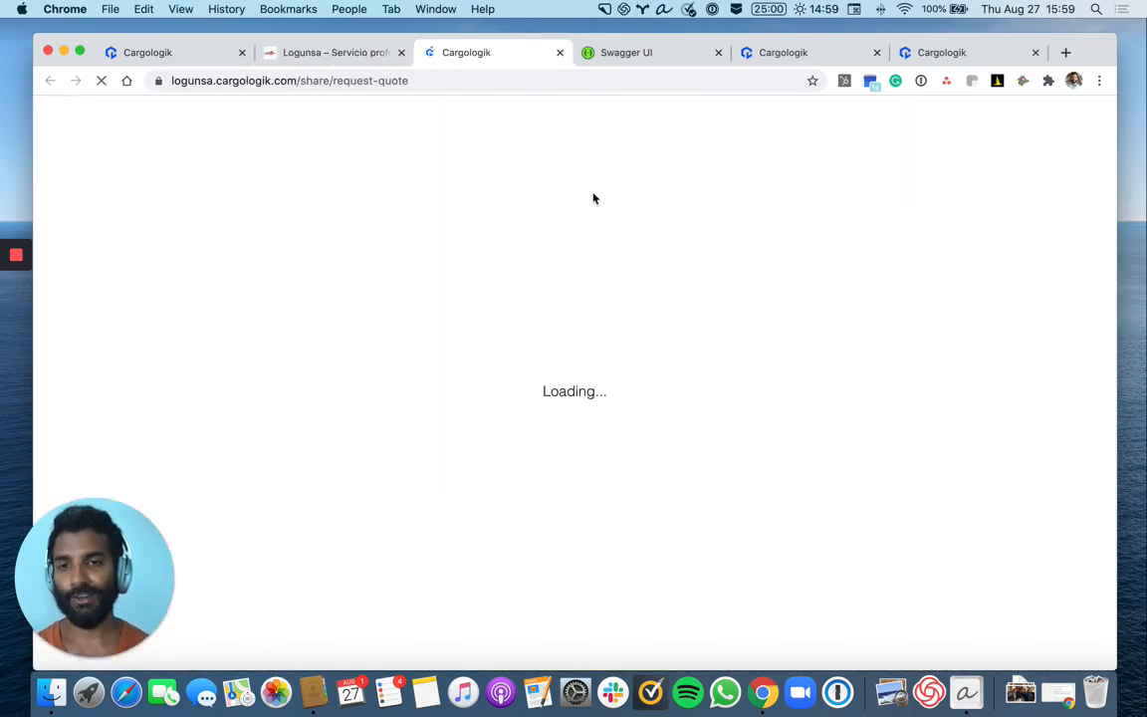
left_click(334, 52)
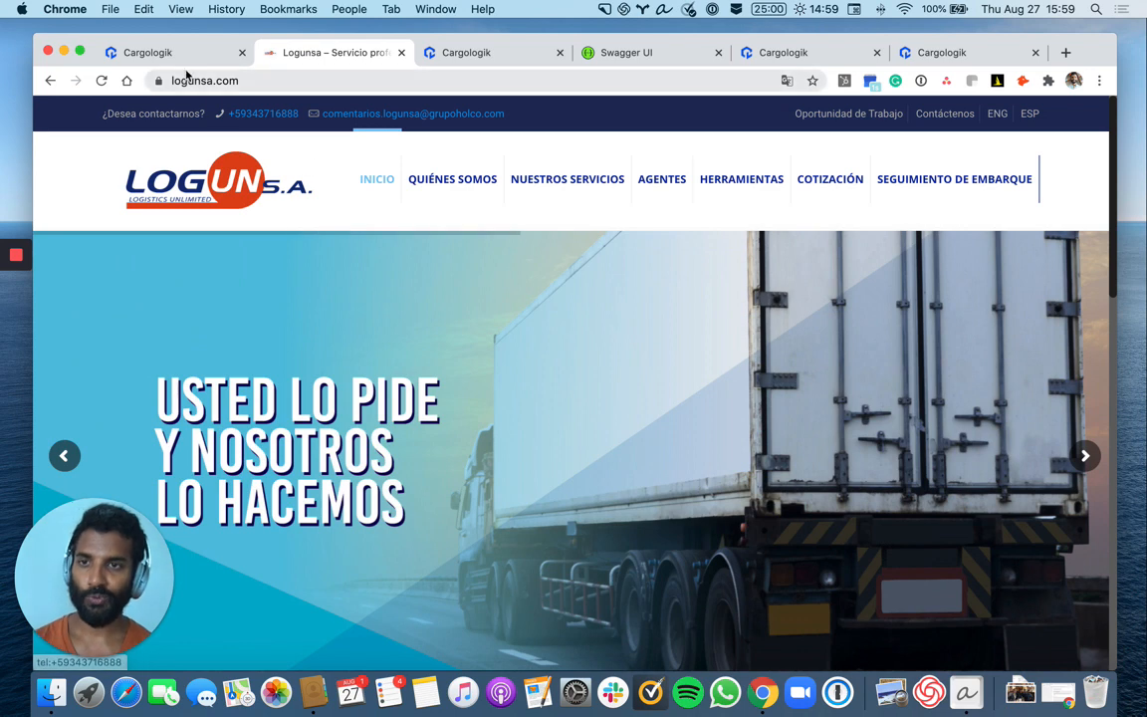
Switch back to the Cargologik rokk3r-clients dashboard tab.
left_click(147, 51)
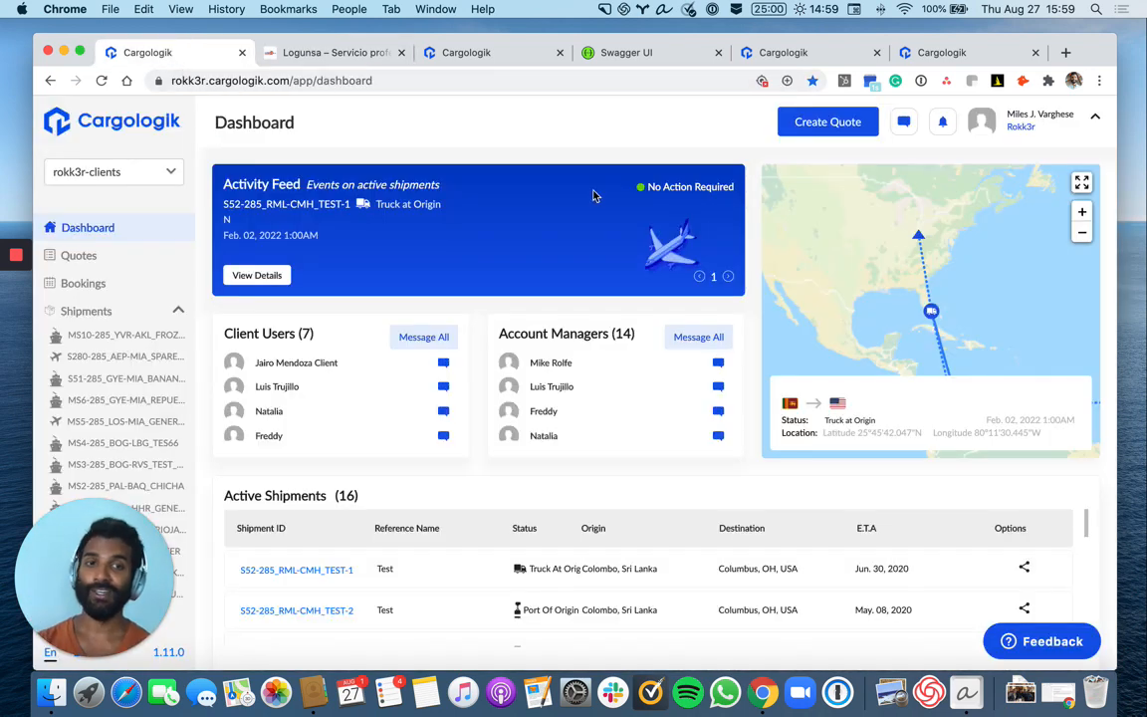
mouse_move(647, 231)
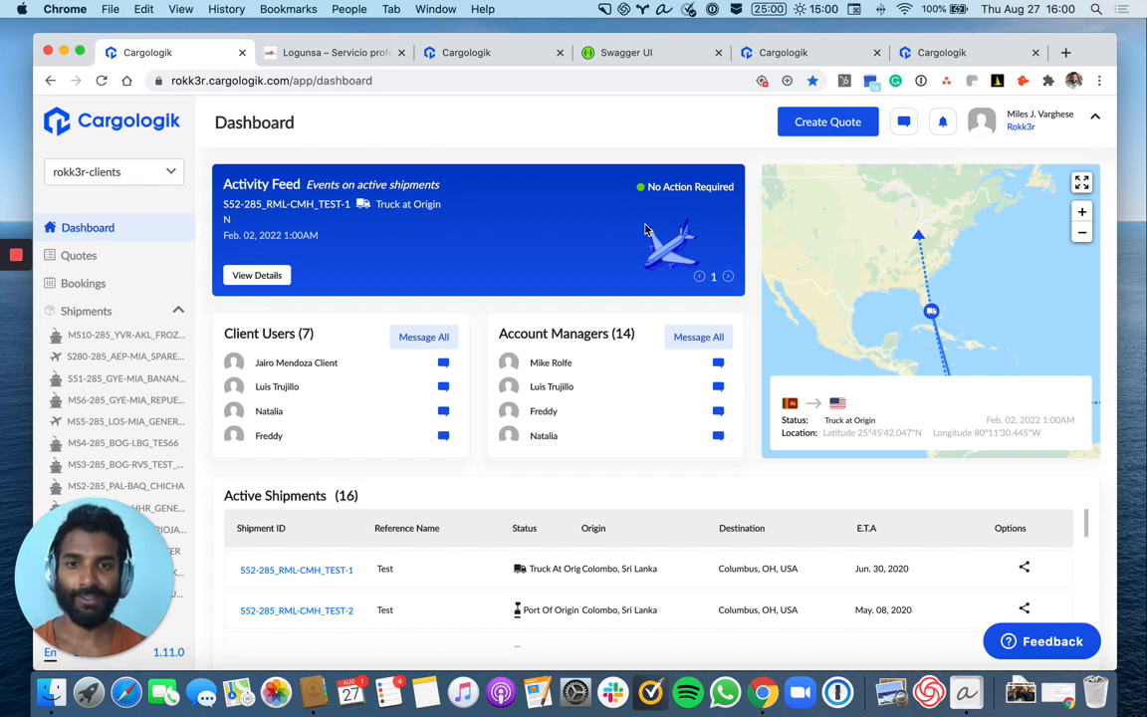
mouse_move(516, 359)
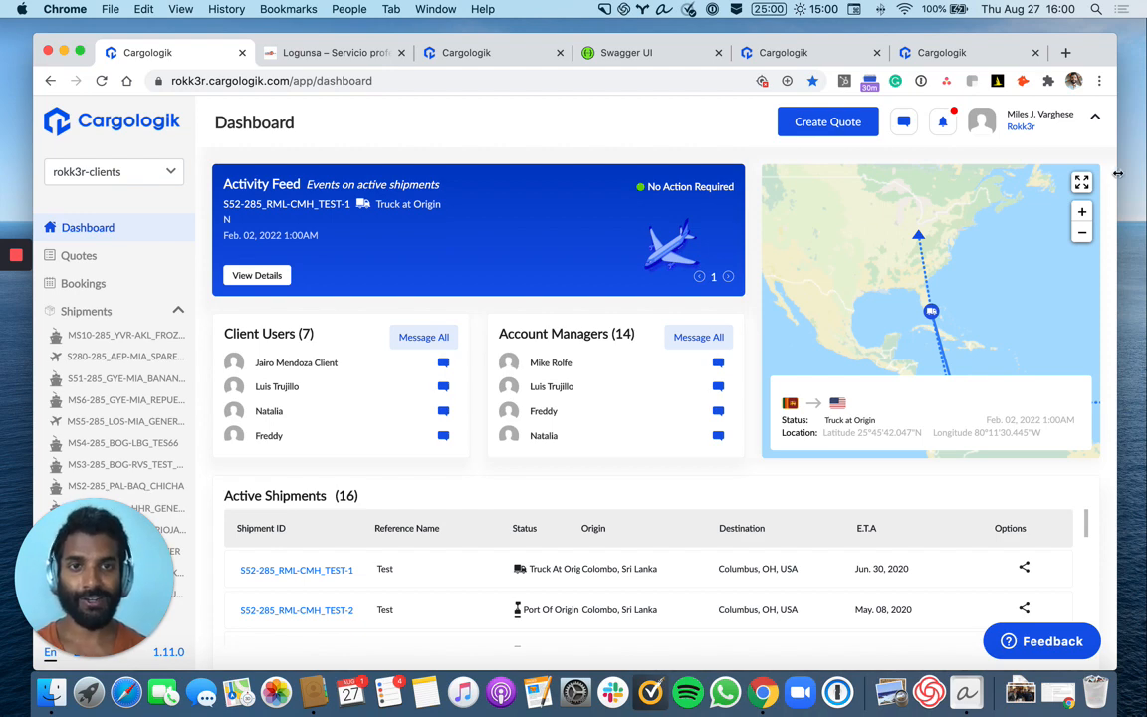
From cargologik.com, choose TRY FREE NOW and review the free-trial signup form fields.
left_click(1065, 52)
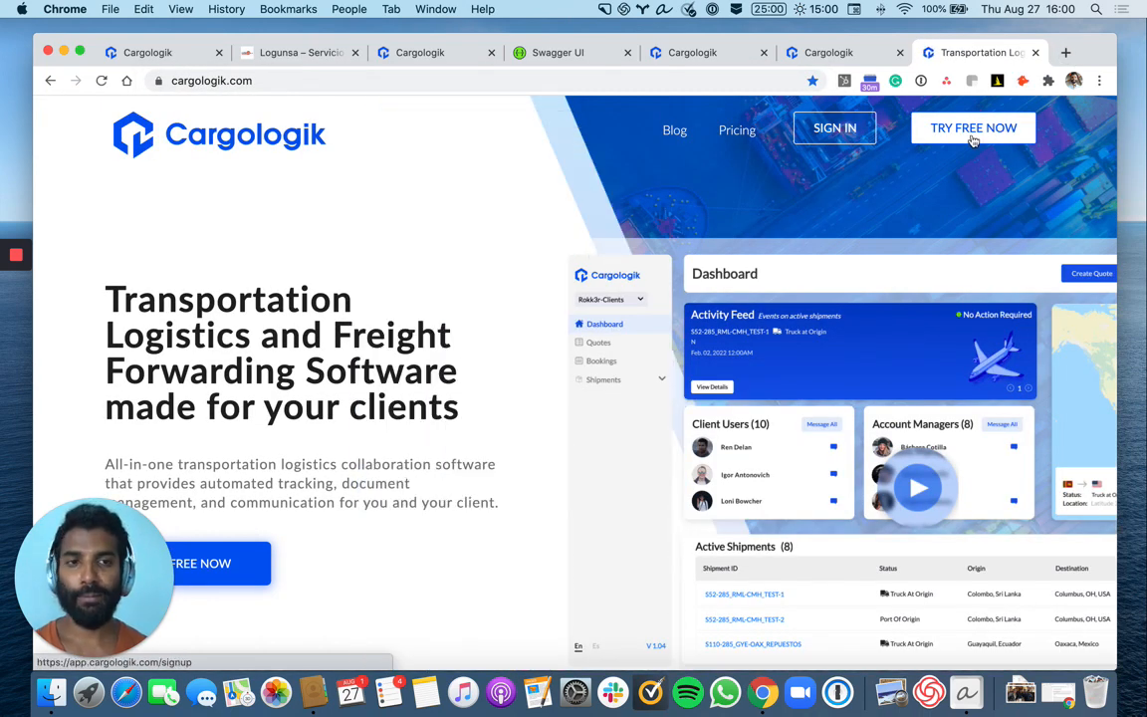
scroll("down", 3)
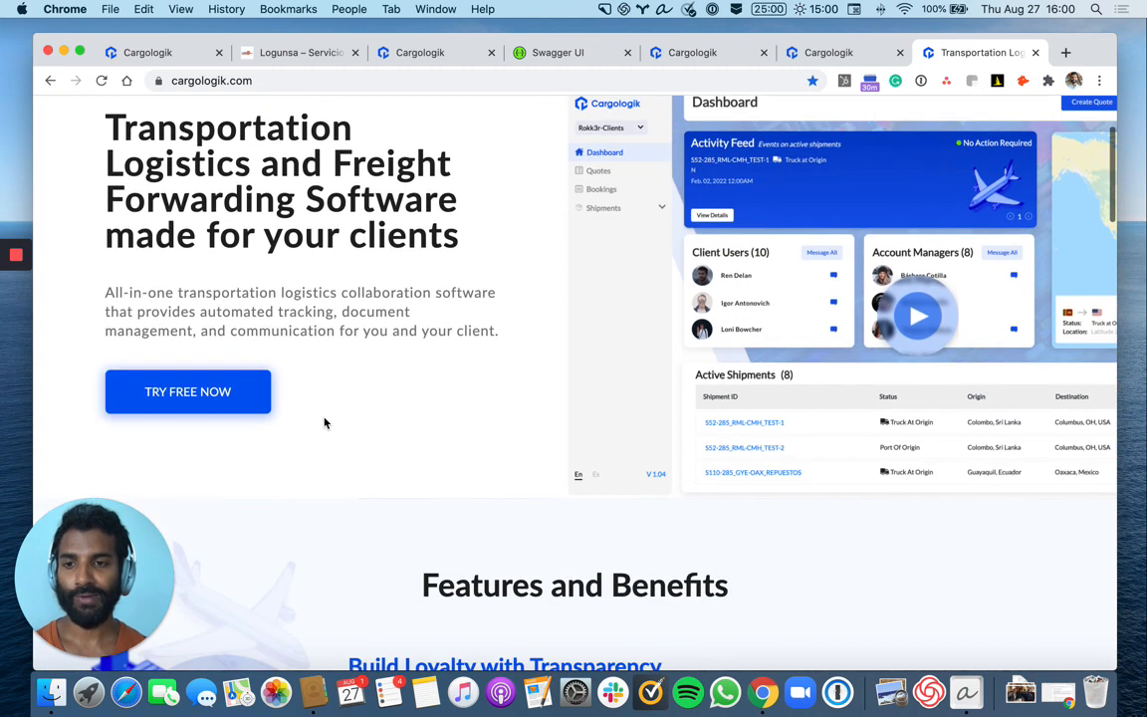
left_click(187, 390)
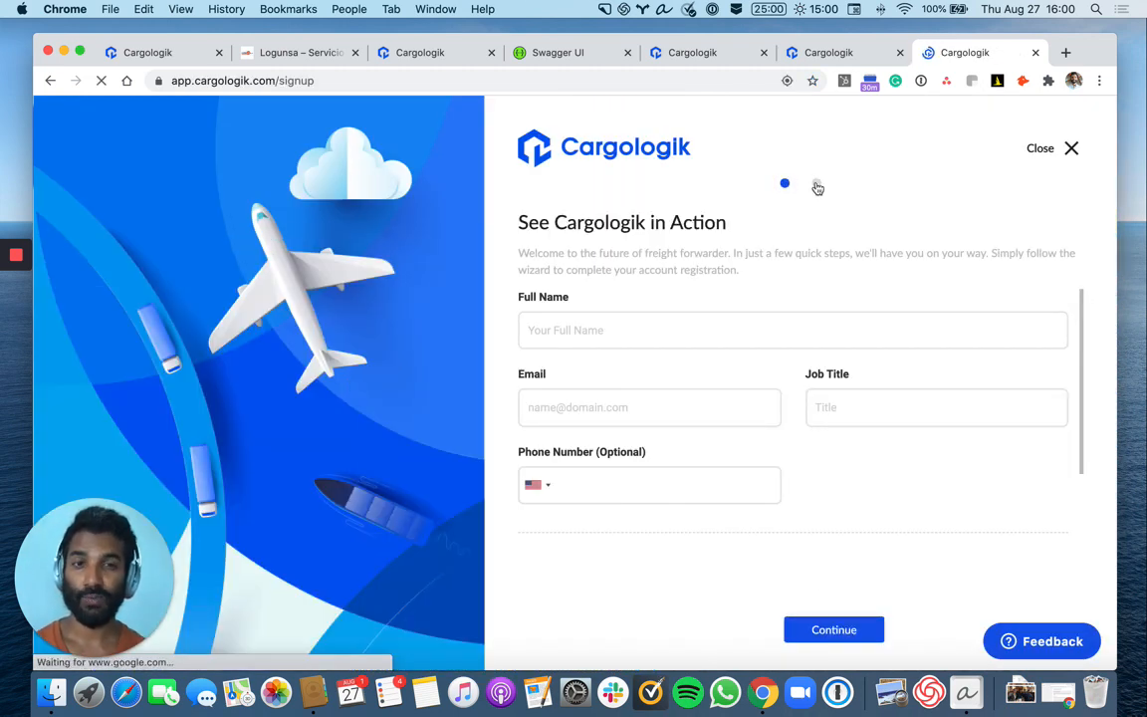
scroll("down", 3)
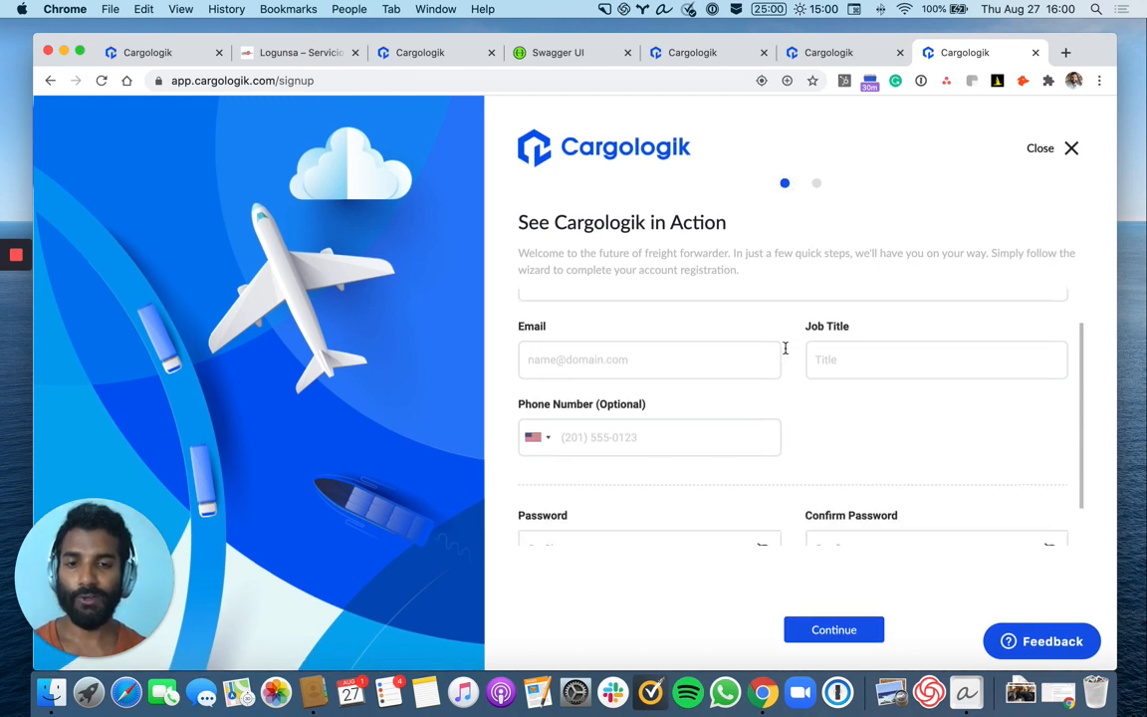
scroll("up", 3)
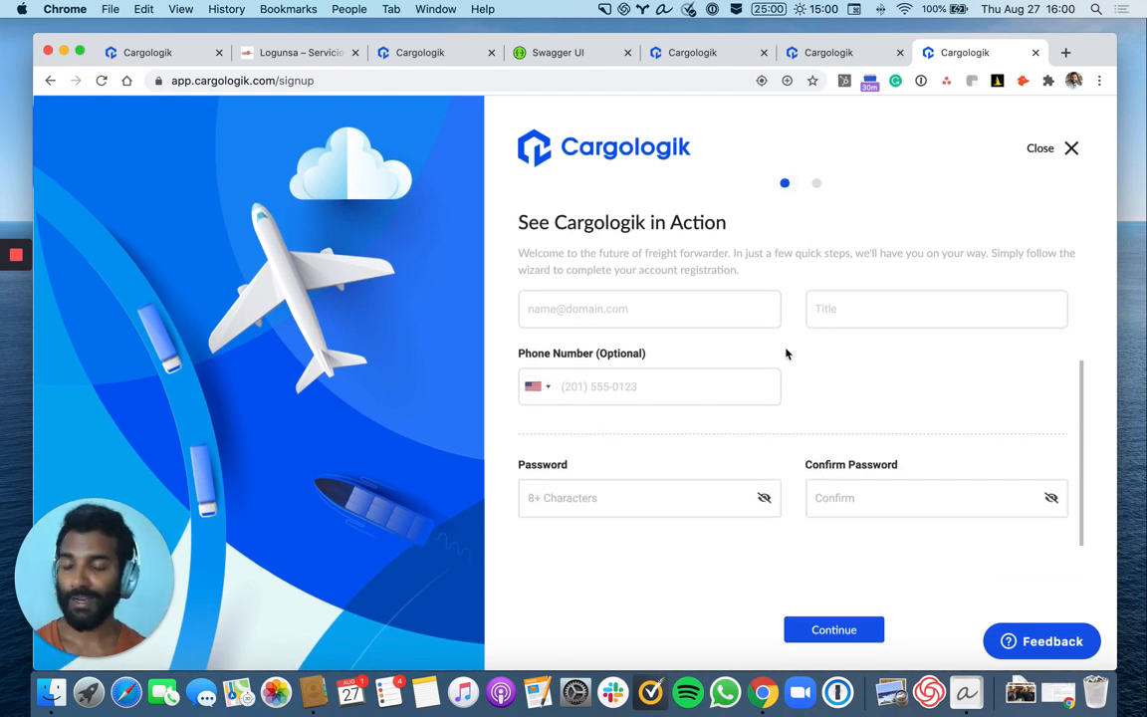
mouse_move(597, 368)
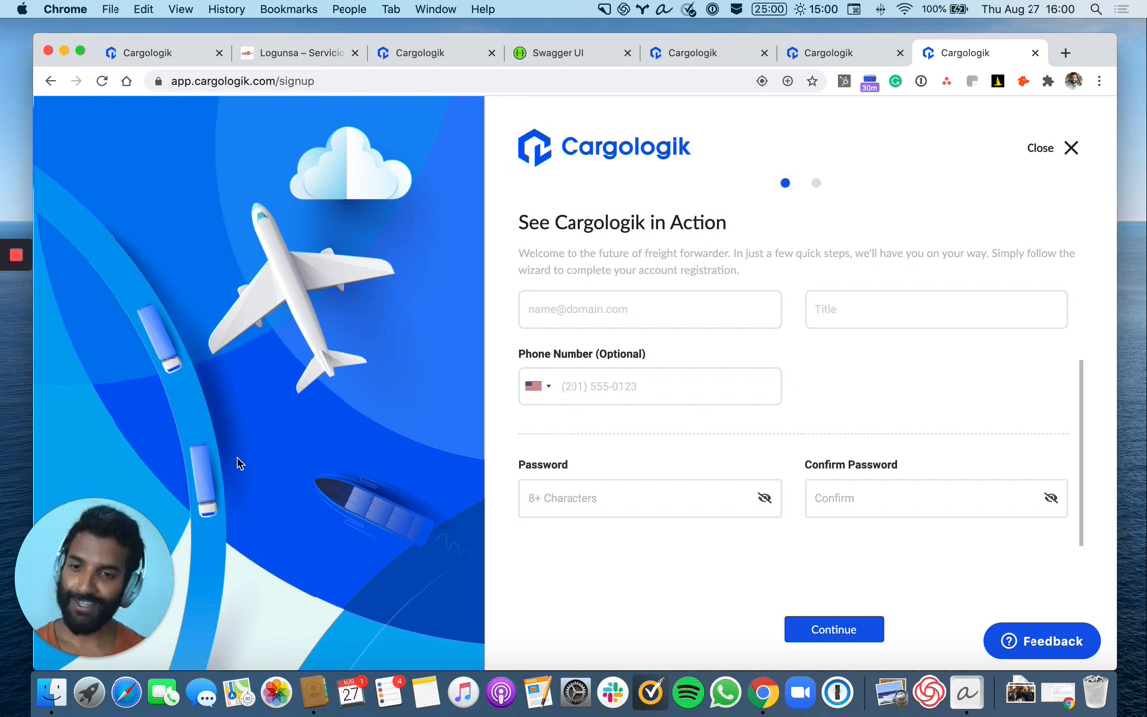
left_click(16, 255)
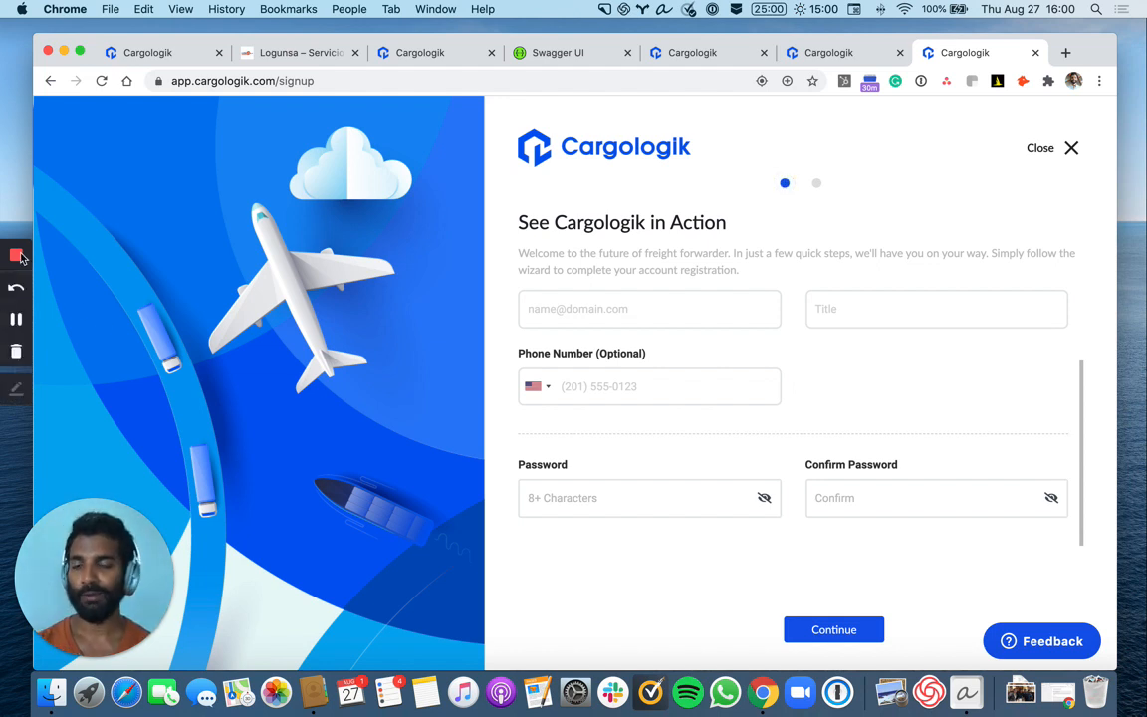
mouse_move(16, 287)
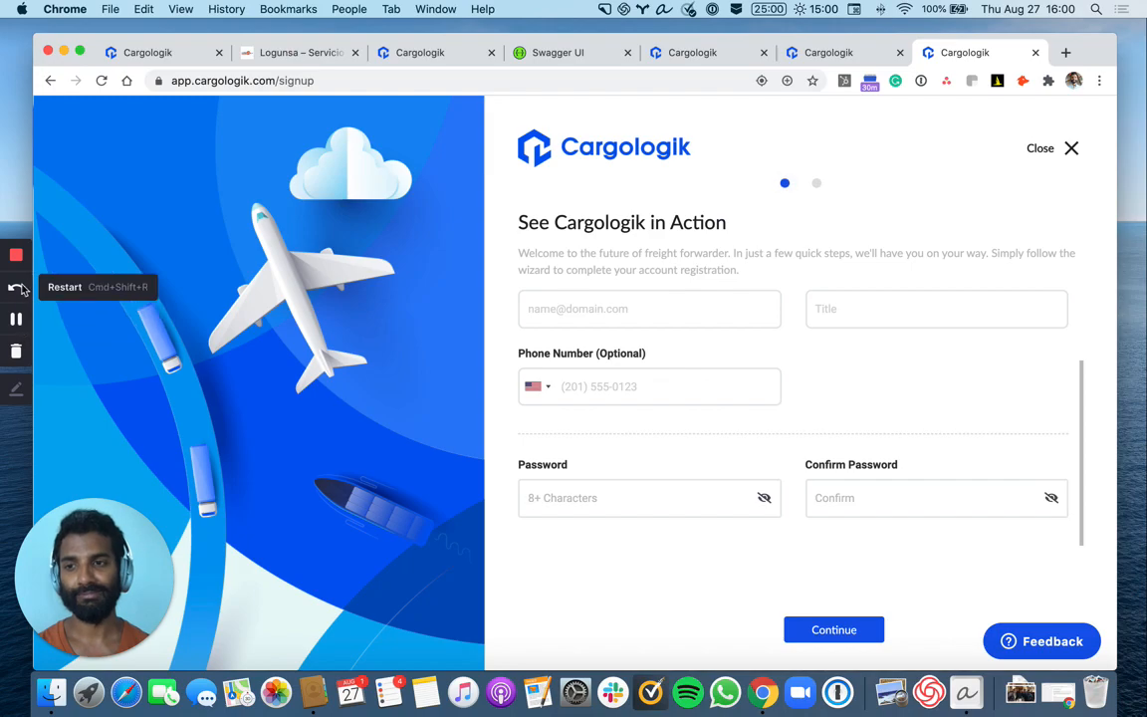